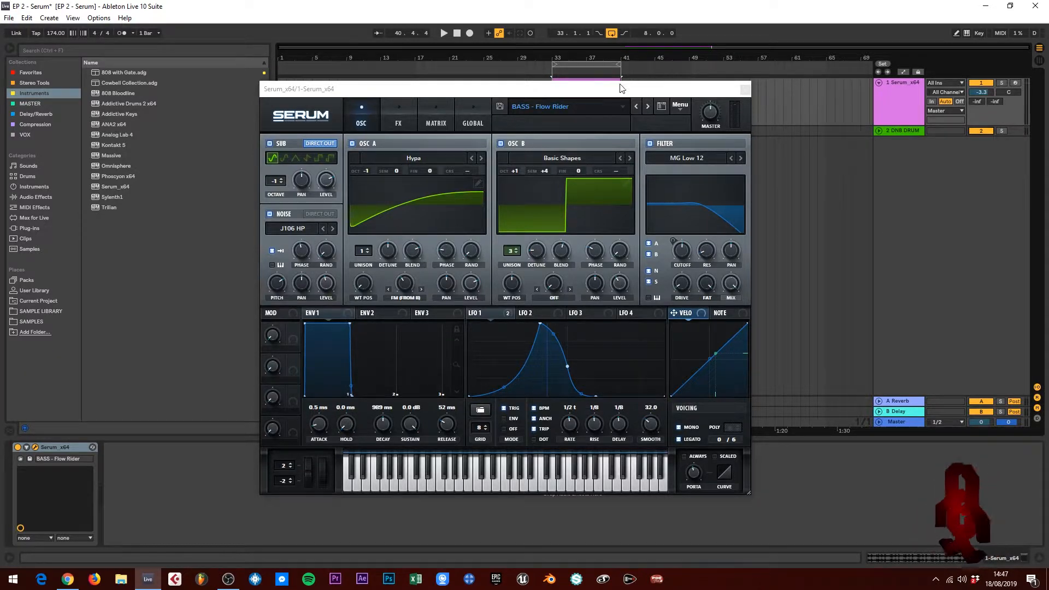
# Bypass the phaser, compressor and EQ, then switch off the filter, noise and oscillator B.
pyautogui.click(398, 123)
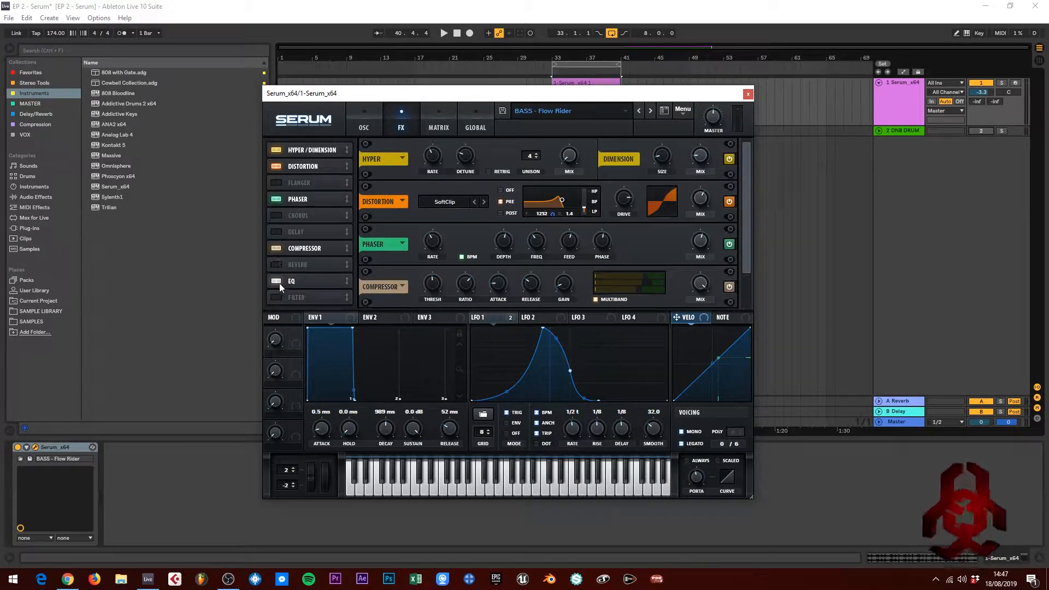
pyautogui.click(276, 199)
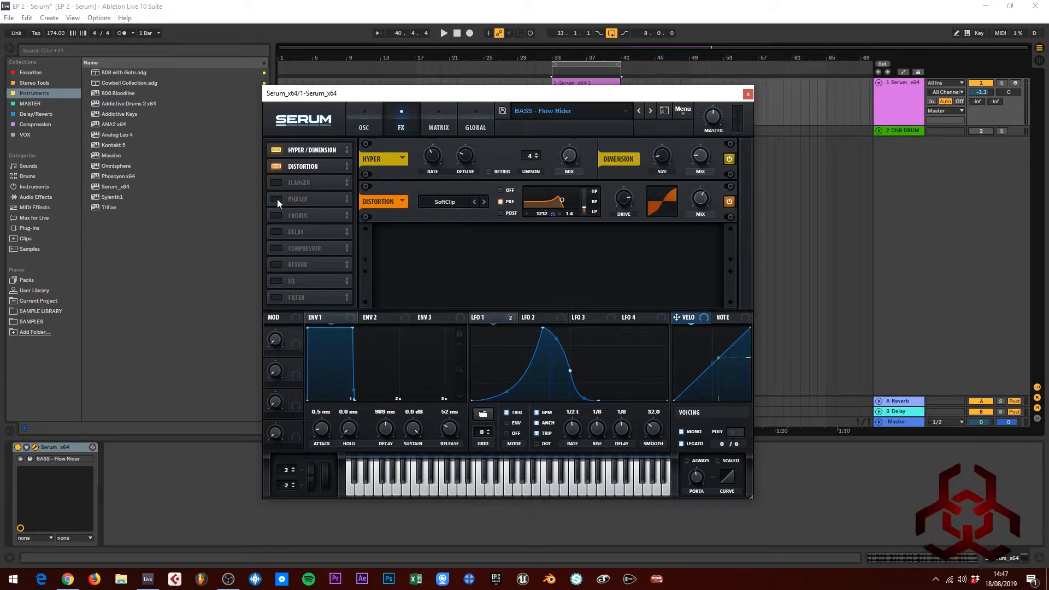
pyautogui.click(363, 120)
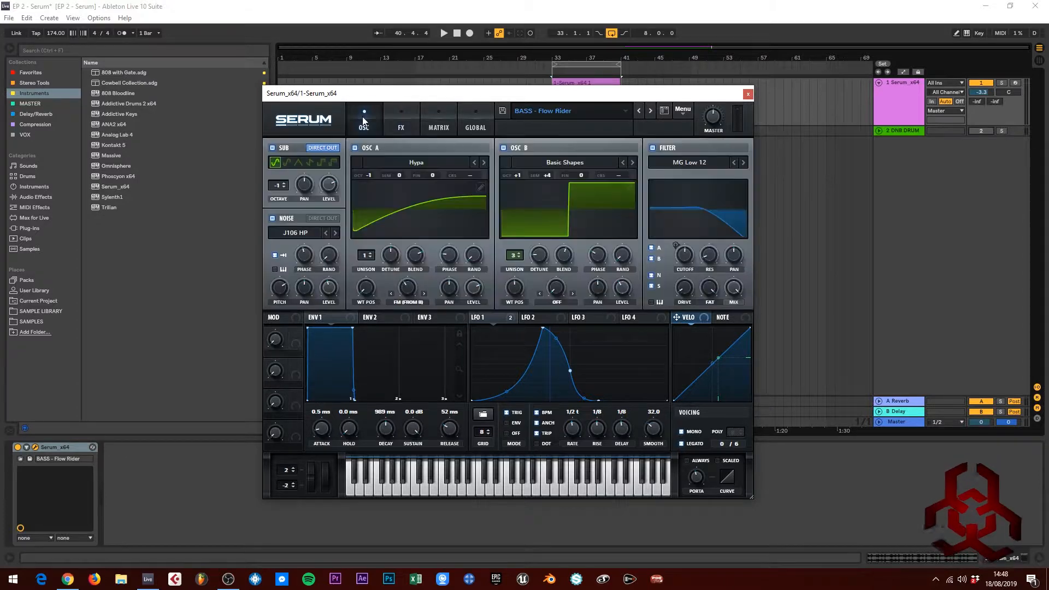
pyautogui.click(652, 147)
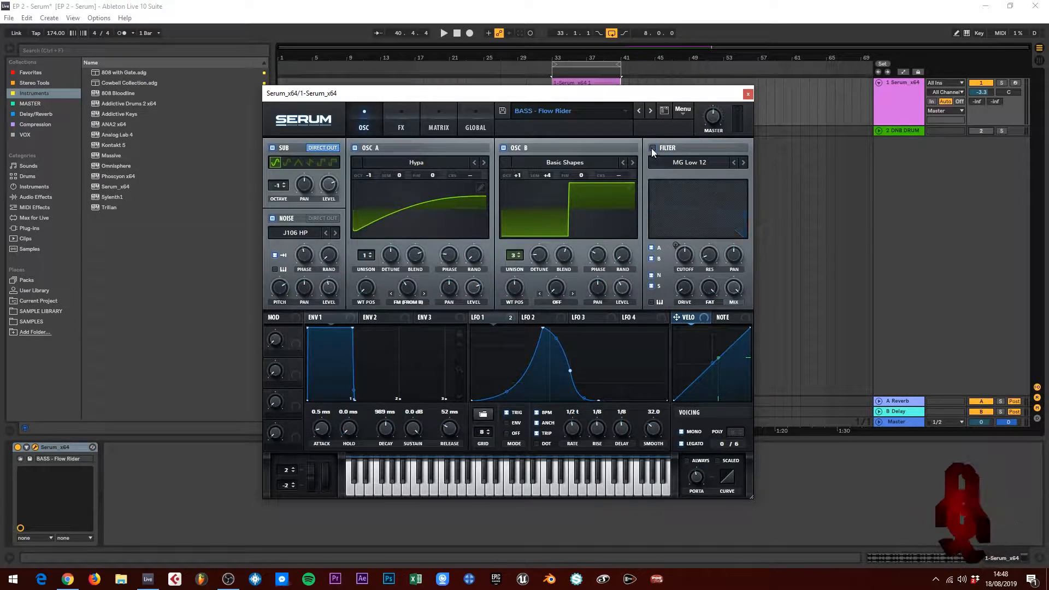
pyautogui.click(508, 148)
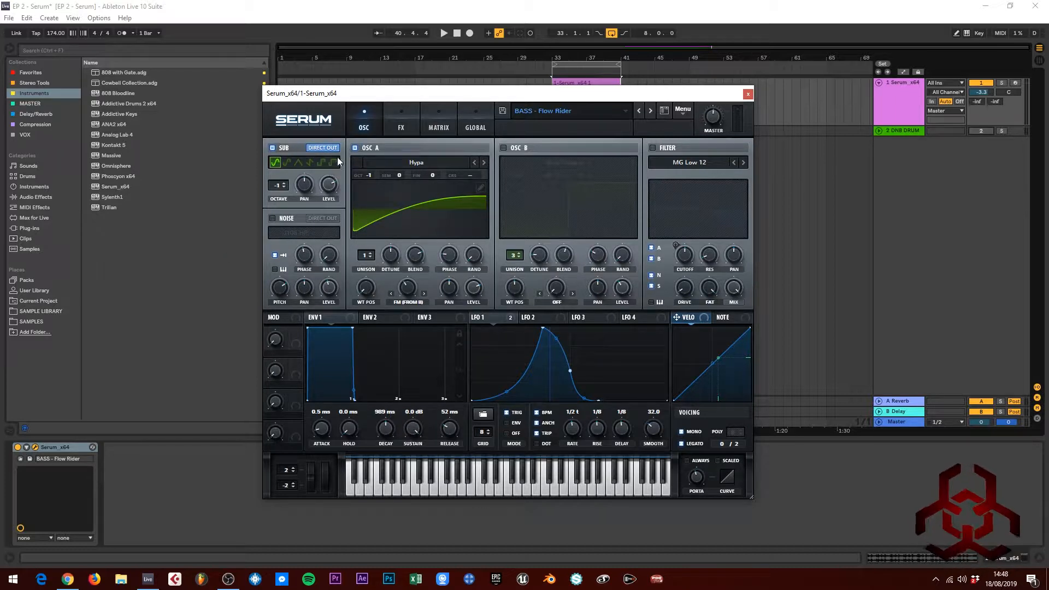
# Mute oscillator A so only the sub oscillator at 75% level sounds.
pyautogui.click(275, 163)
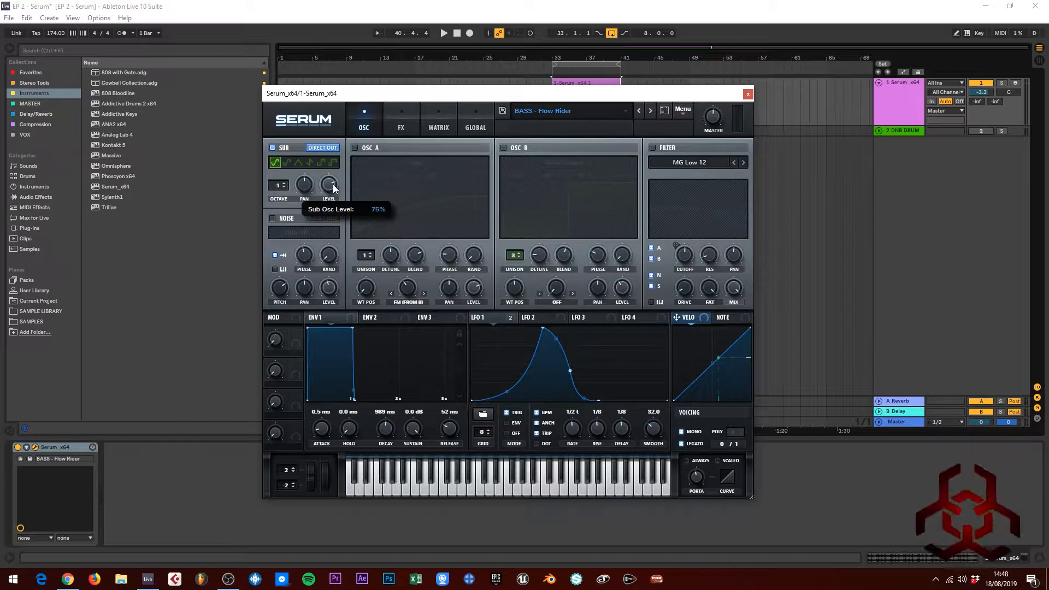
pyautogui.moveTo(321, 147)
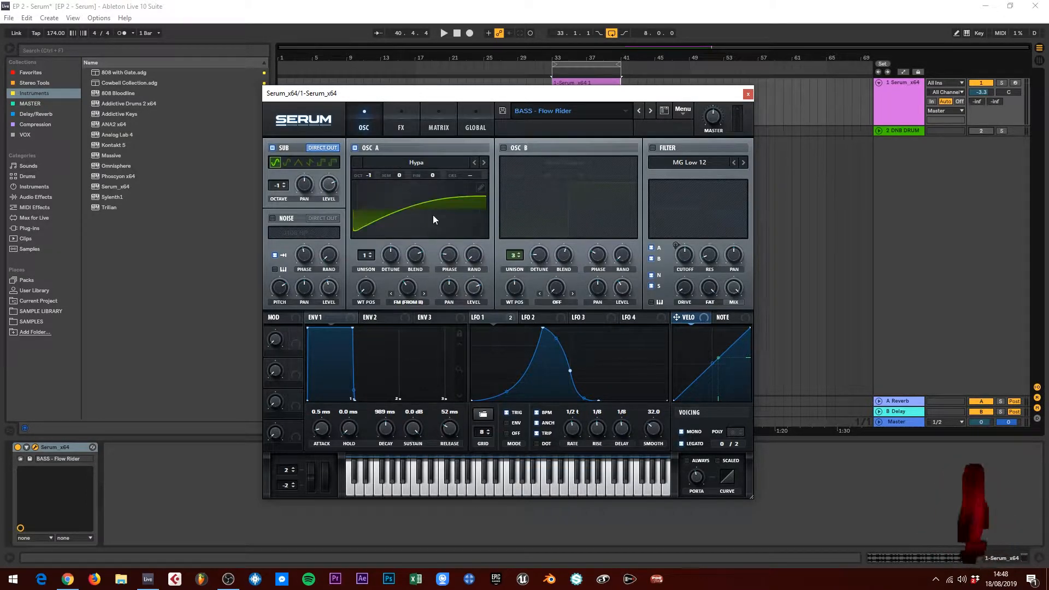
pyautogui.moveTo(365, 288)
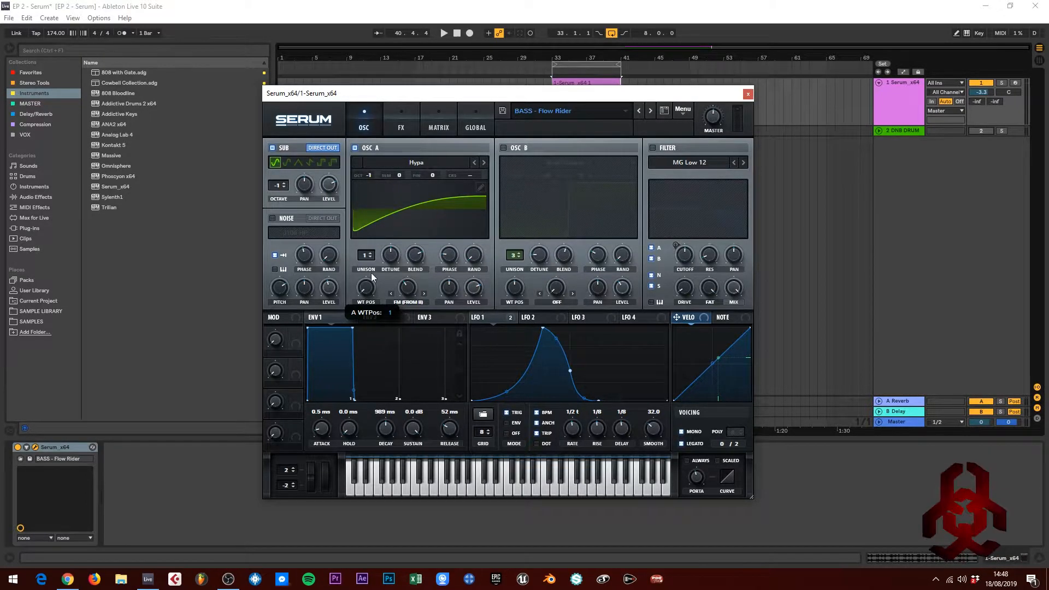
pyautogui.moveTo(365, 234)
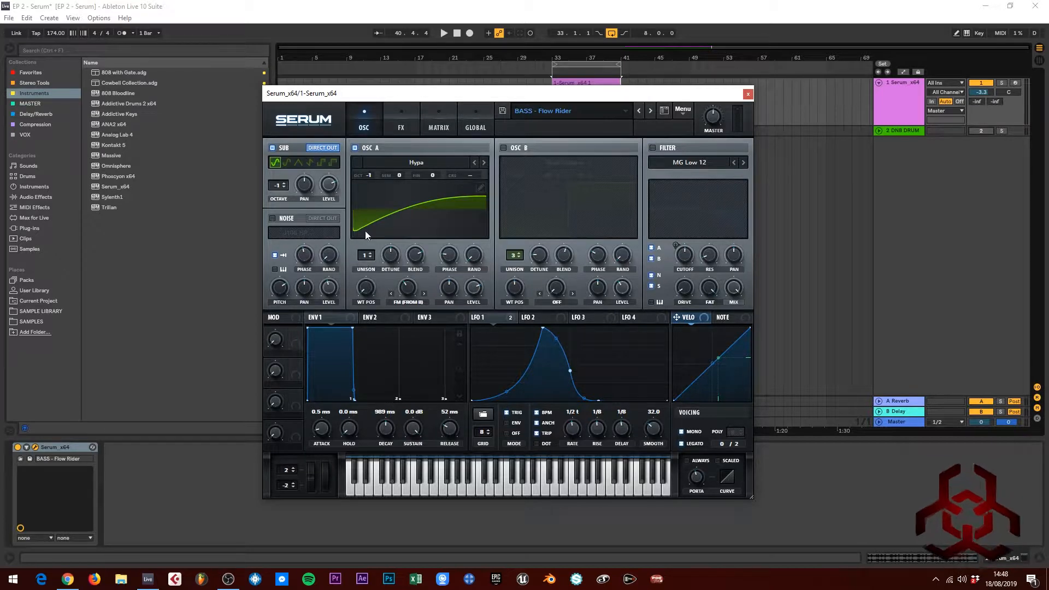
pyautogui.moveTo(434, 284)
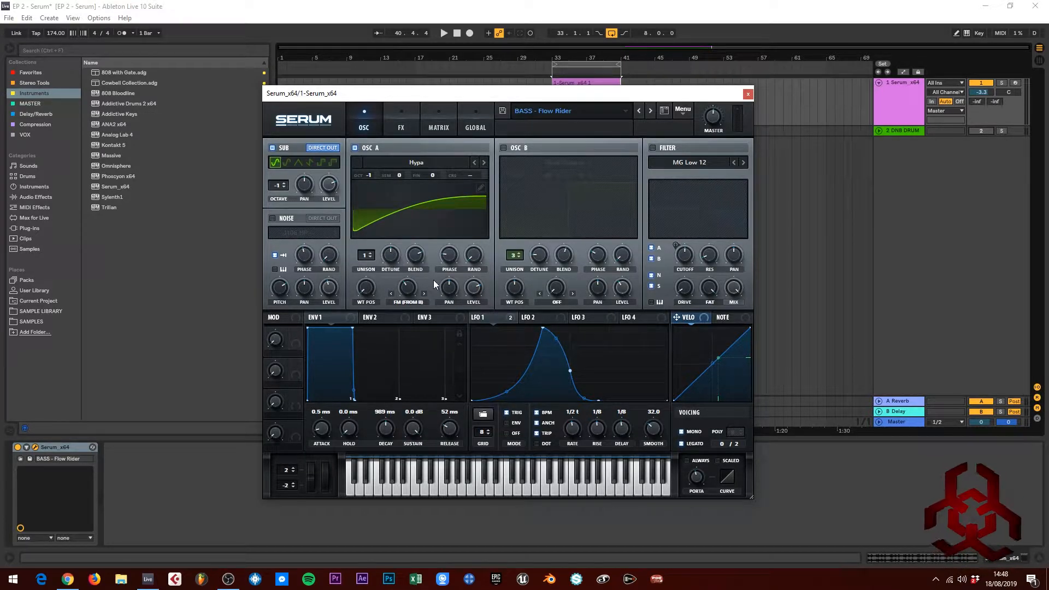
pyautogui.moveTo(476, 270)
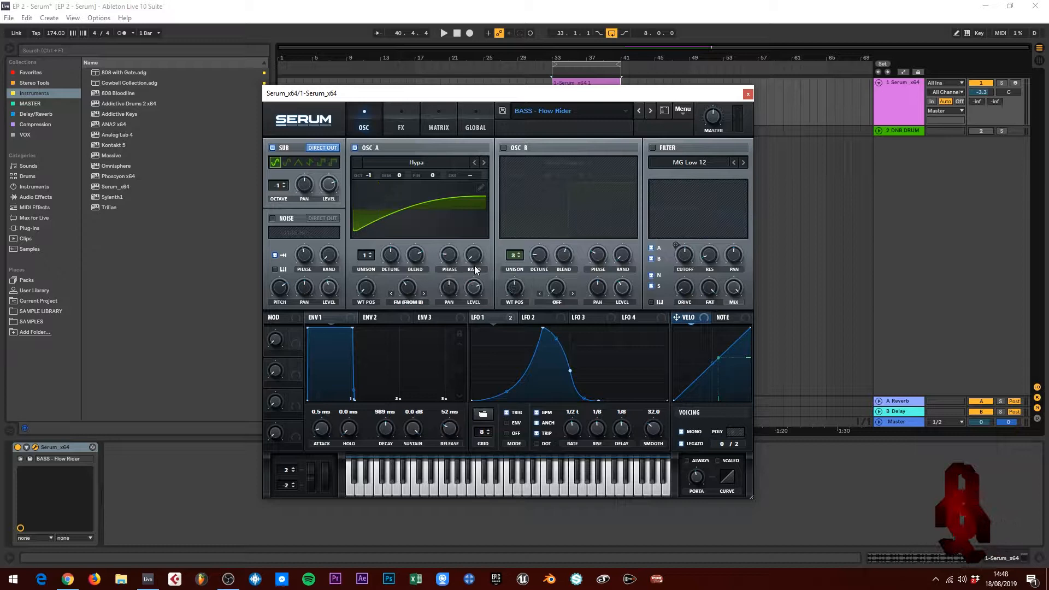
pyautogui.moveTo(449, 256)
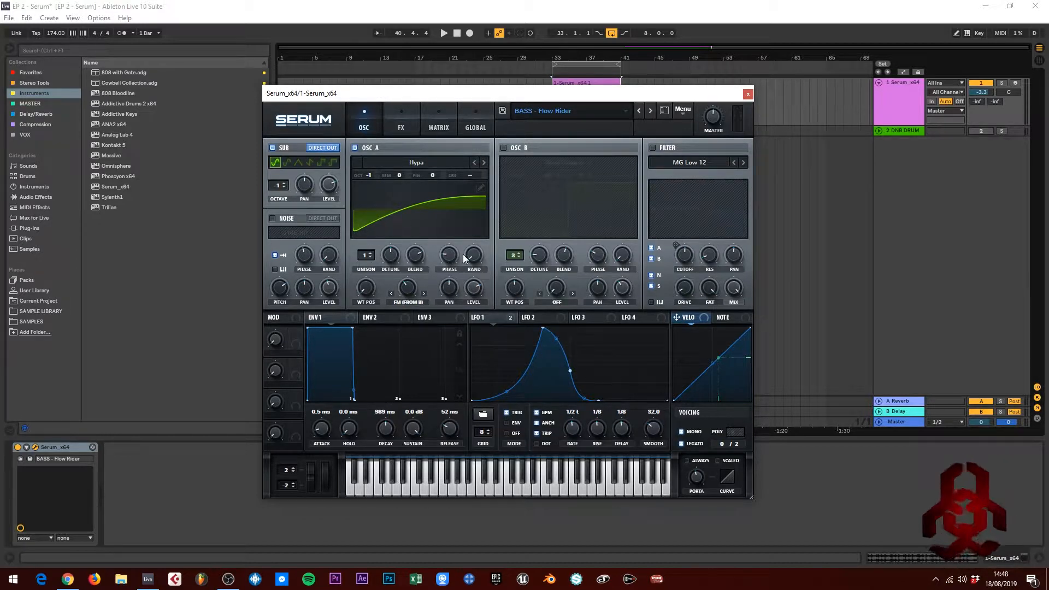
# Re-enable oscillator A with the Hypa wavetable and play it alongside the sub.
pyautogui.click(443, 32)
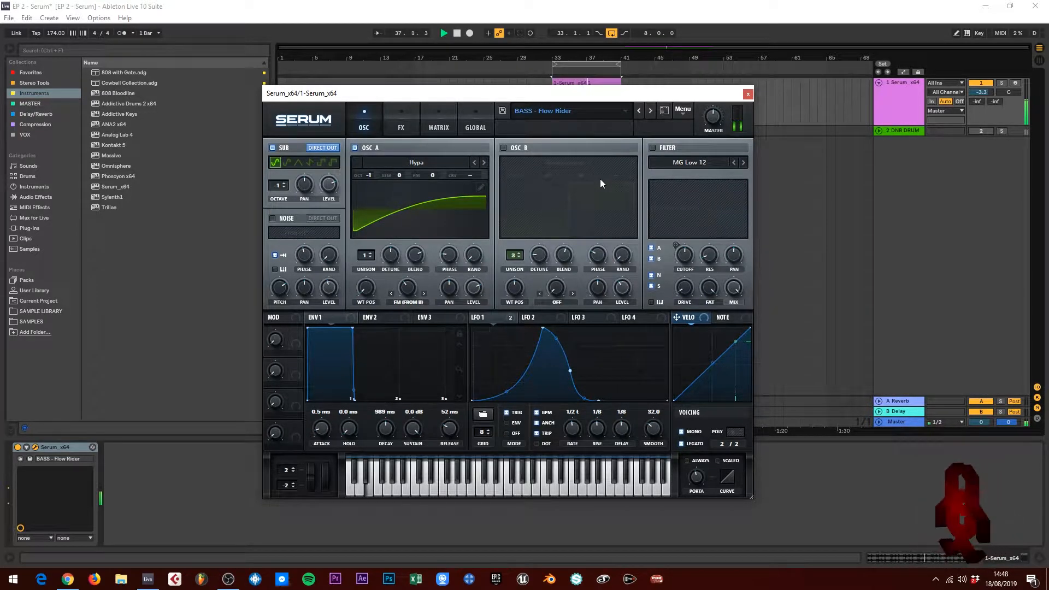
pyautogui.moveTo(564, 193)
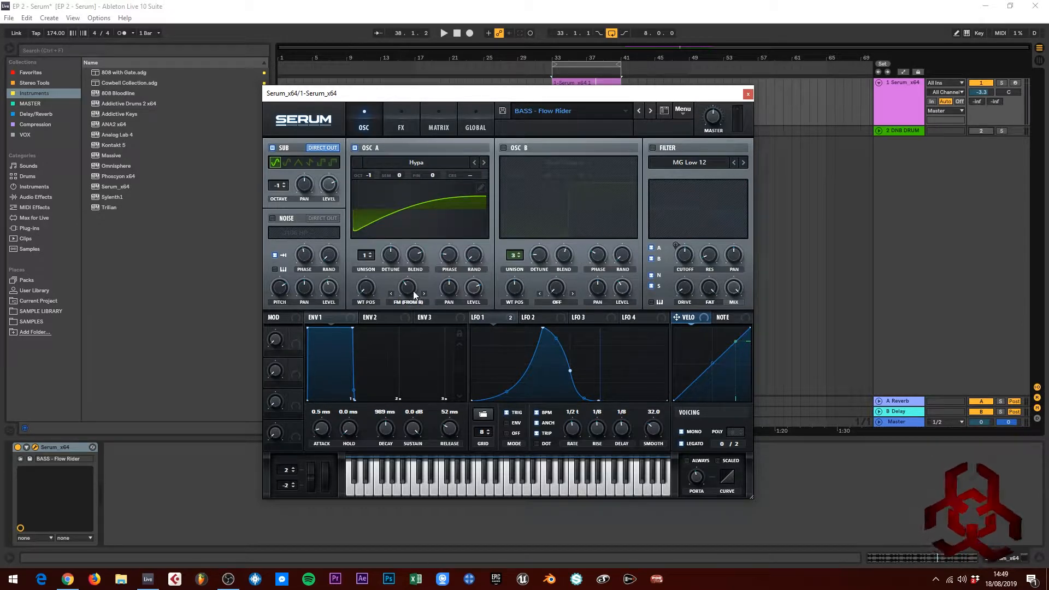
pyautogui.moveTo(525, 264)
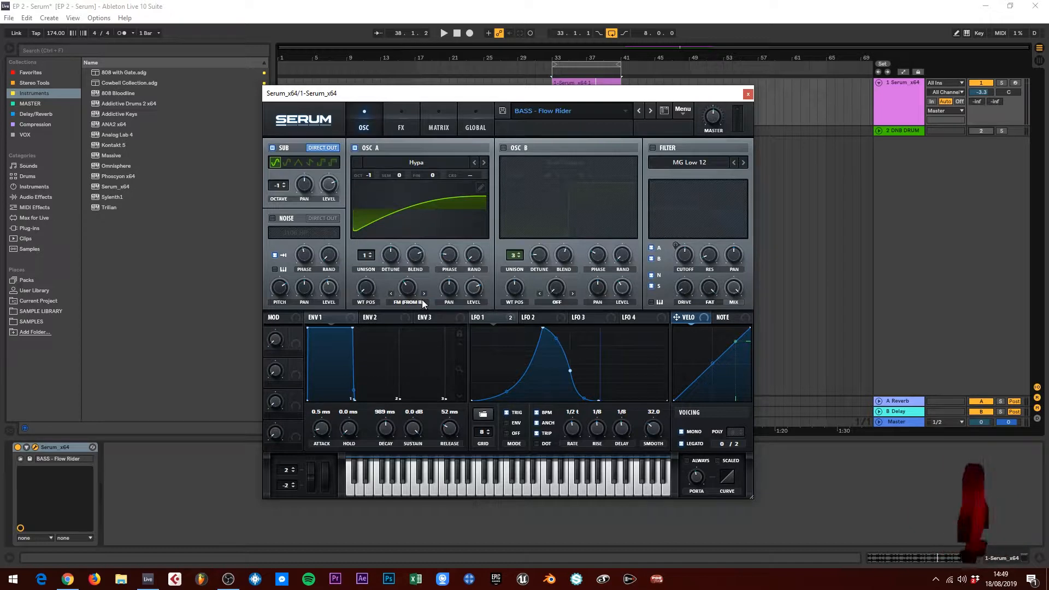
pyautogui.moveTo(504, 155)
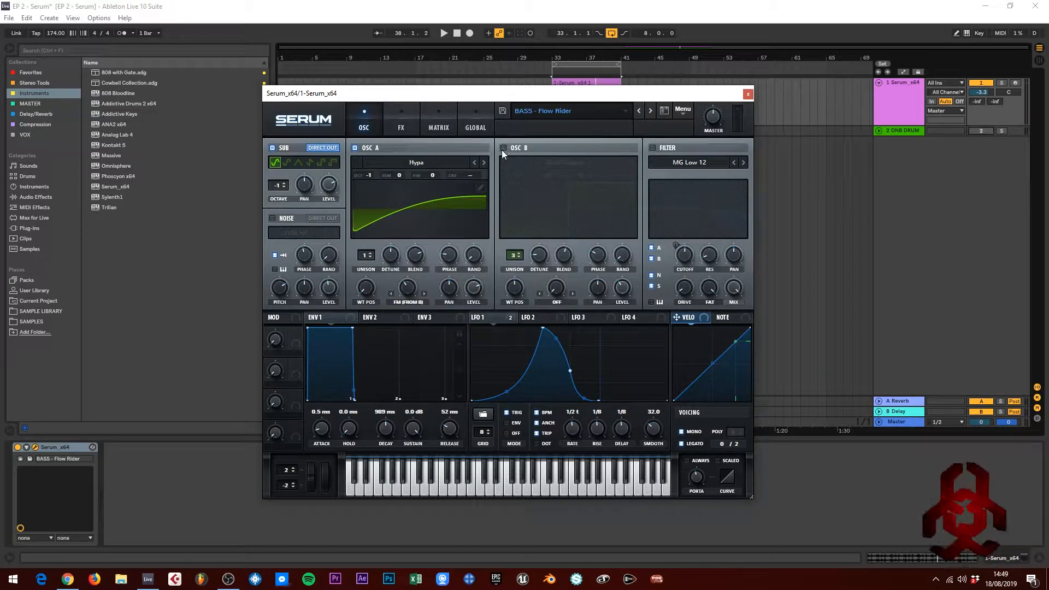
pyautogui.click(503, 147)
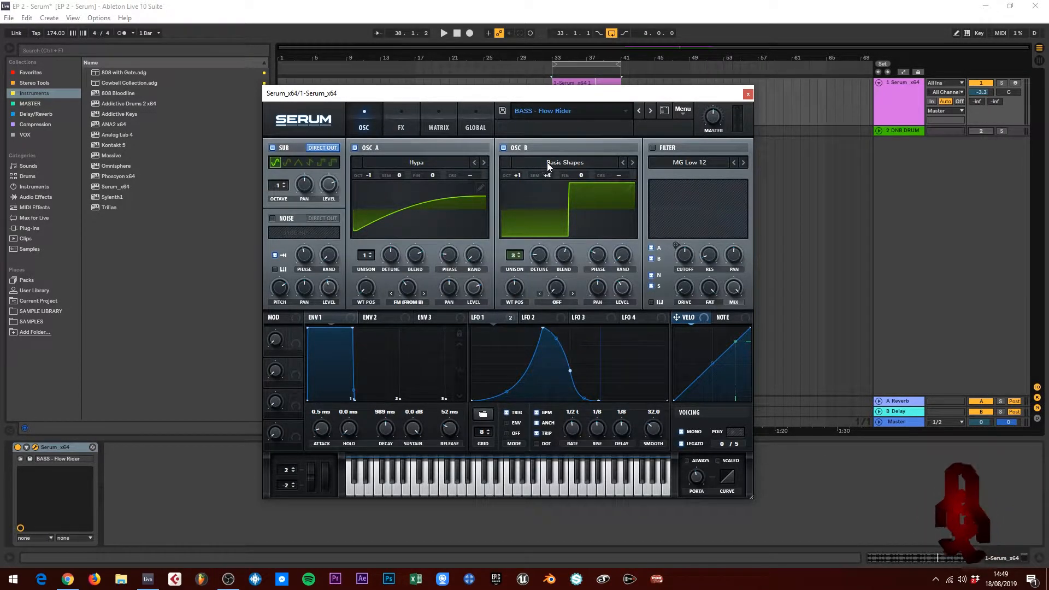
pyautogui.click(564, 162)
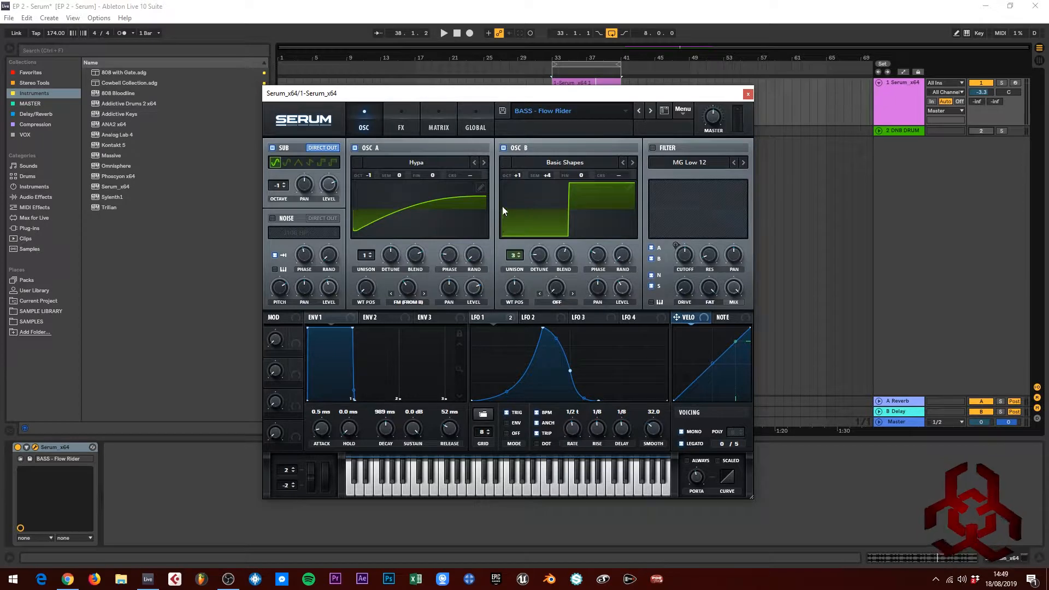
pyautogui.moveTo(539, 177)
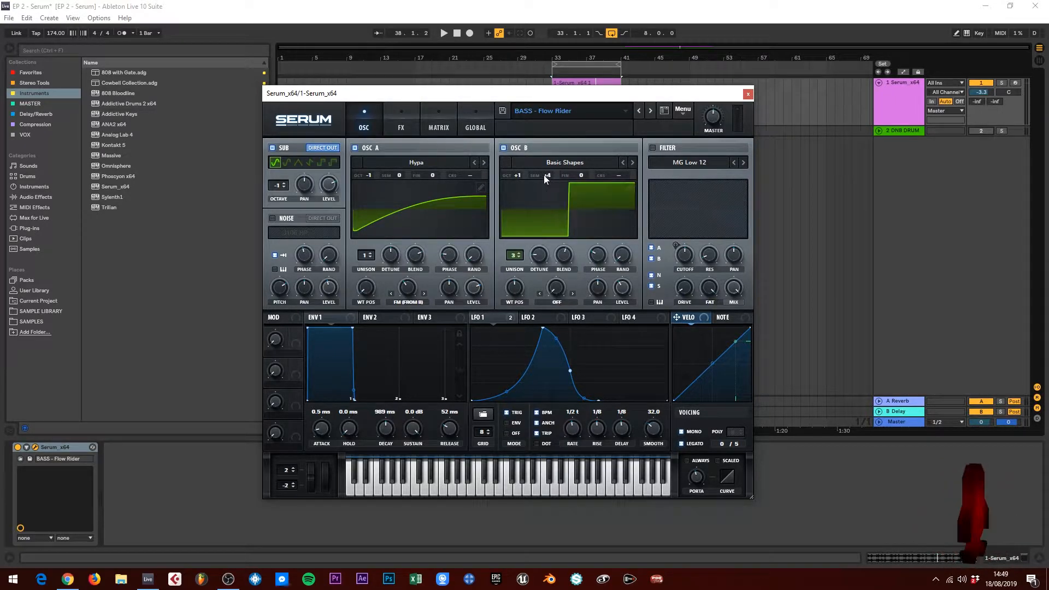
pyautogui.moveTo(536, 197)
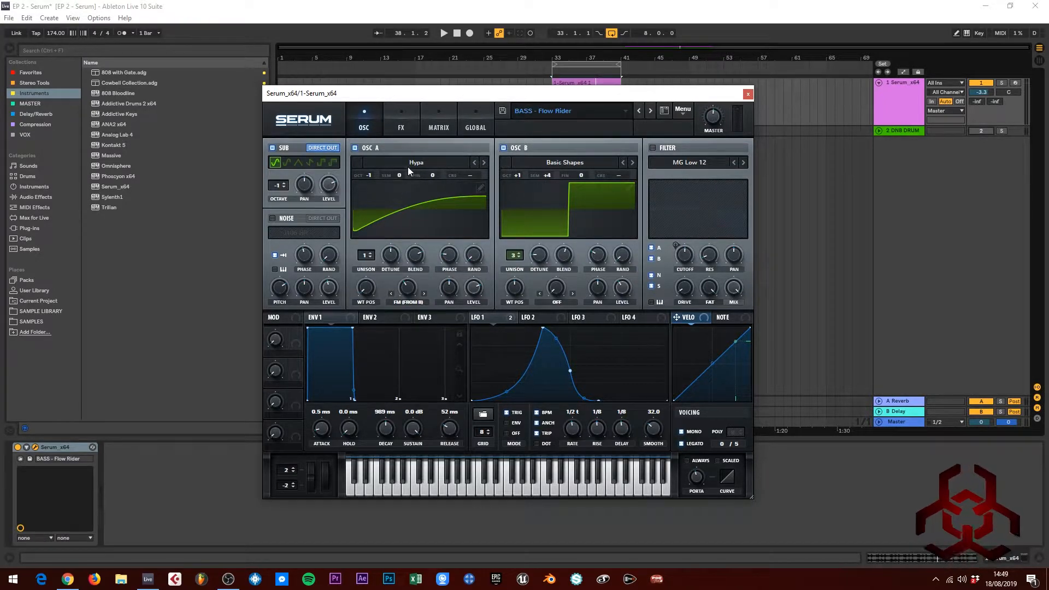
pyautogui.moveTo(411, 188)
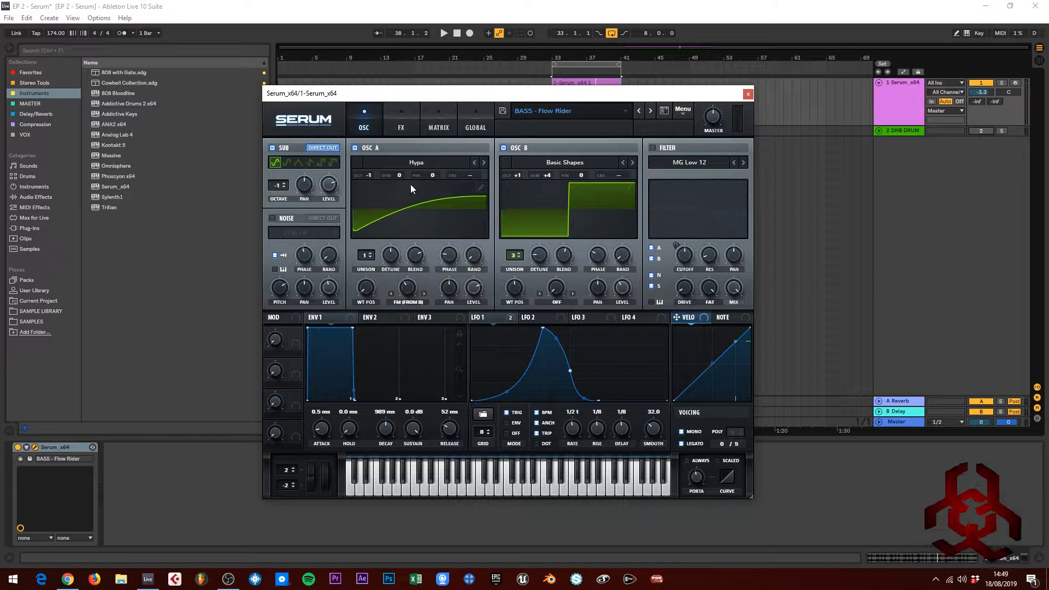
pyautogui.moveTo(1023, 234)
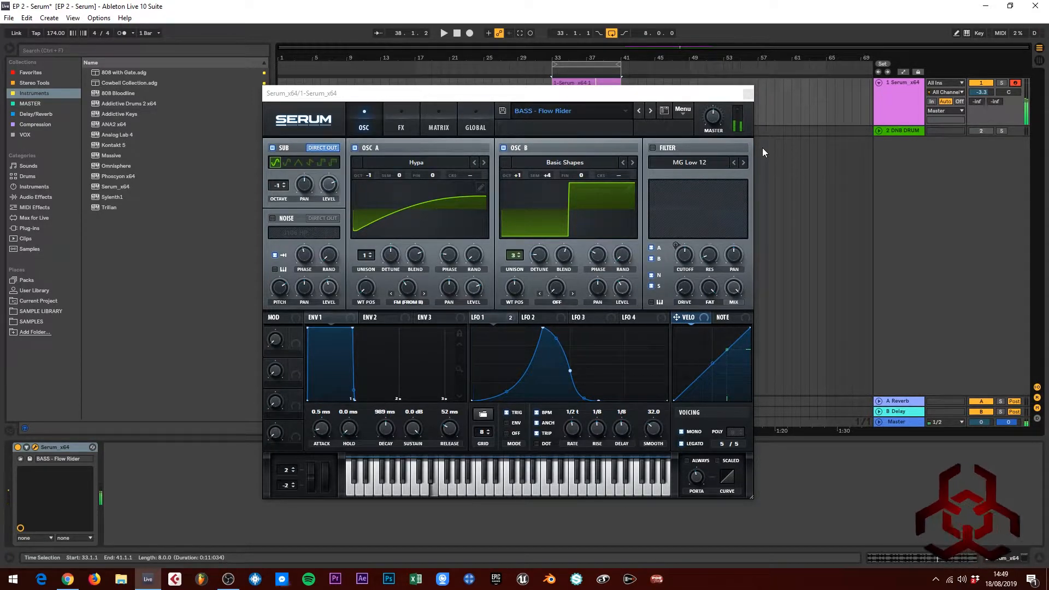
pyautogui.click(444, 33)
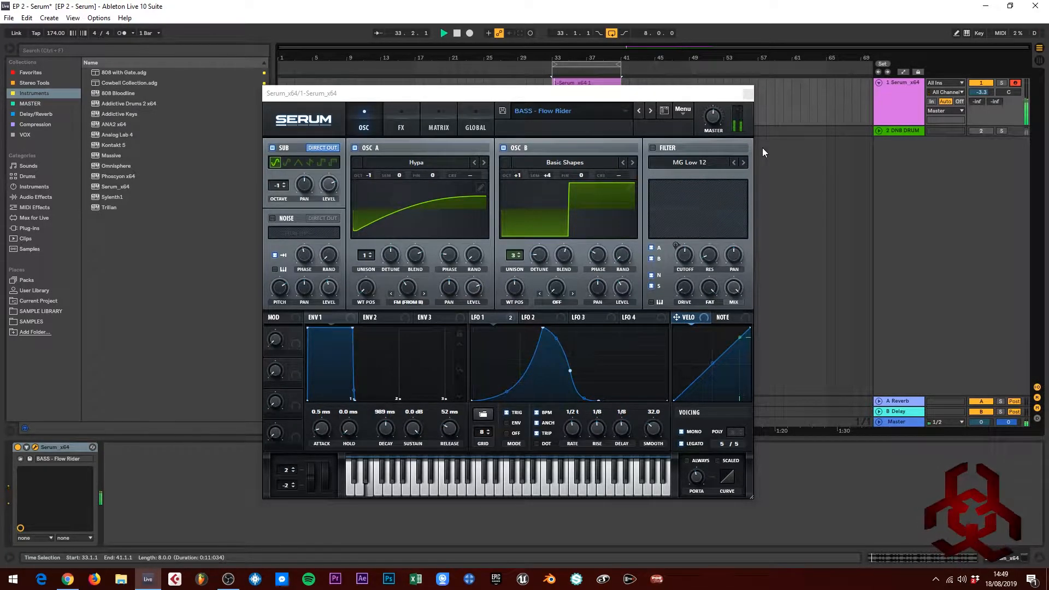
pyautogui.click(502, 147)
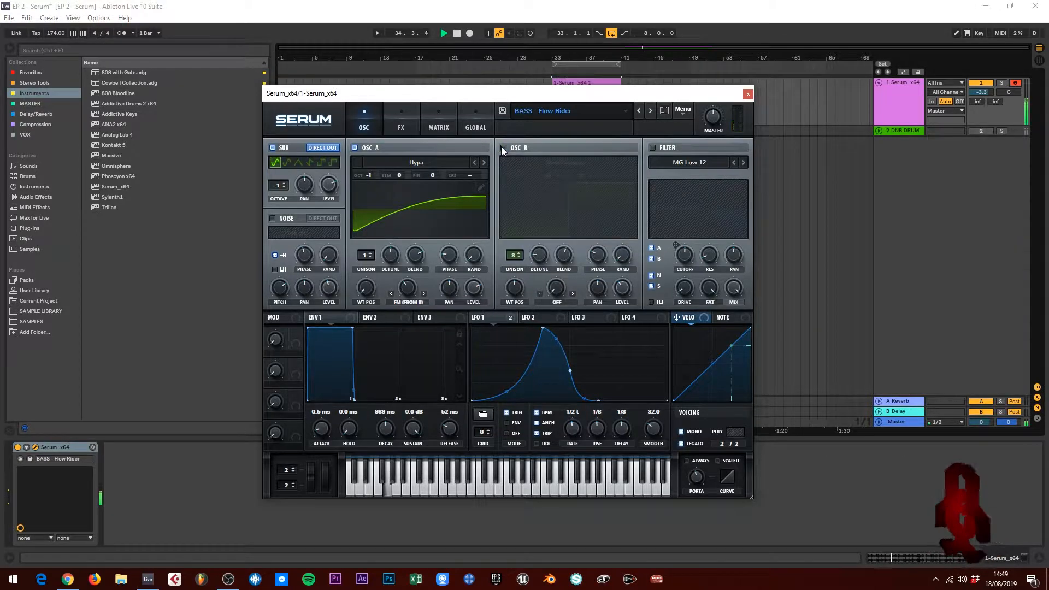
# Switch oscillator B with its square wave back on with the sub and Hypa oscillators.
pyautogui.click(502, 147)
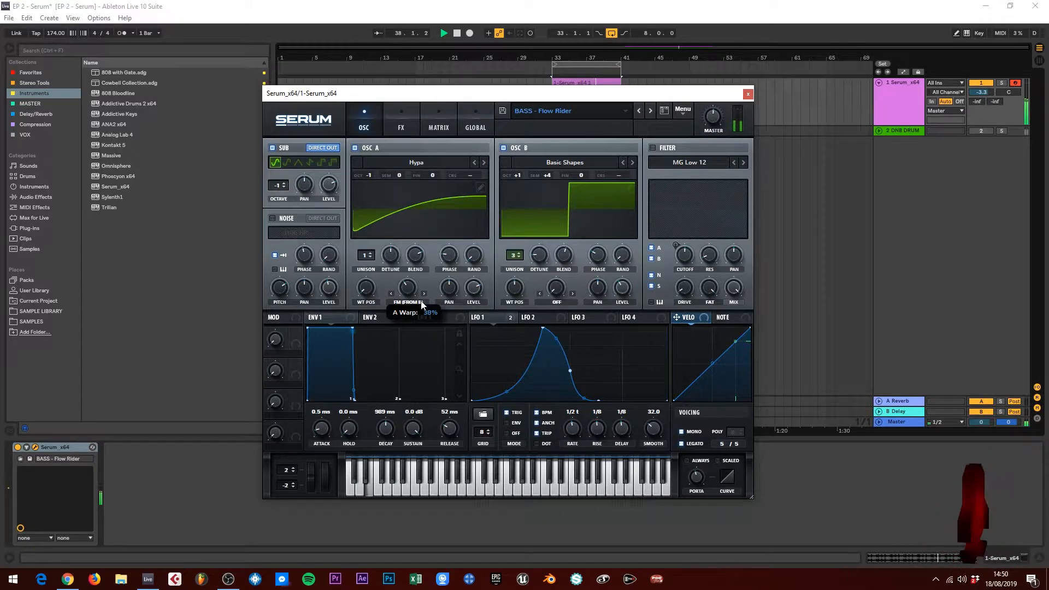
pyautogui.moveTo(479, 308)
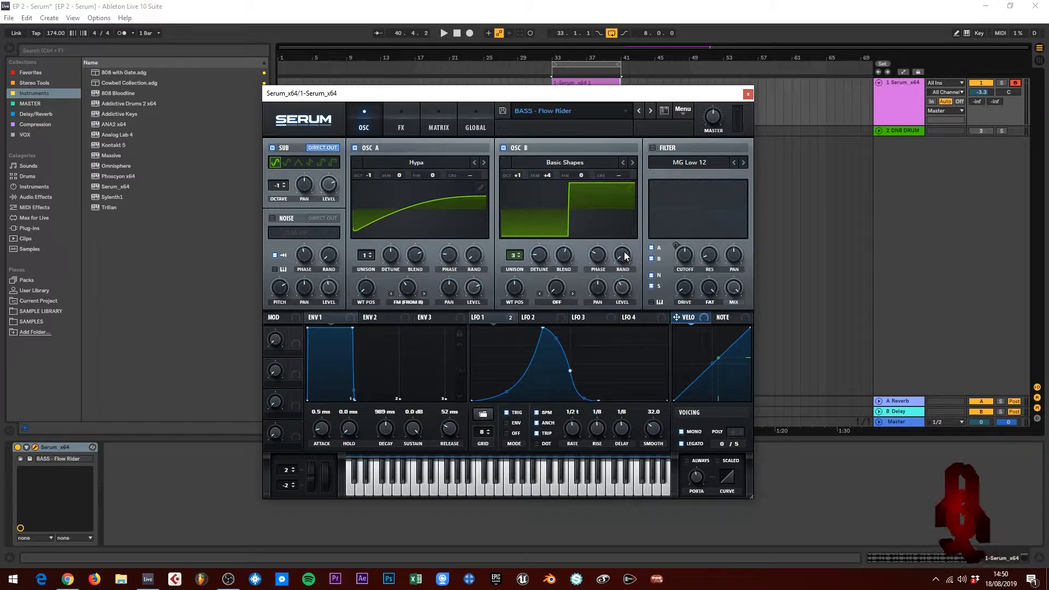
pyautogui.moveTo(514, 374)
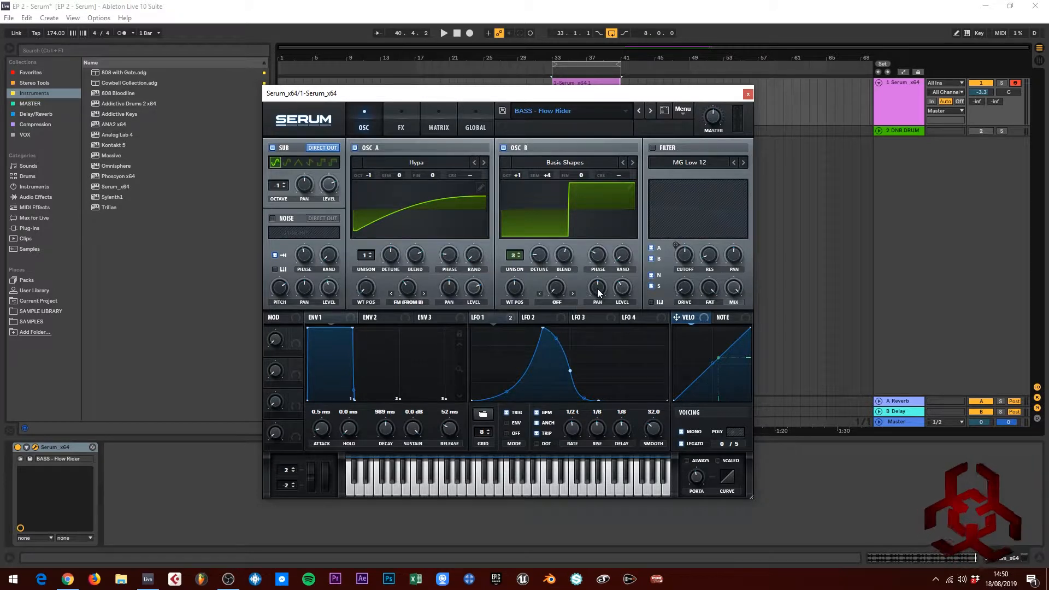
pyautogui.moveTo(553, 285)
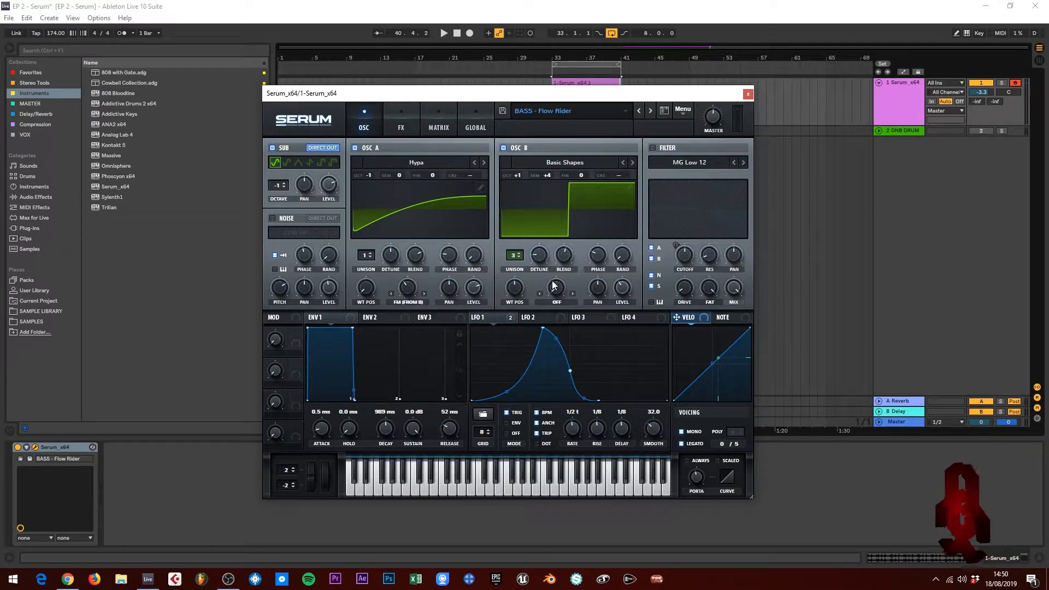
pyautogui.moveTo(609, 151)
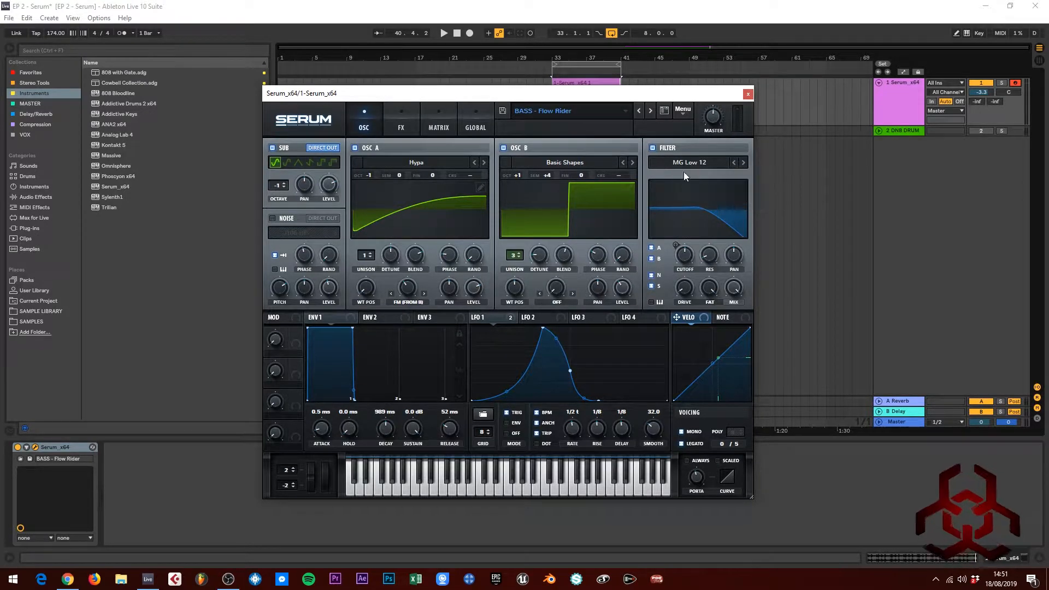
pyautogui.moveTo(652, 147)
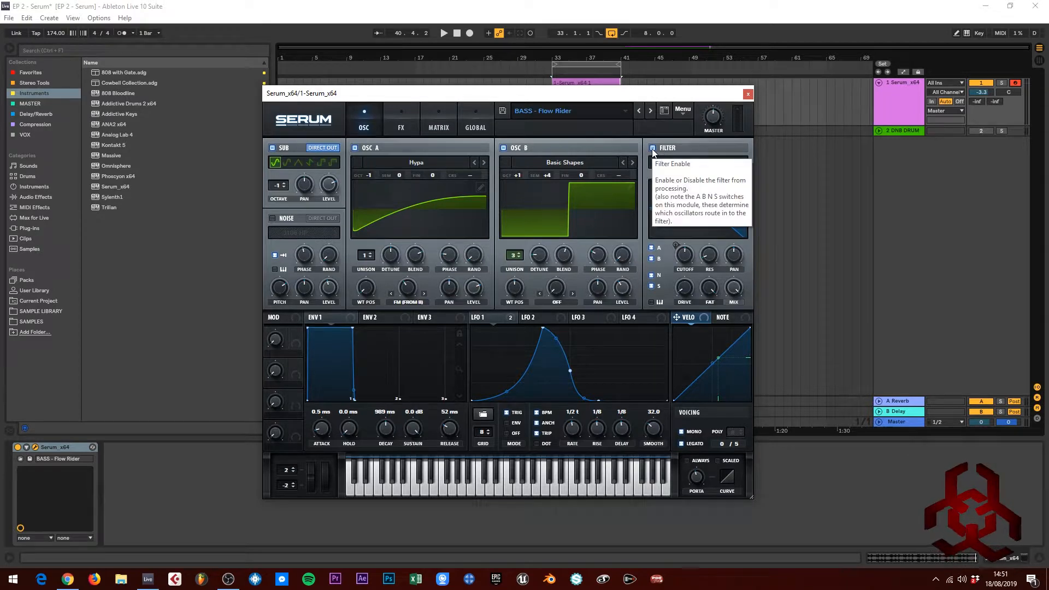
pyautogui.click(690, 162)
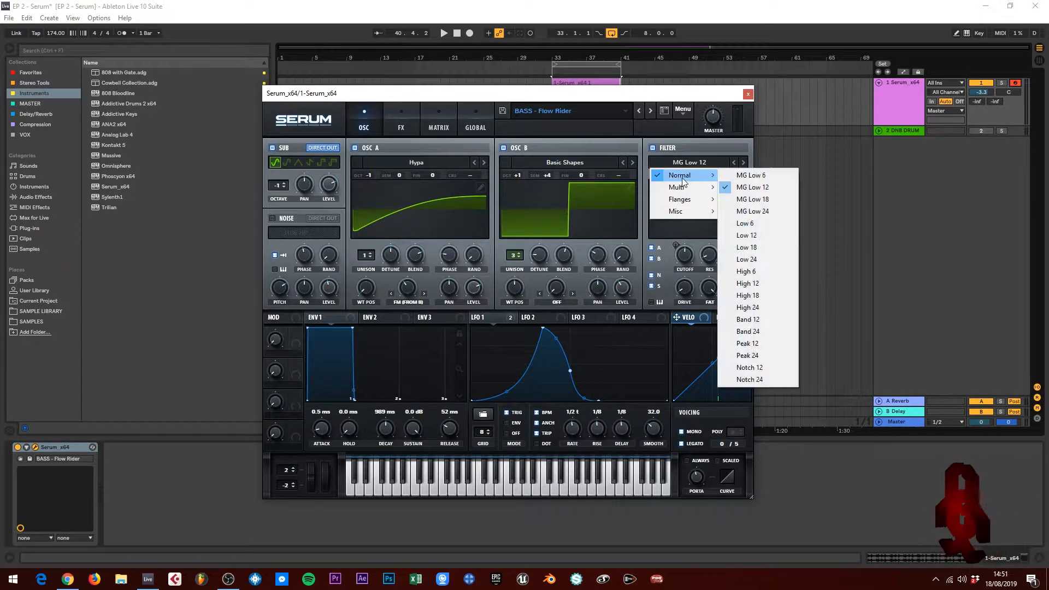
pyautogui.click(752, 186)
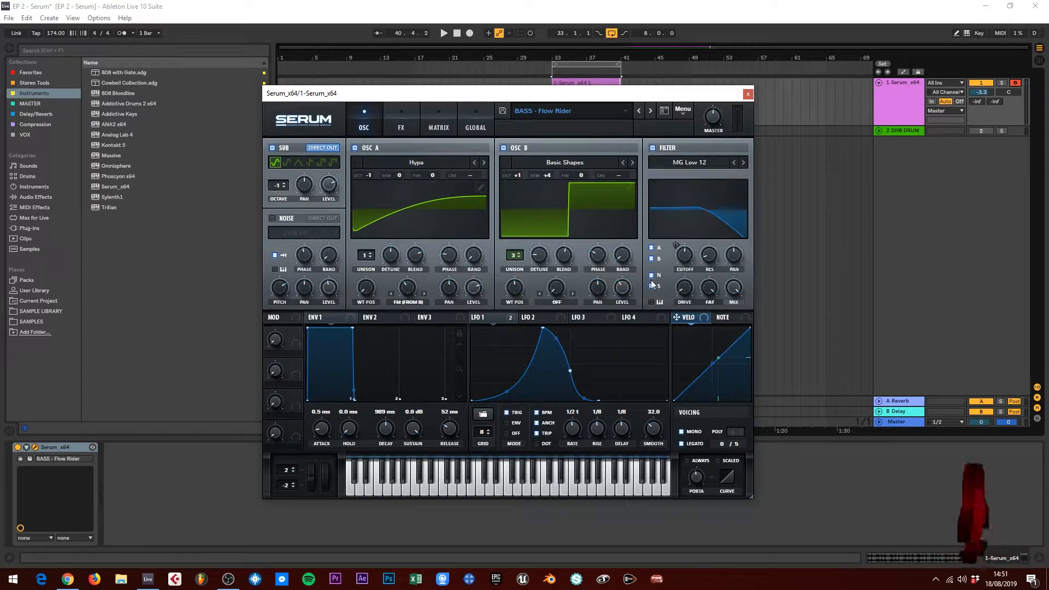
pyautogui.moveTo(659, 267)
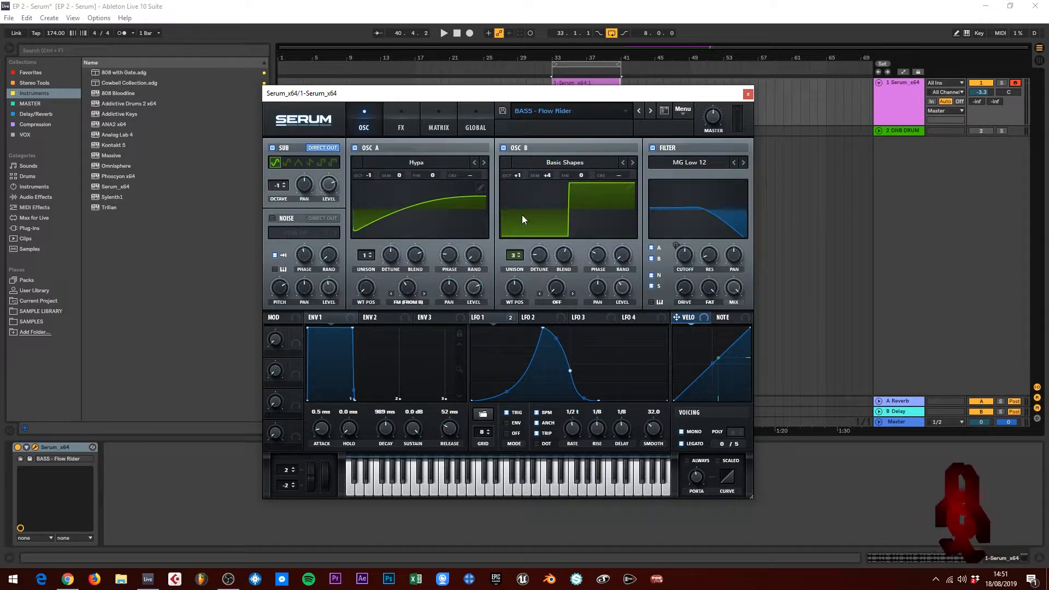
pyautogui.moveTo(674, 262)
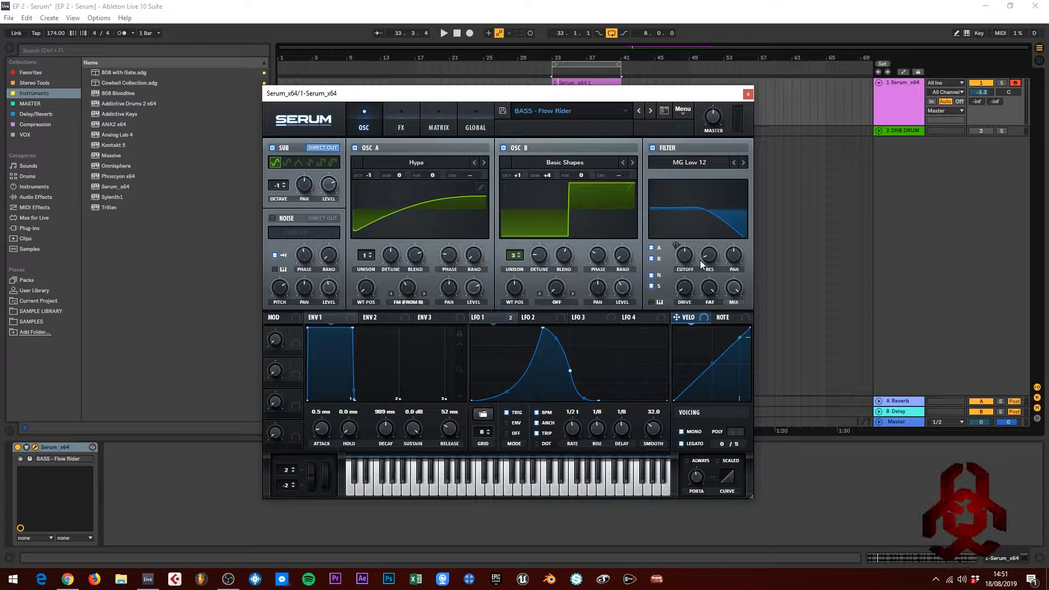
pyautogui.moveTo(671, 290)
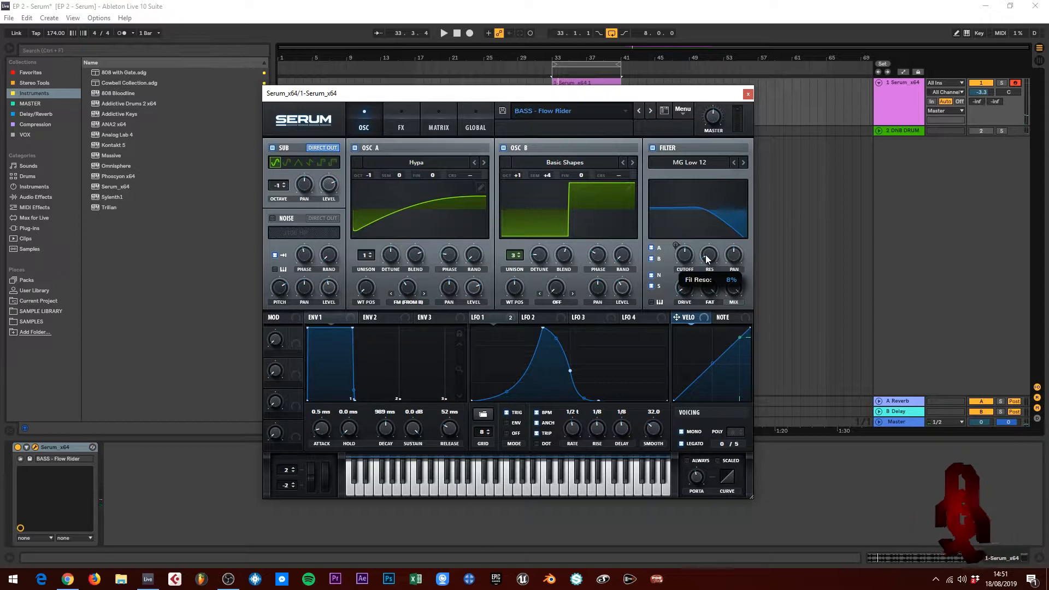
pyautogui.moveTo(734, 261)
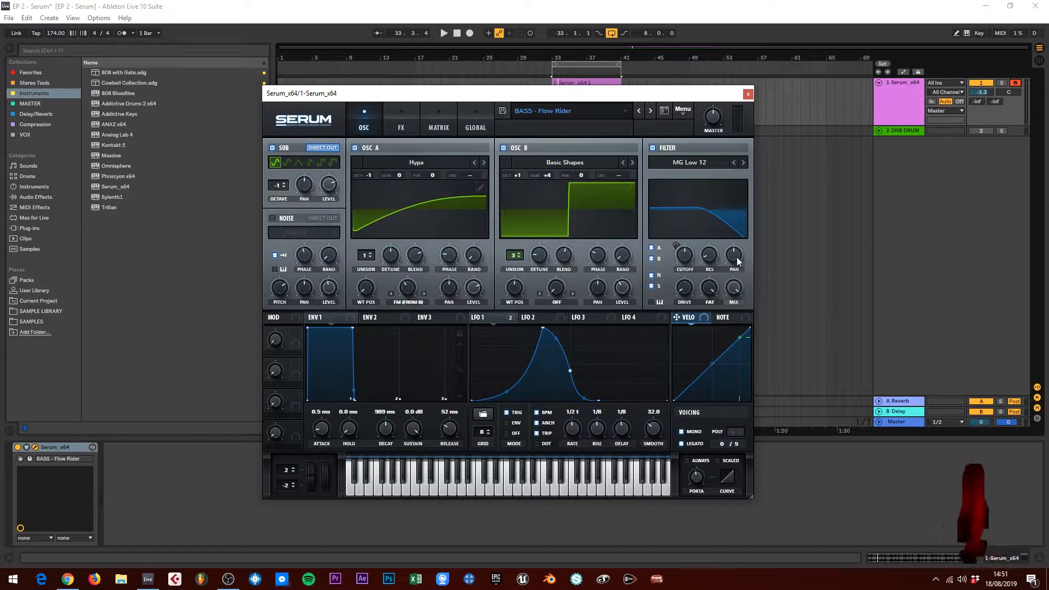
pyautogui.moveTo(684, 287)
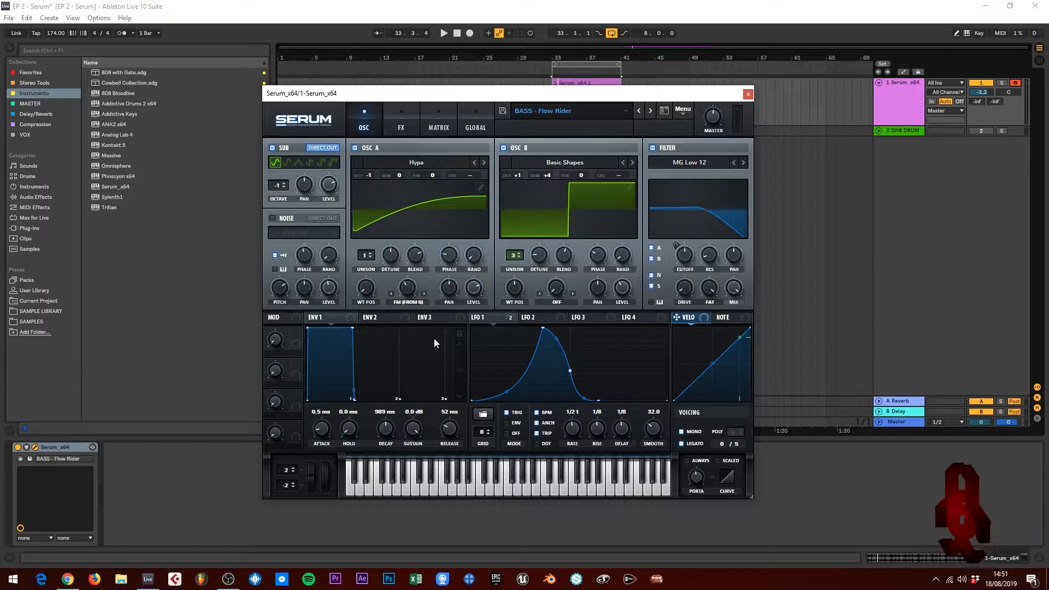
pyautogui.click(444, 33)
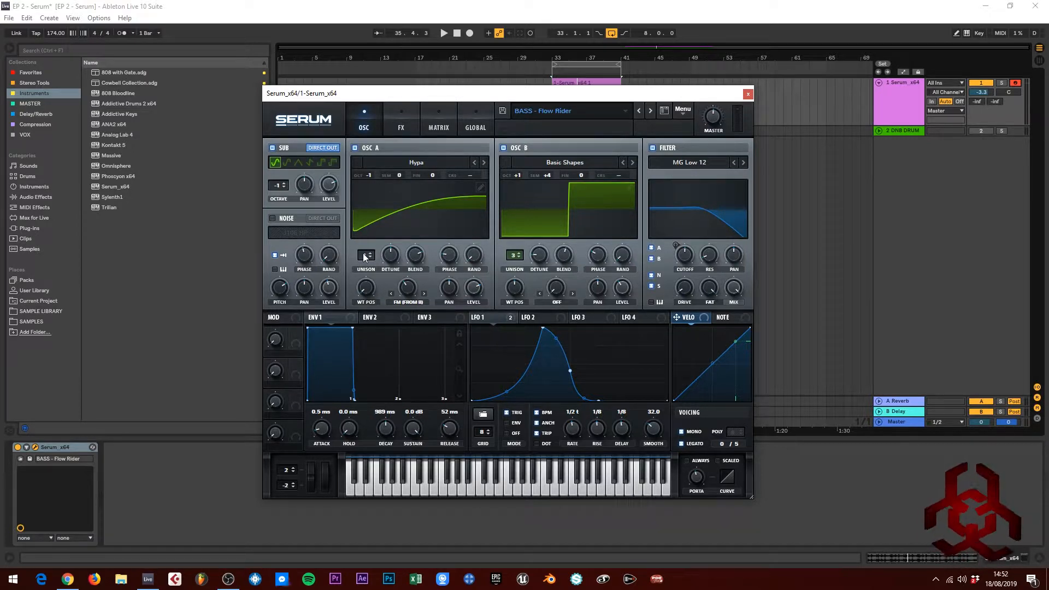
pyautogui.click(365, 256)
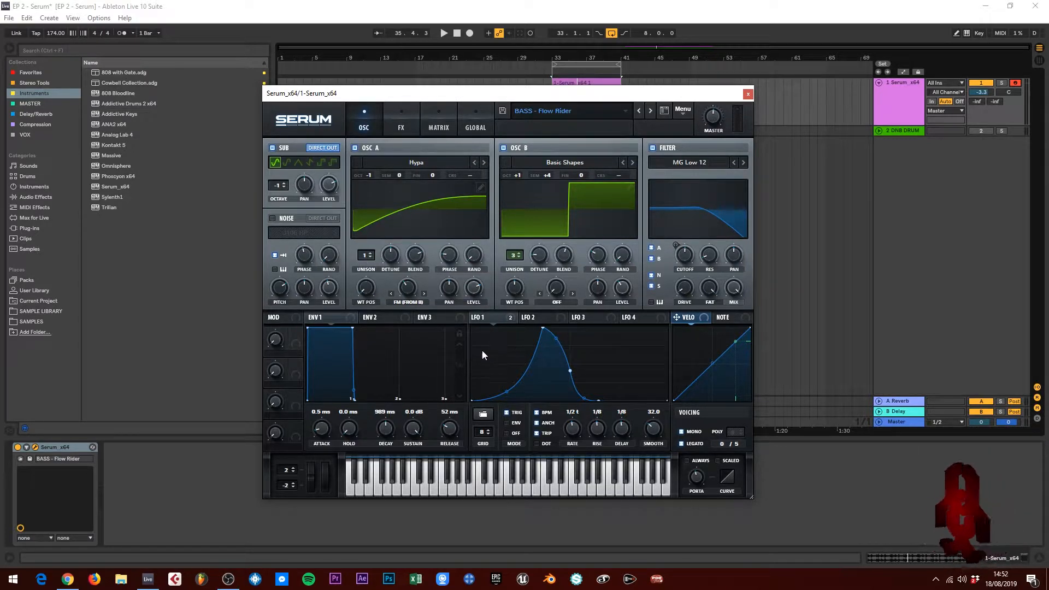
pyautogui.click(443, 33)
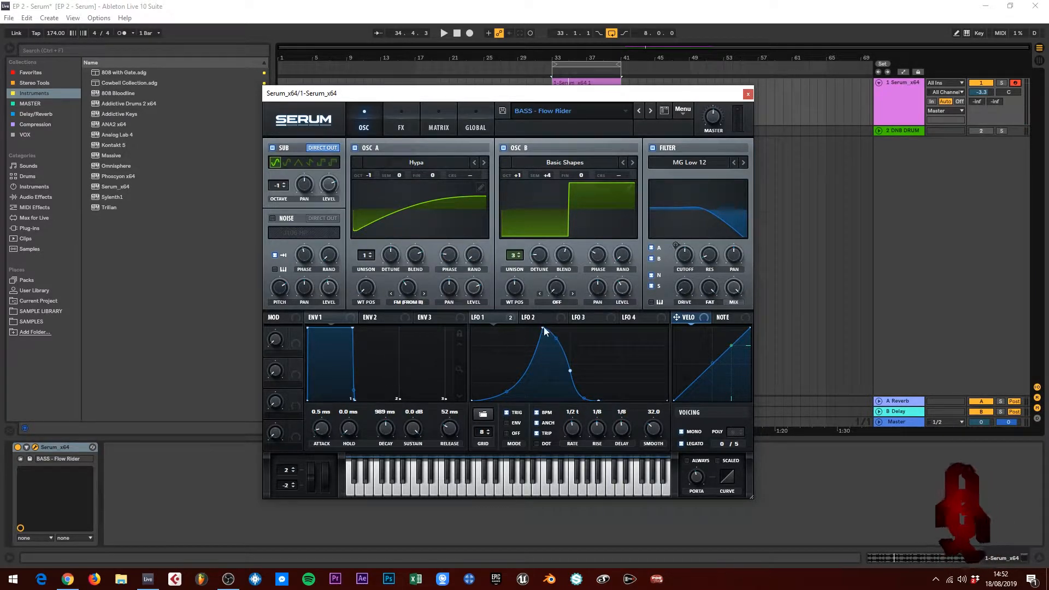
pyautogui.click(444, 33)
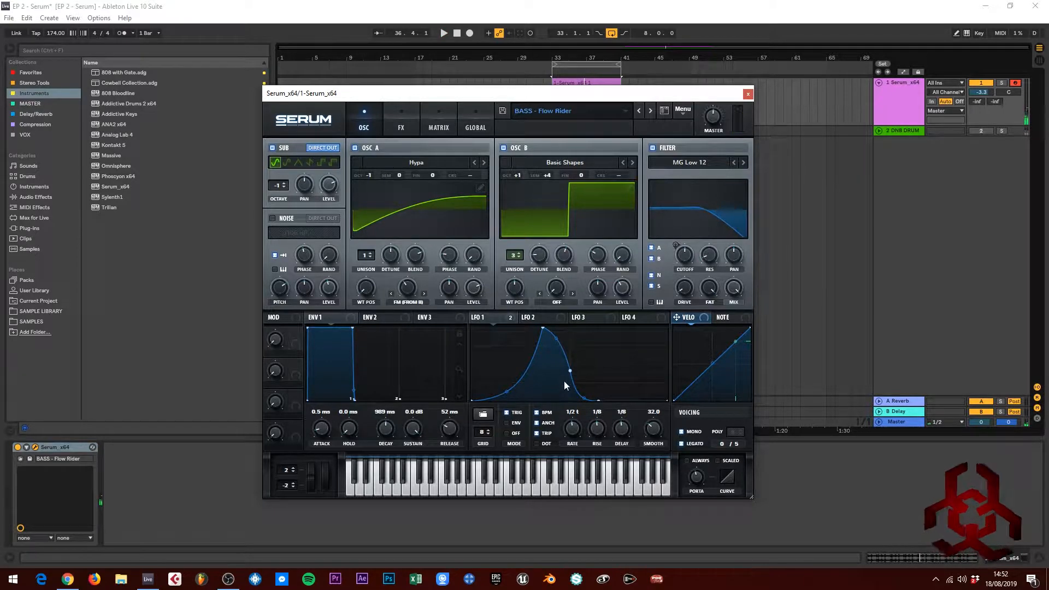
pyautogui.moveTo(581, 320)
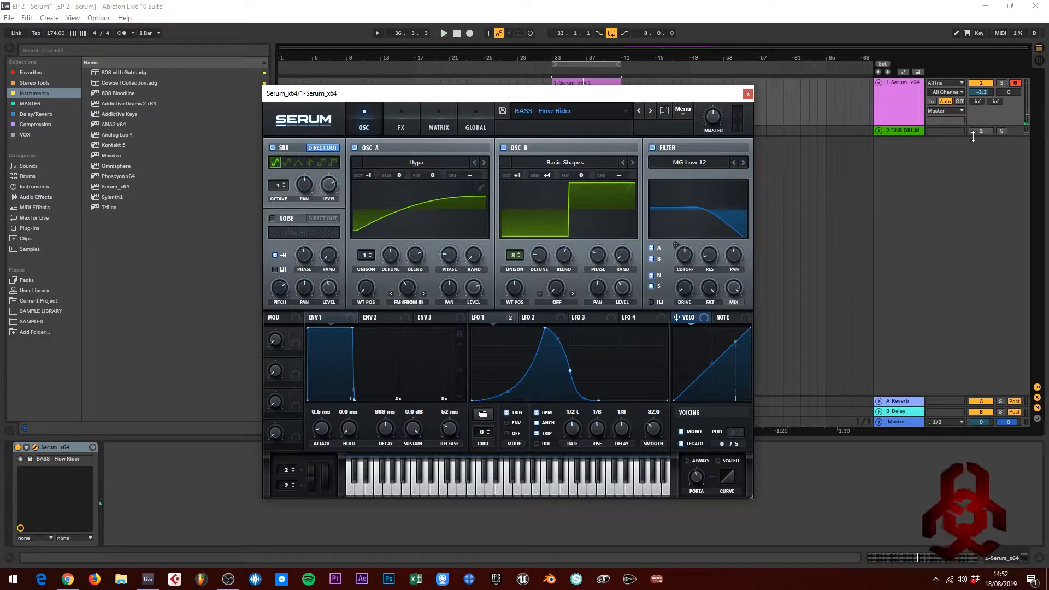
pyautogui.click(444, 33)
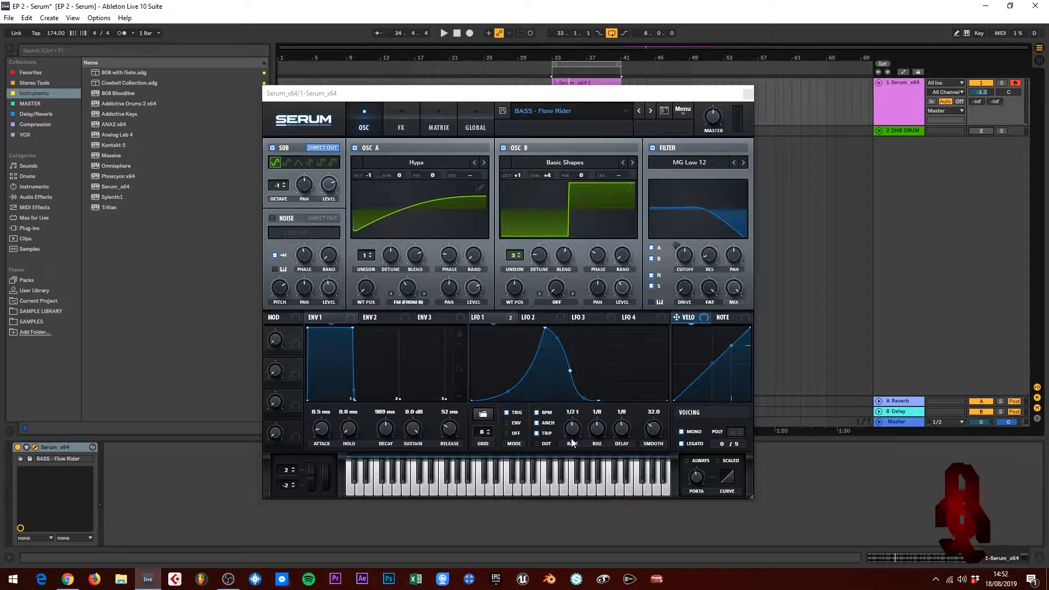
pyautogui.moveTo(527, 489)
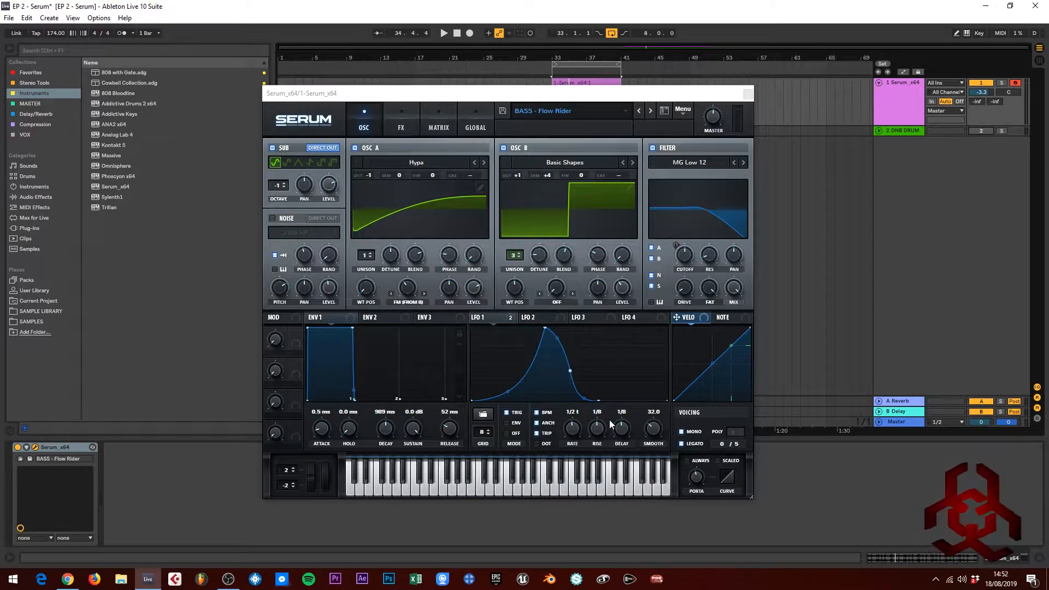
pyautogui.moveTo(571, 428)
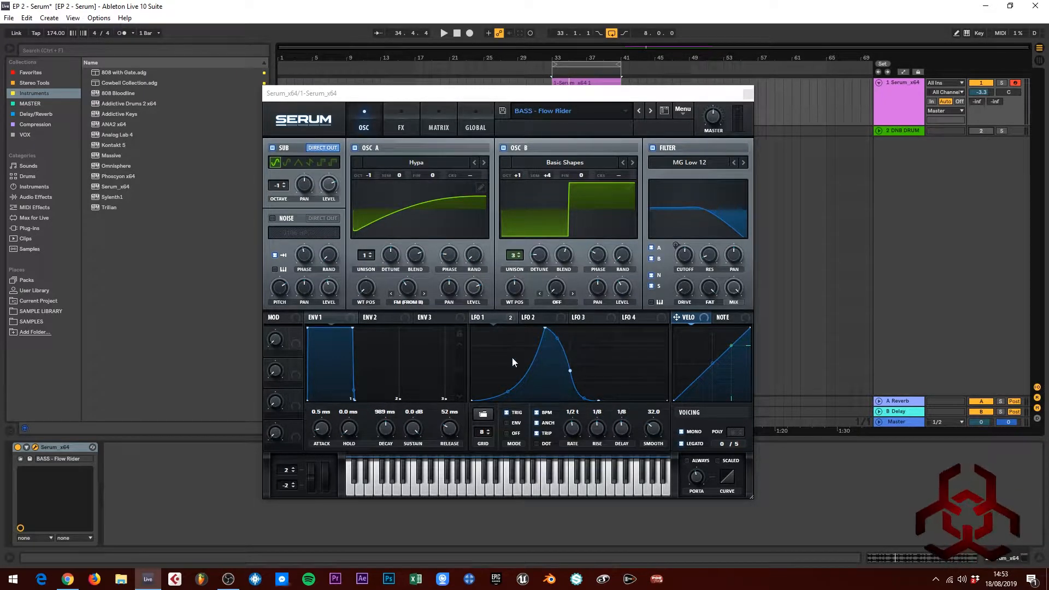
pyautogui.moveTo(526, 400)
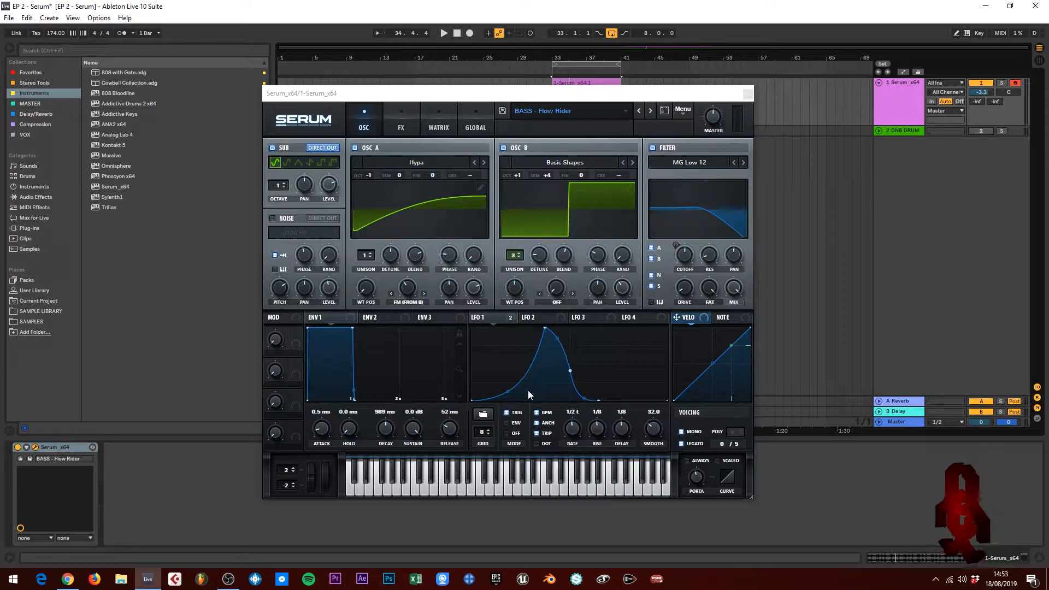
pyautogui.moveTo(558, 145)
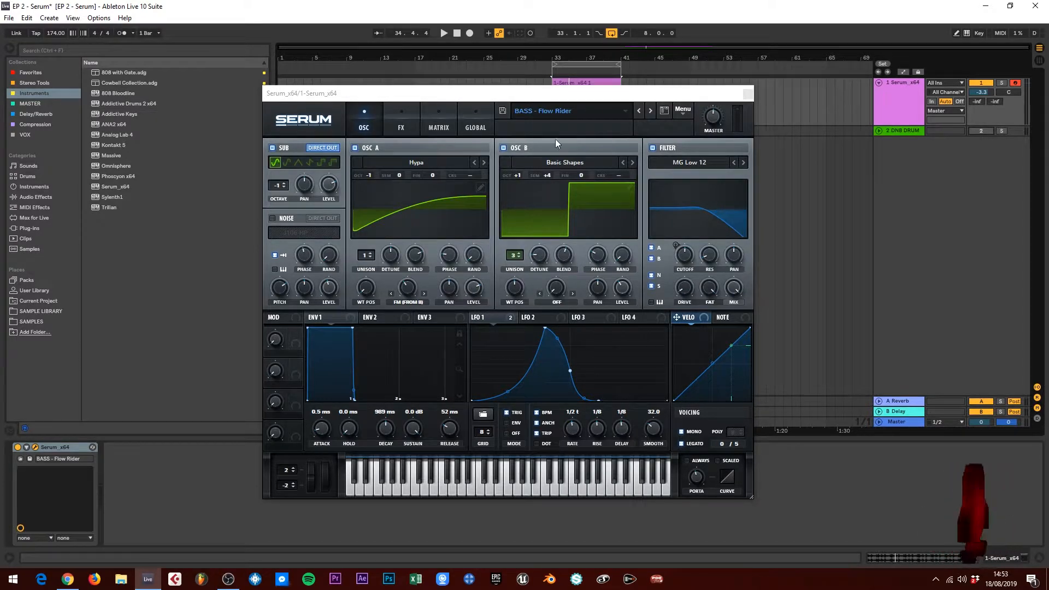
# Play the patch while reviewing ENV 1 and the J106 HP noise oscillator.
pyautogui.click(443, 33)
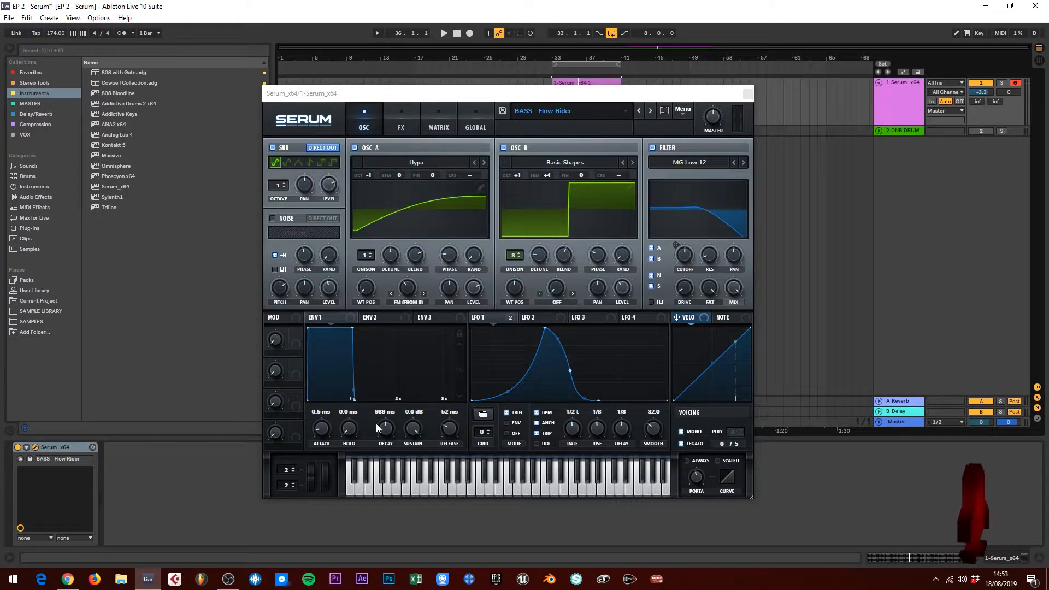
pyautogui.moveTo(321, 432)
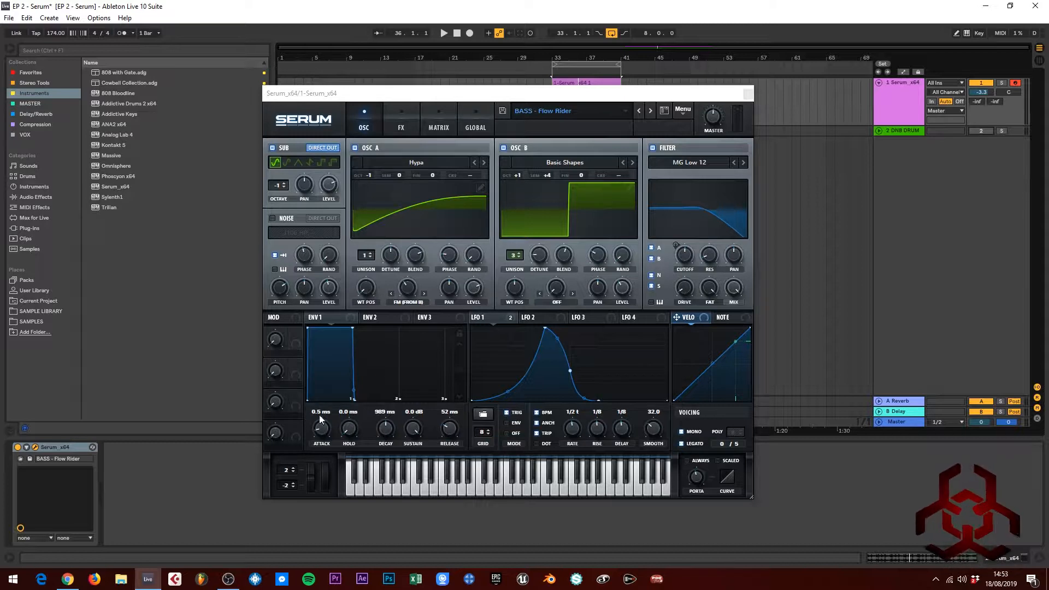
pyautogui.moveTo(322, 429)
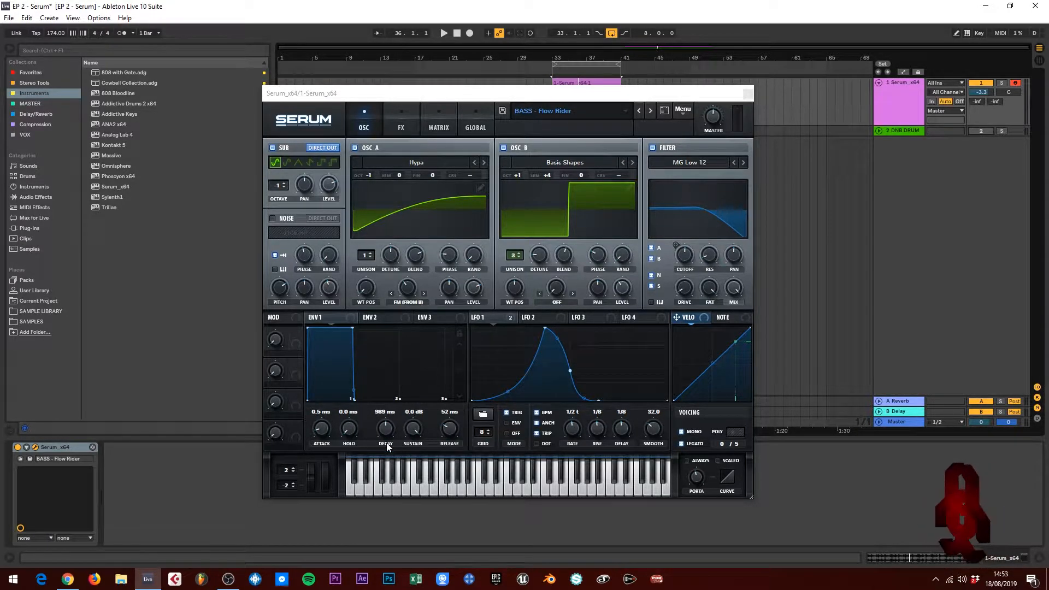
pyautogui.moveTo(391, 456)
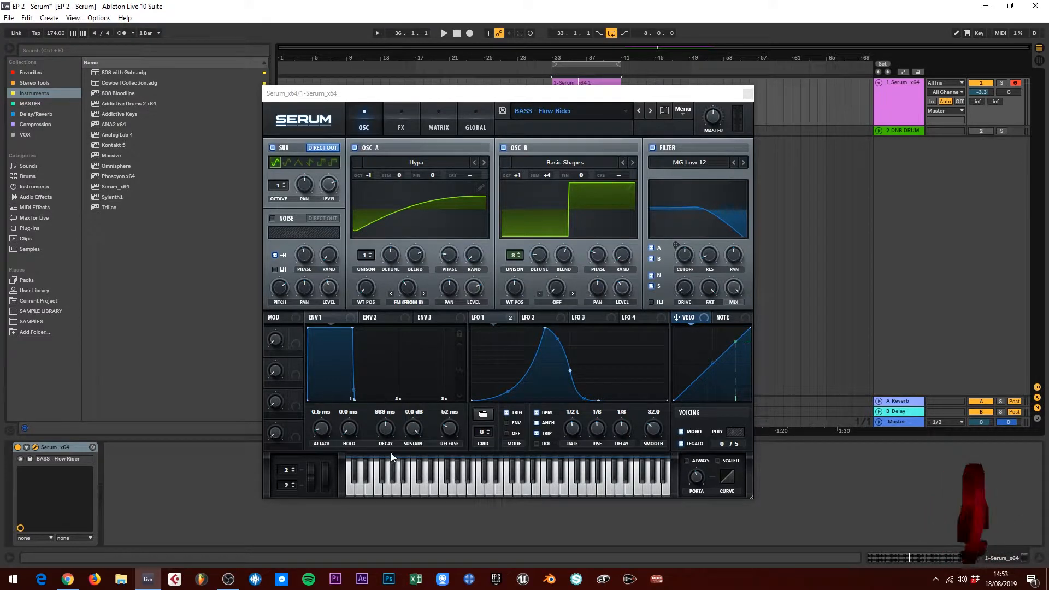
pyautogui.moveTo(448, 434)
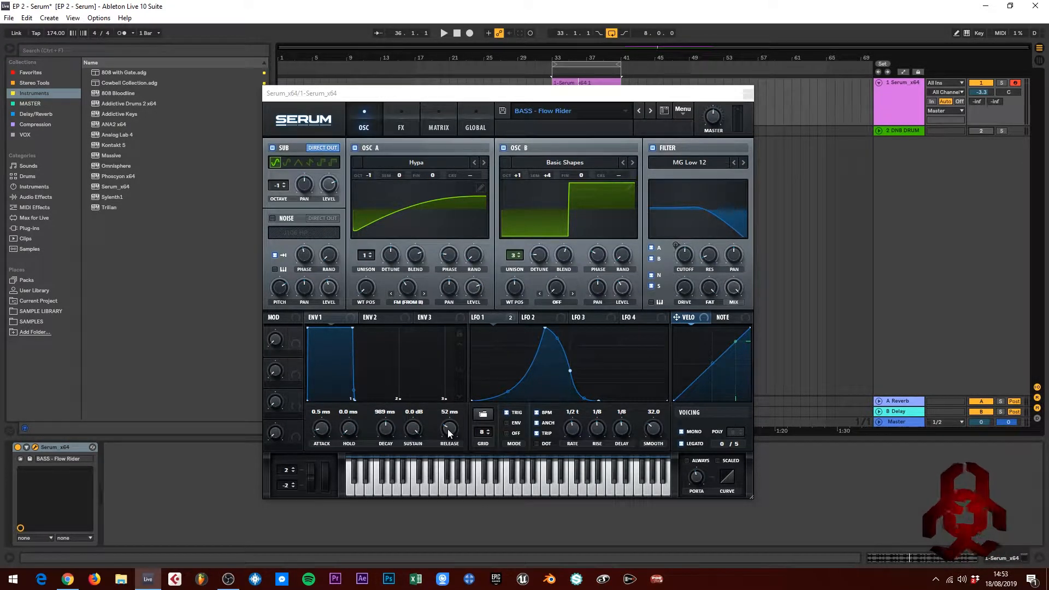
pyautogui.moveTo(449, 428)
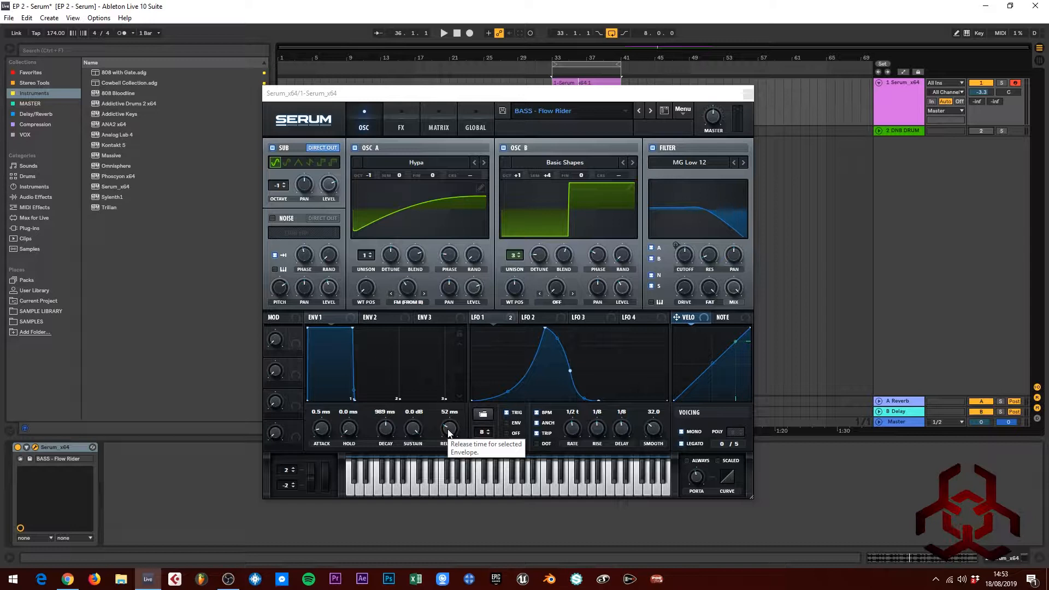
pyautogui.moveTo(413, 431)
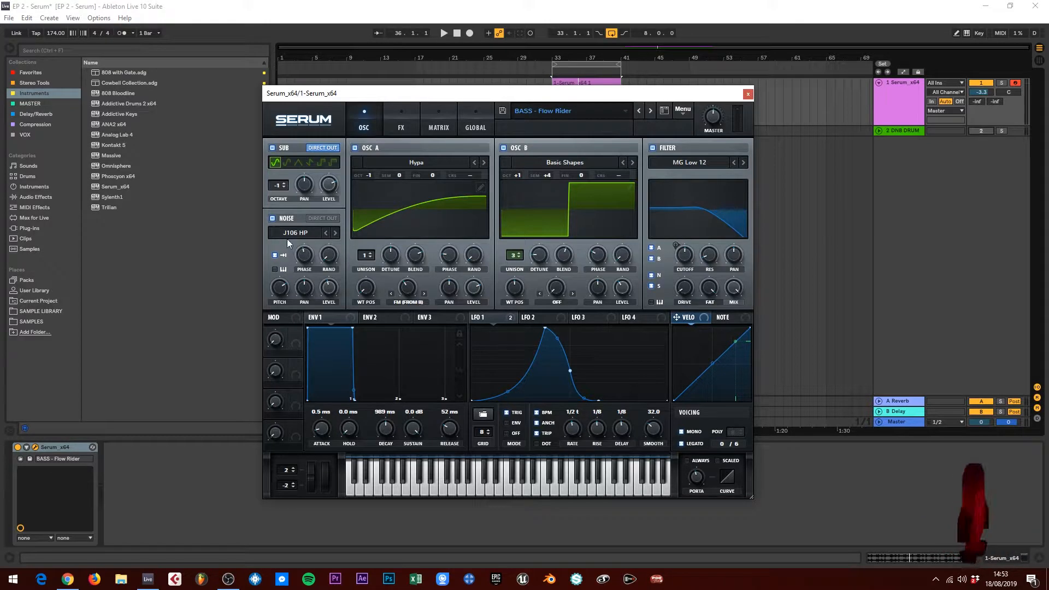
pyautogui.click(296, 232)
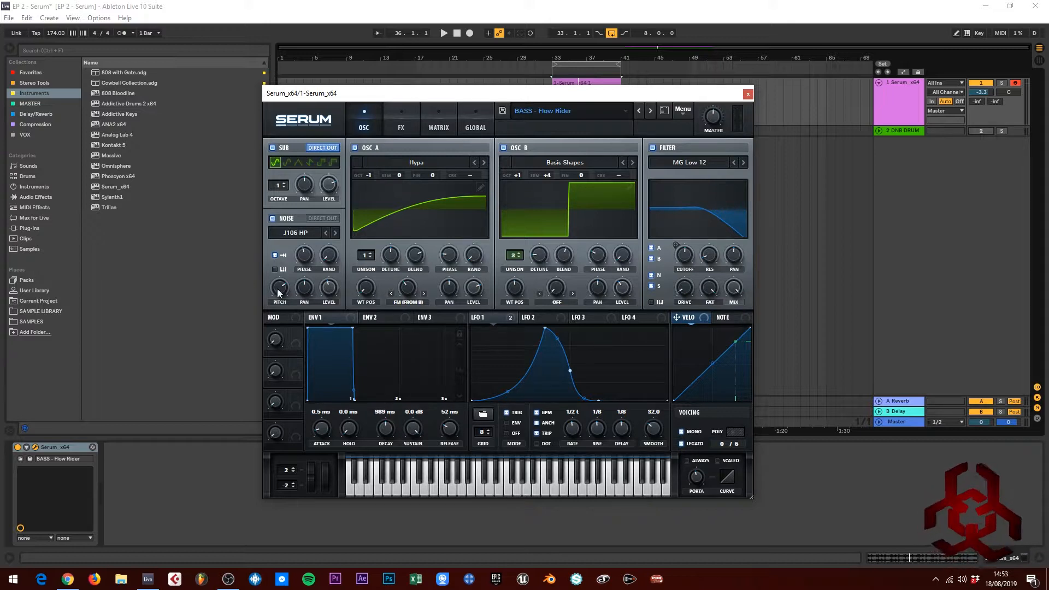
pyautogui.moveTo(274, 256)
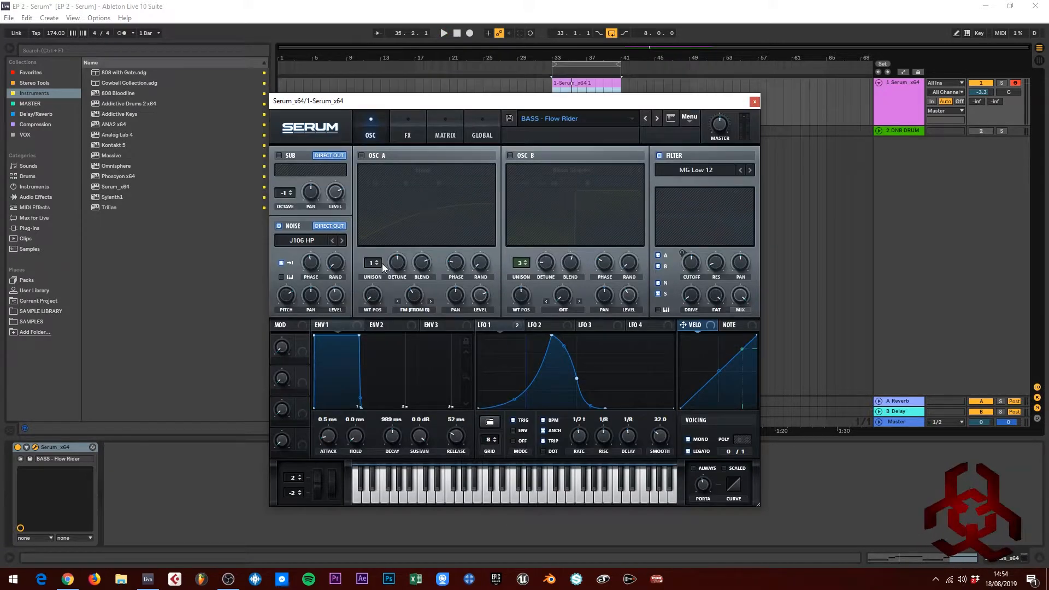
pyautogui.moveTo(371, 261)
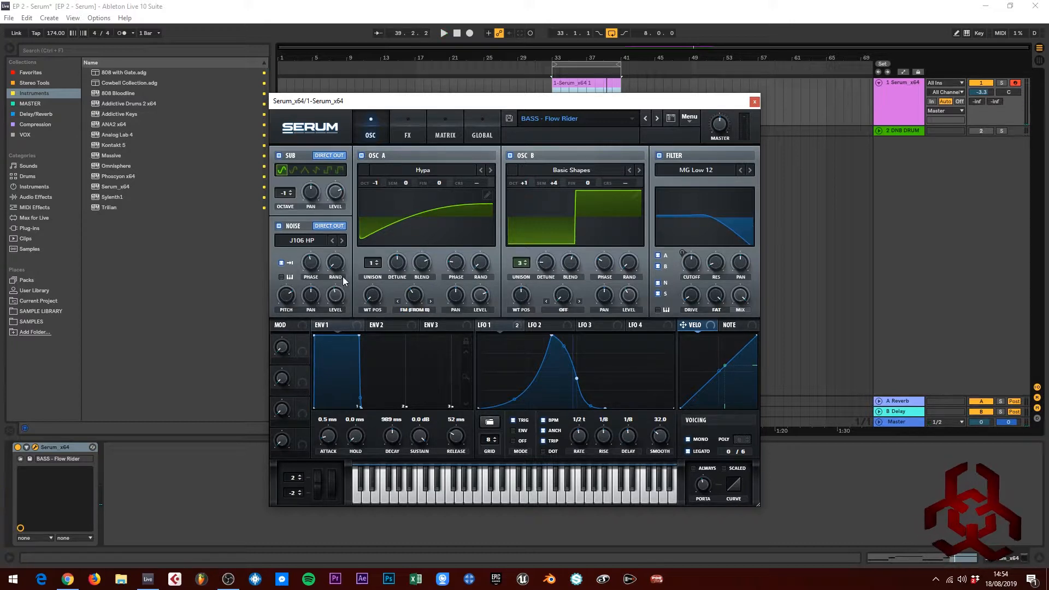
pyautogui.moveTo(520, 312)
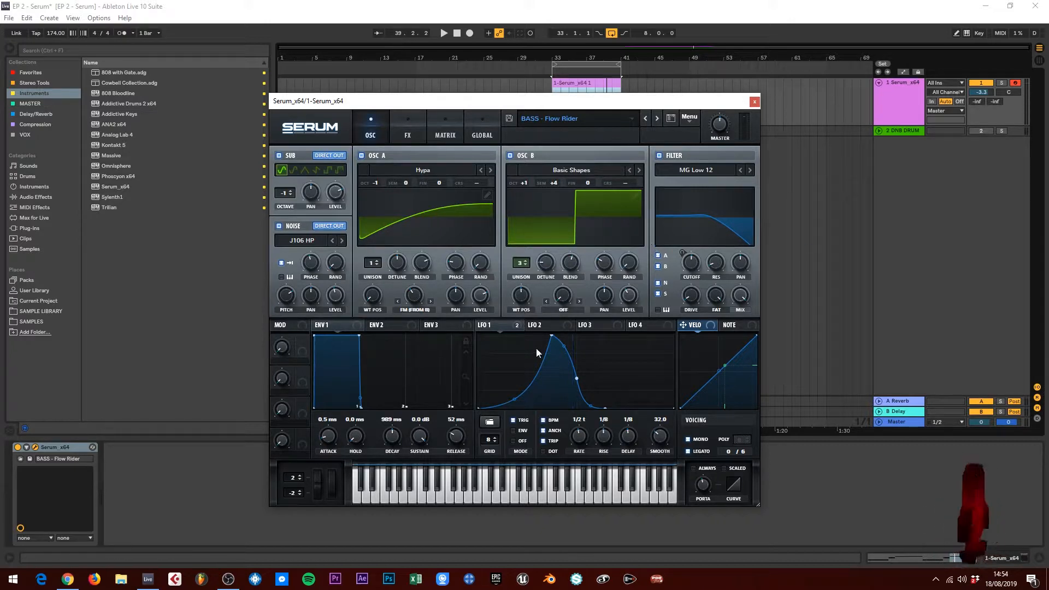
pyautogui.moveTo(579, 261)
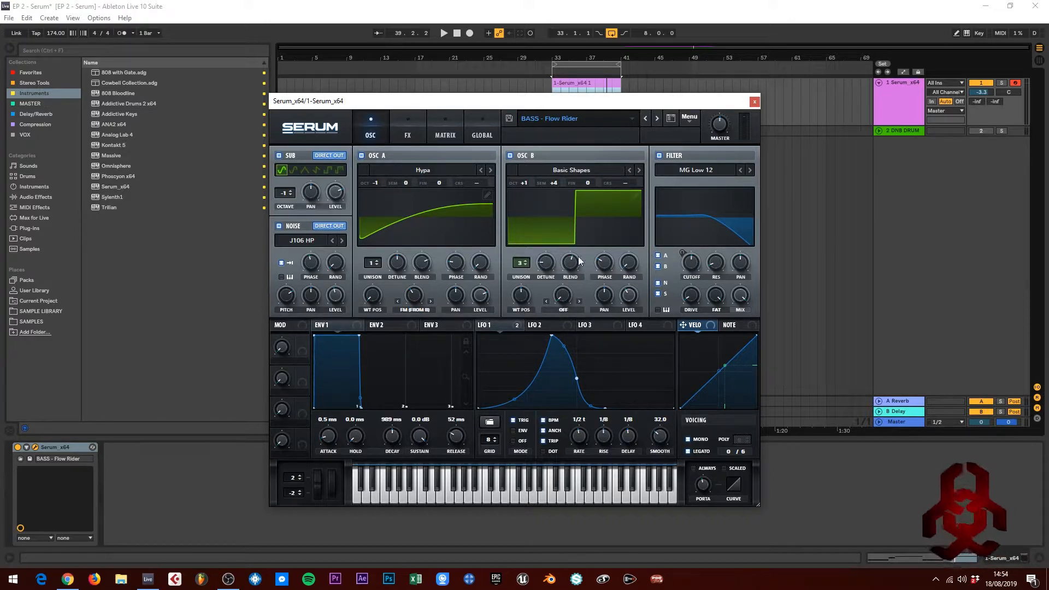
pyautogui.moveTo(371, 189)
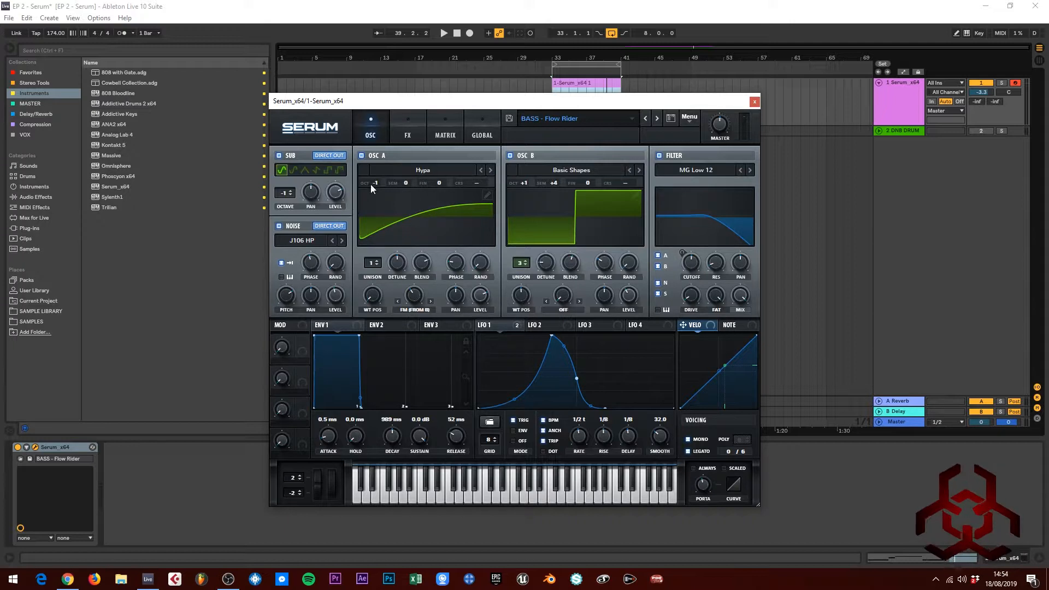
pyautogui.click(408, 118)
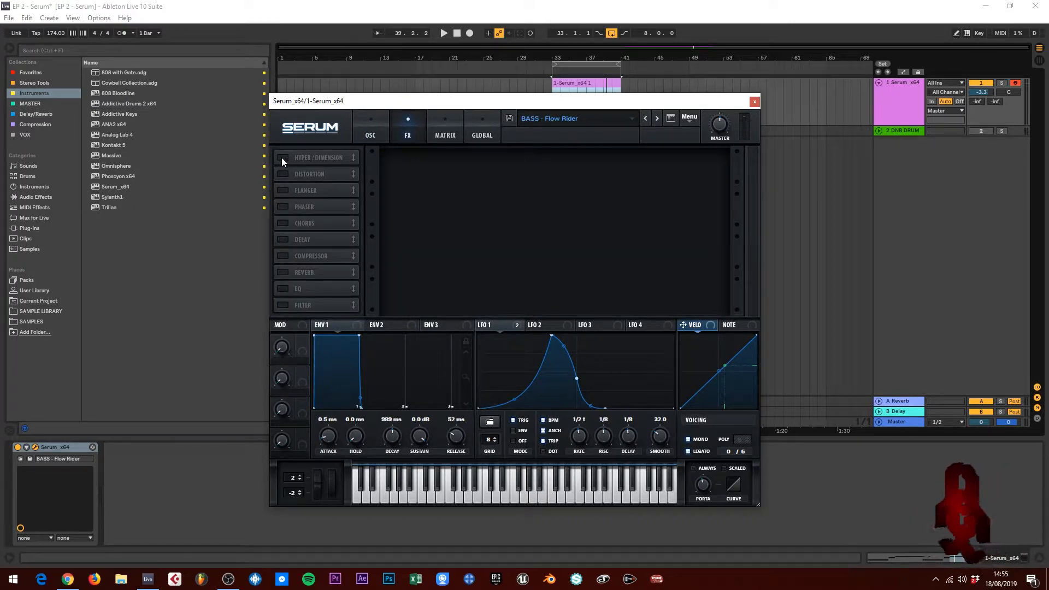
pyautogui.click(282, 157)
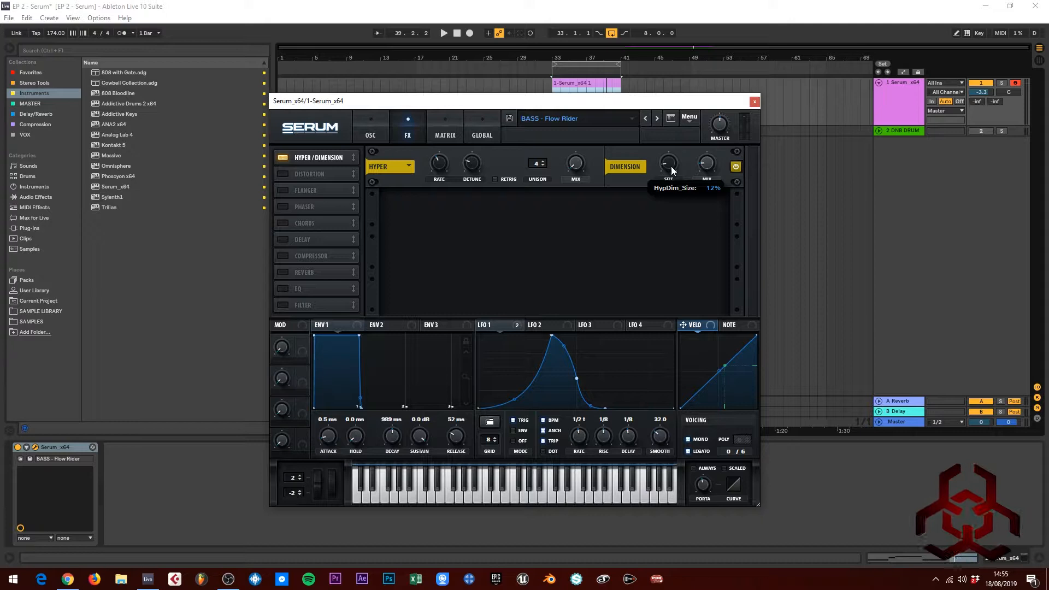
pyautogui.moveTo(707, 169)
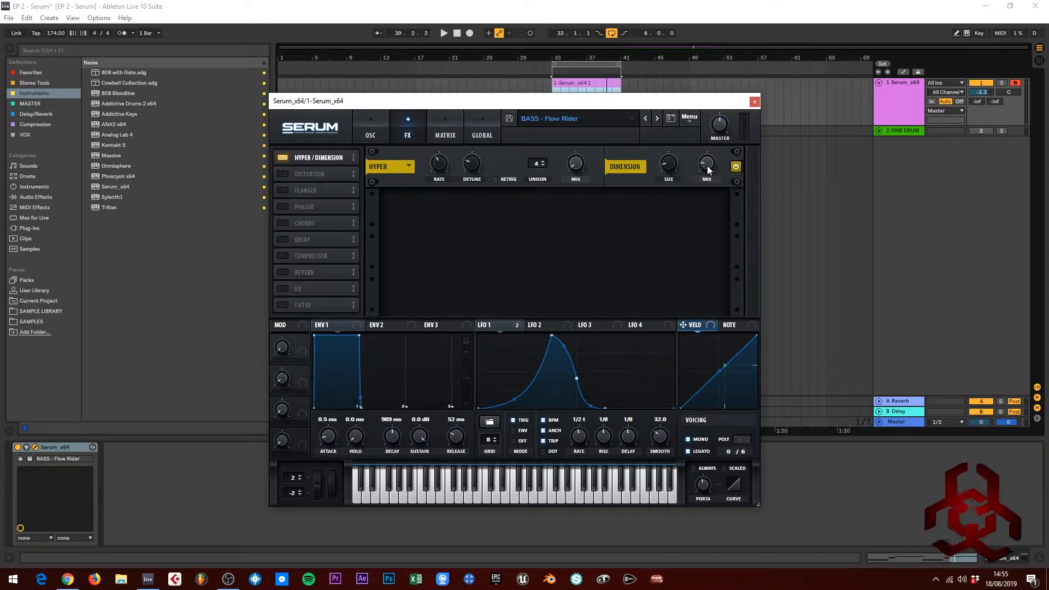
pyautogui.click(443, 33)
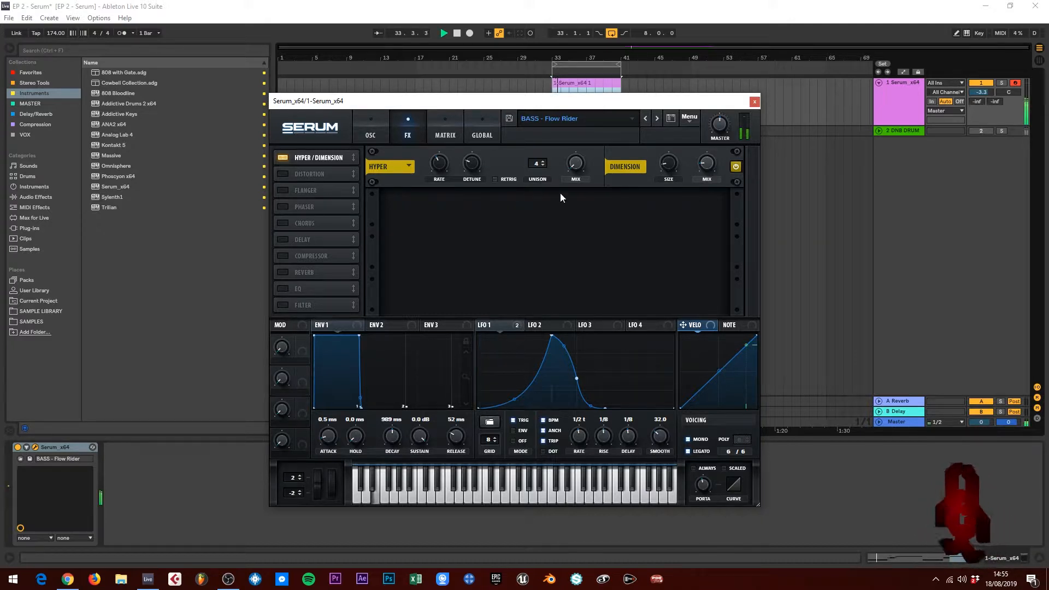
pyautogui.click(736, 167)
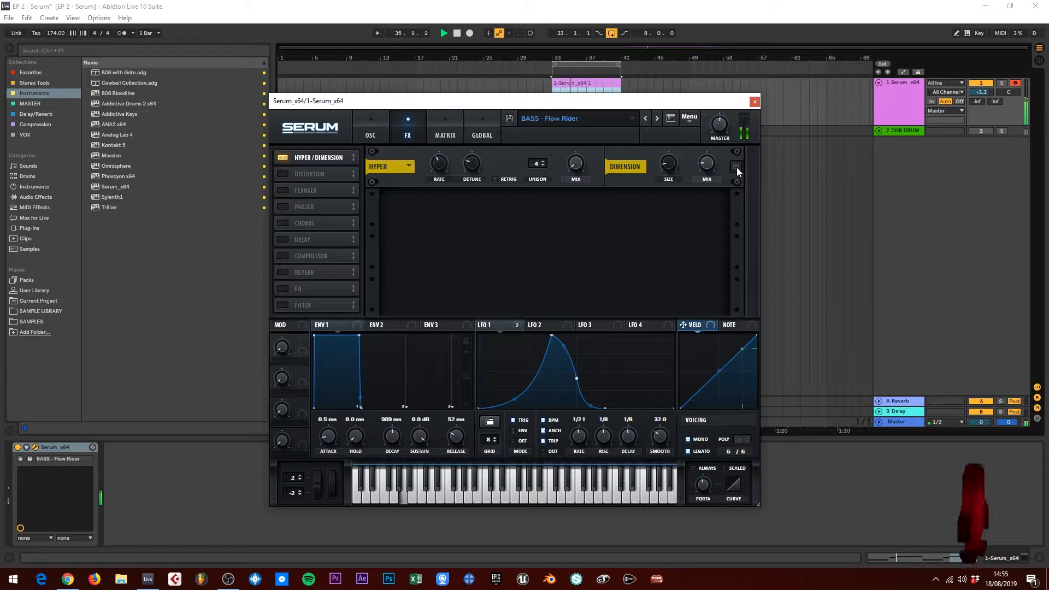
pyautogui.click(736, 166)
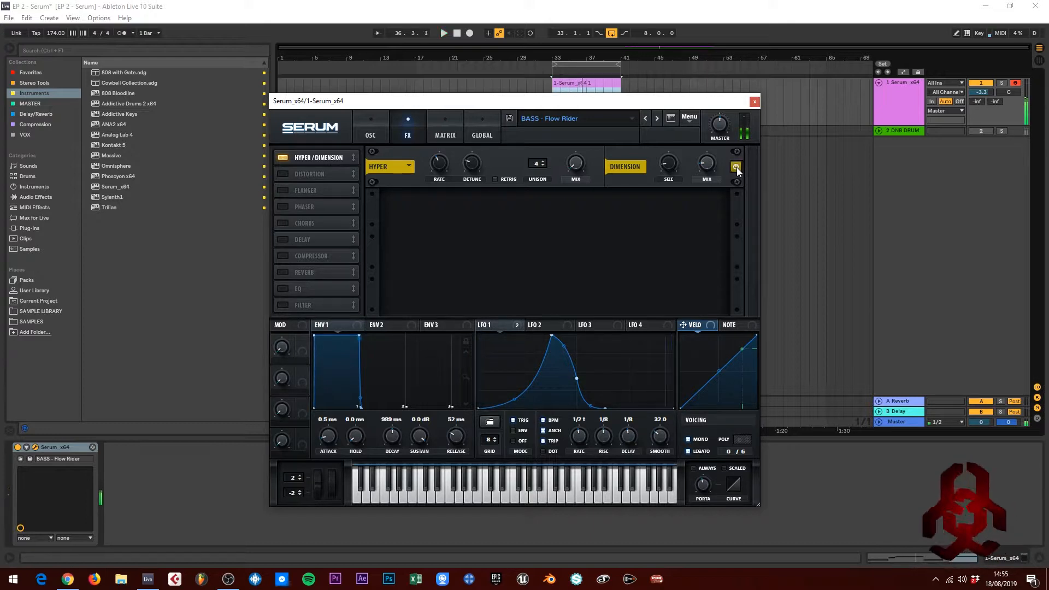
pyautogui.click(281, 174)
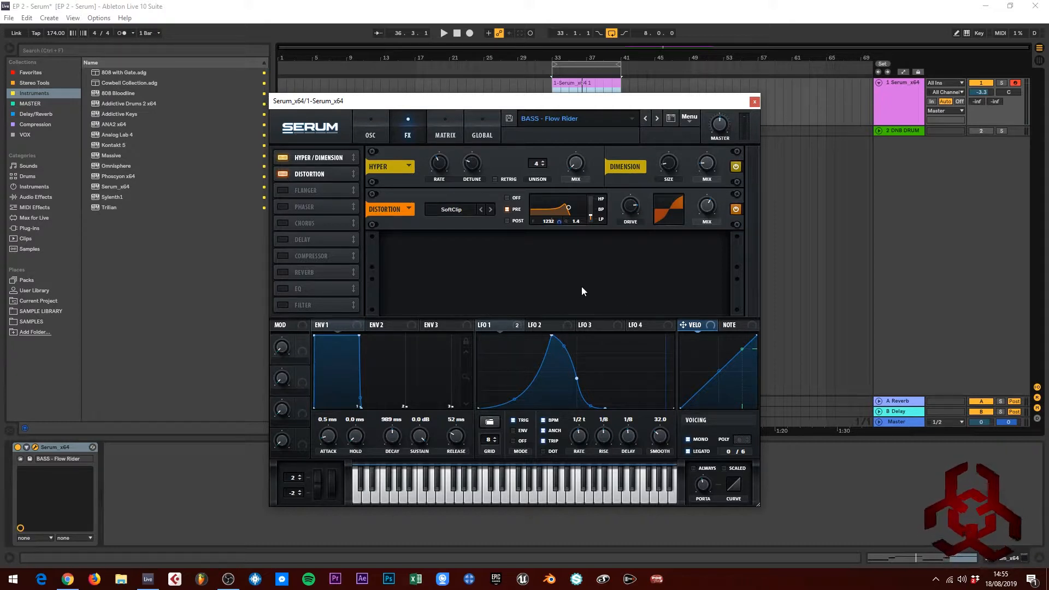
pyautogui.moveTo(460, 213)
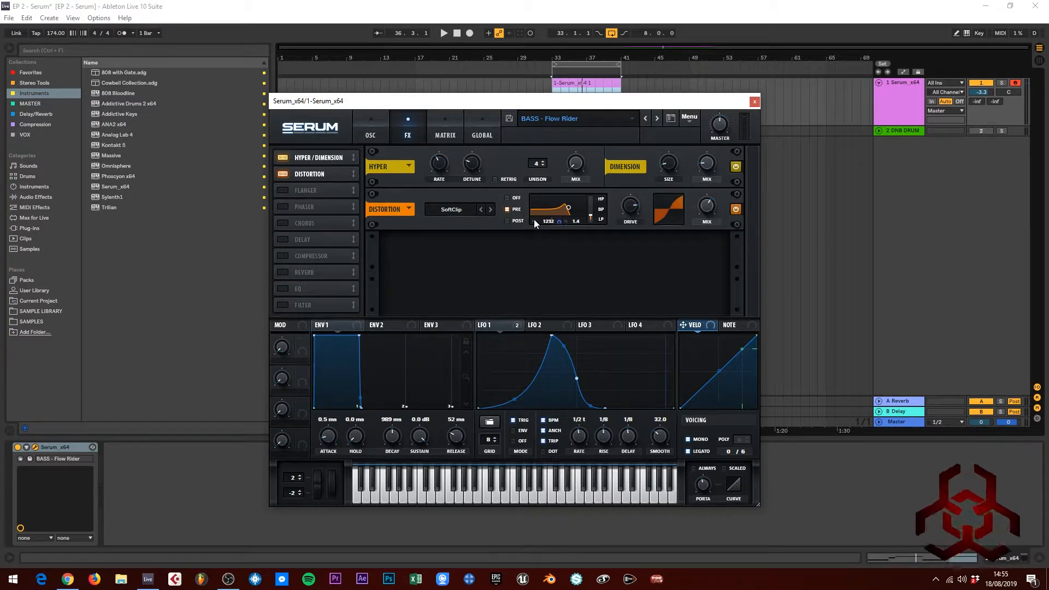
pyautogui.moveTo(547, 228)
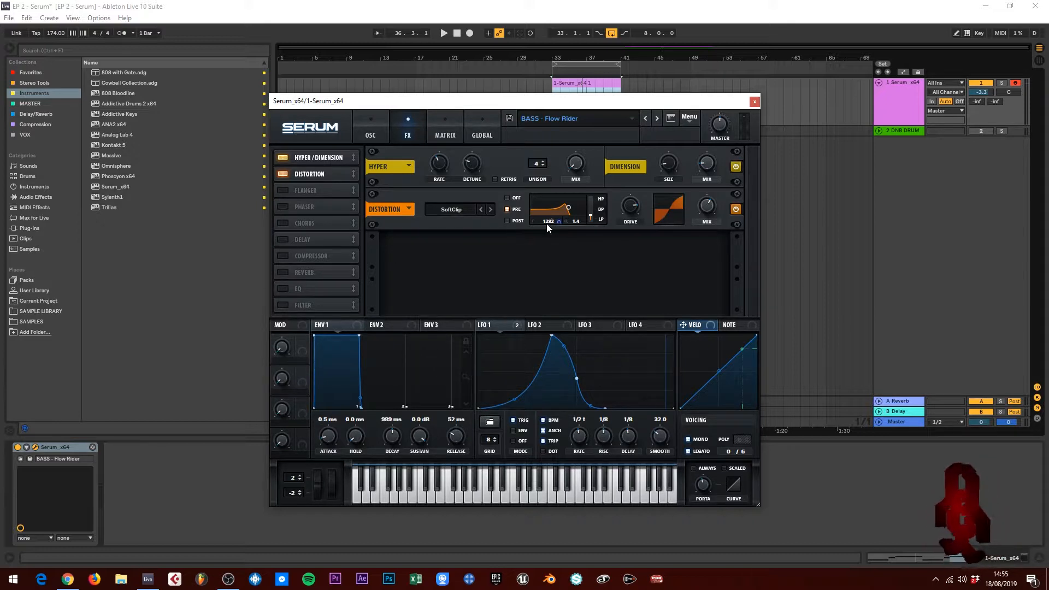
pyautogui.moveTo(550, 229)
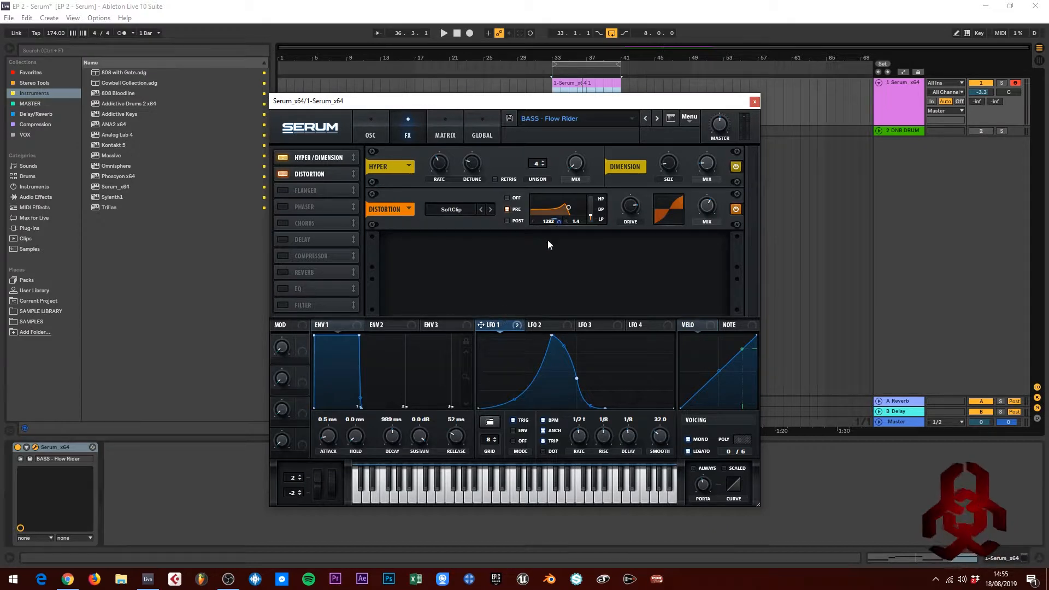
# Set LFO 1's sweep depth on the SoftClip distortion filter, then enable the phaser.
pyautogui.click(444, 33)
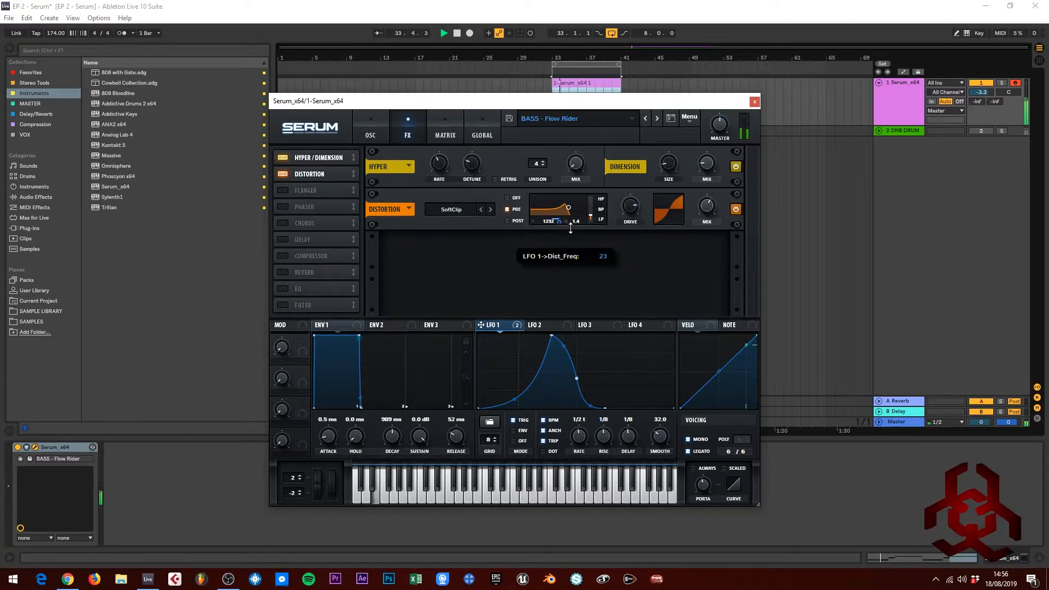
pyautogui.click(443, 33)
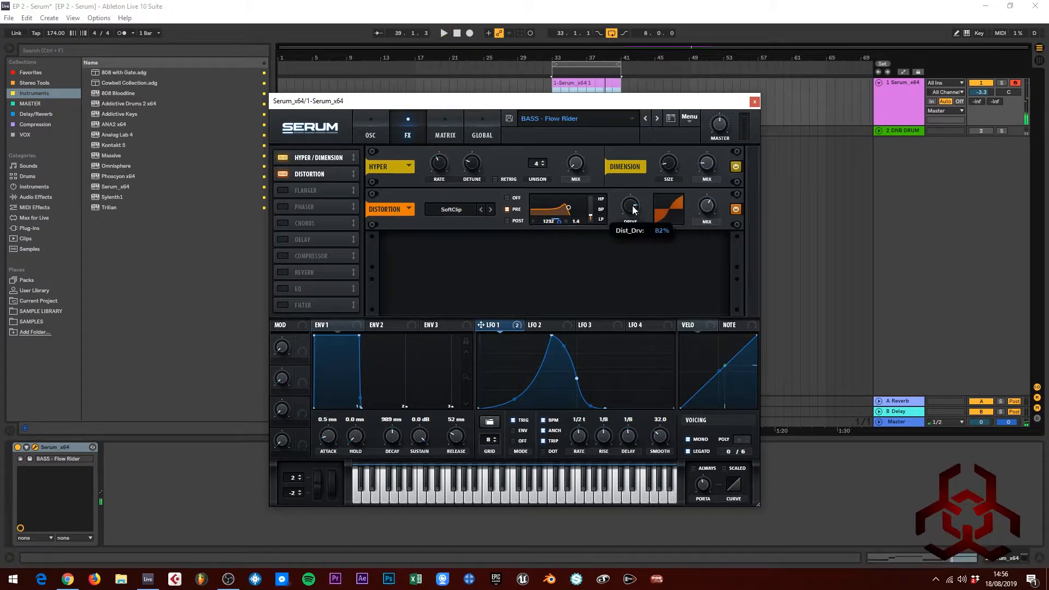
pyautogui.moveTo(709, 213)
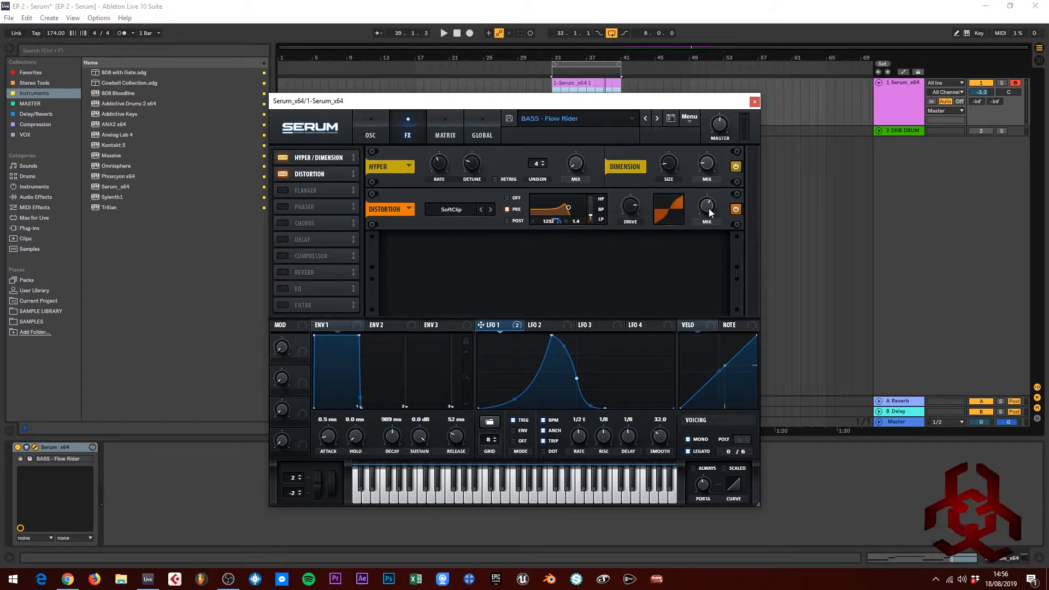
pyautogui.moveTo(645, 213)
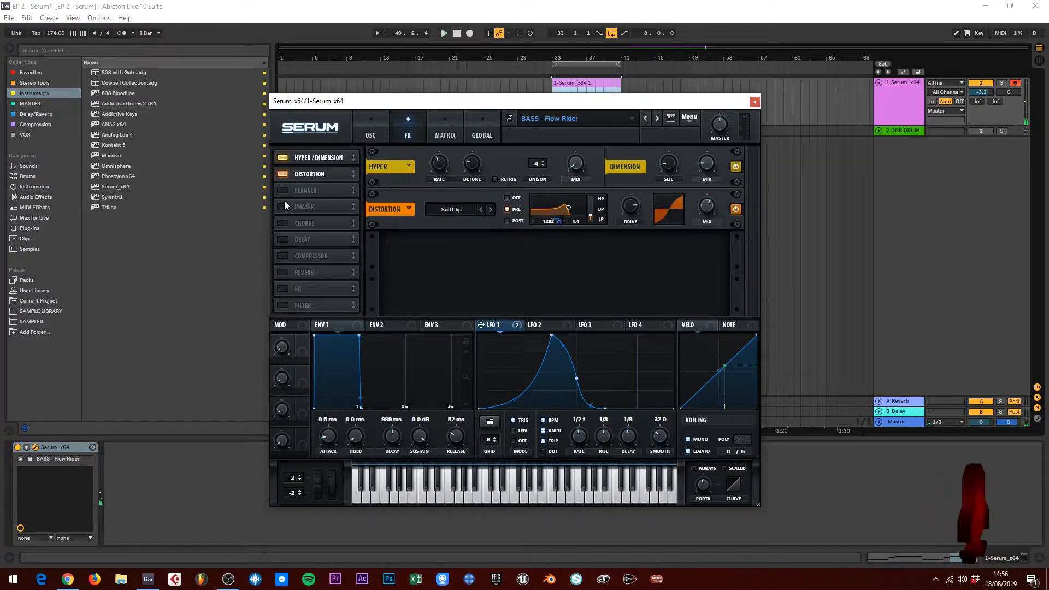
pyautogui.click(282, 206)
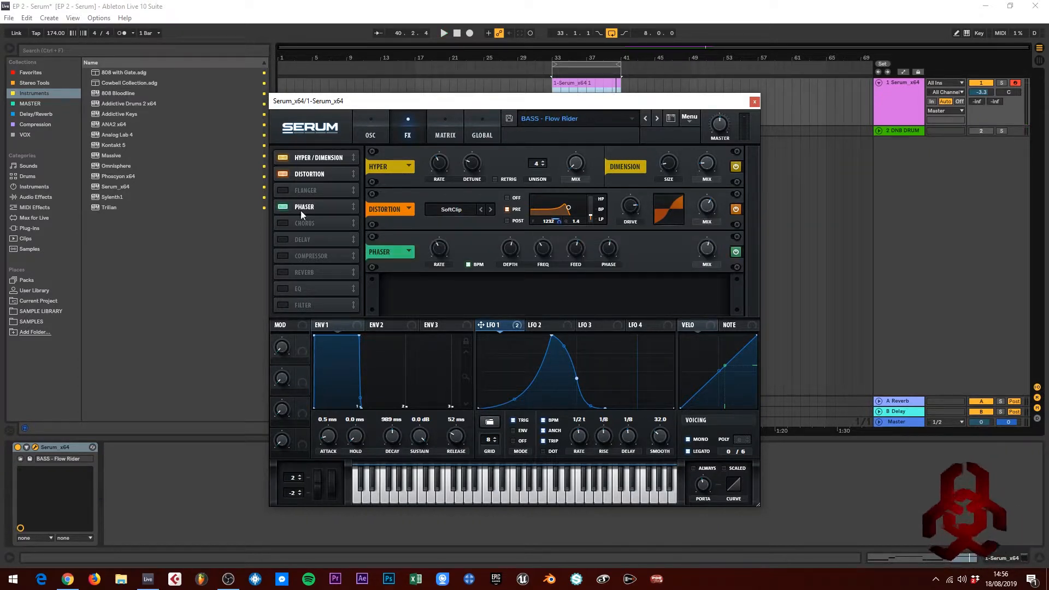
pyautogui.moveTo(517, 208)
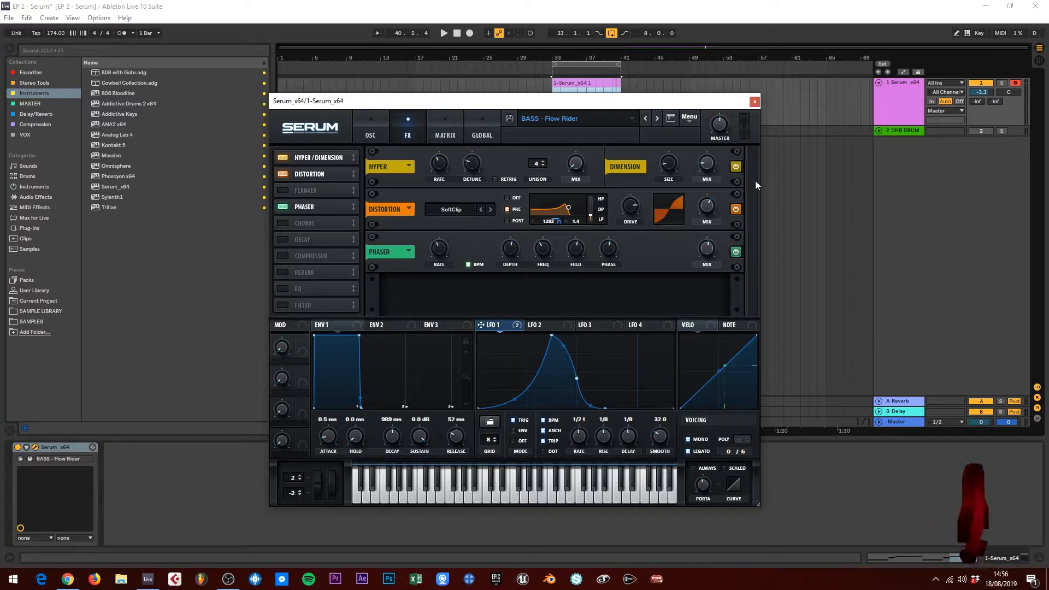
pyautogui.moveTo(587, 329)
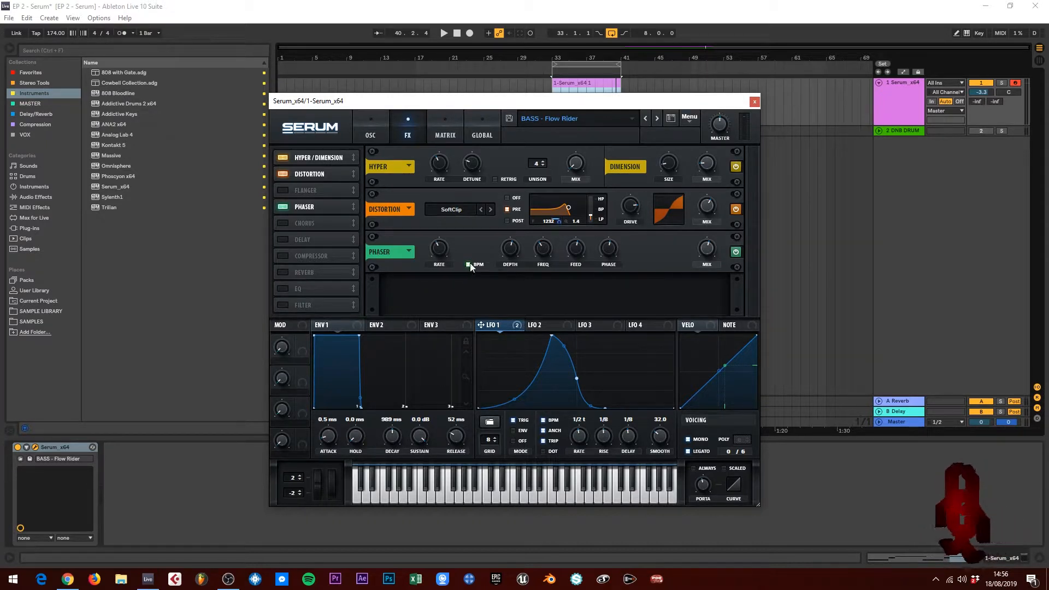
# Sync the phaser to BPM with 100% mix, then enable the compressor in the chain.
pyautogui.click(443, 33)
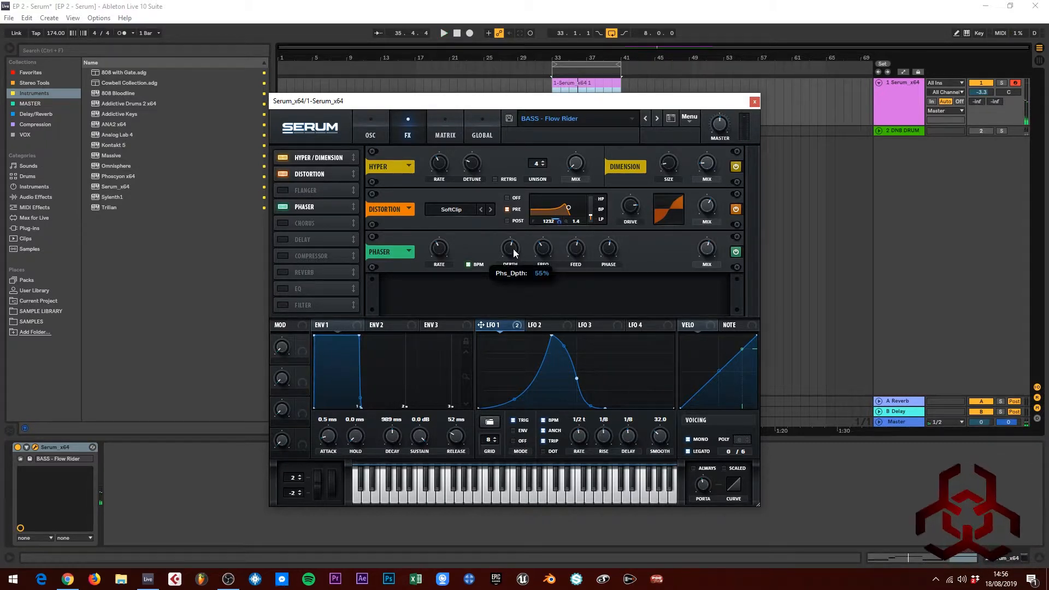
pyautogui.moveTo(542, 249)
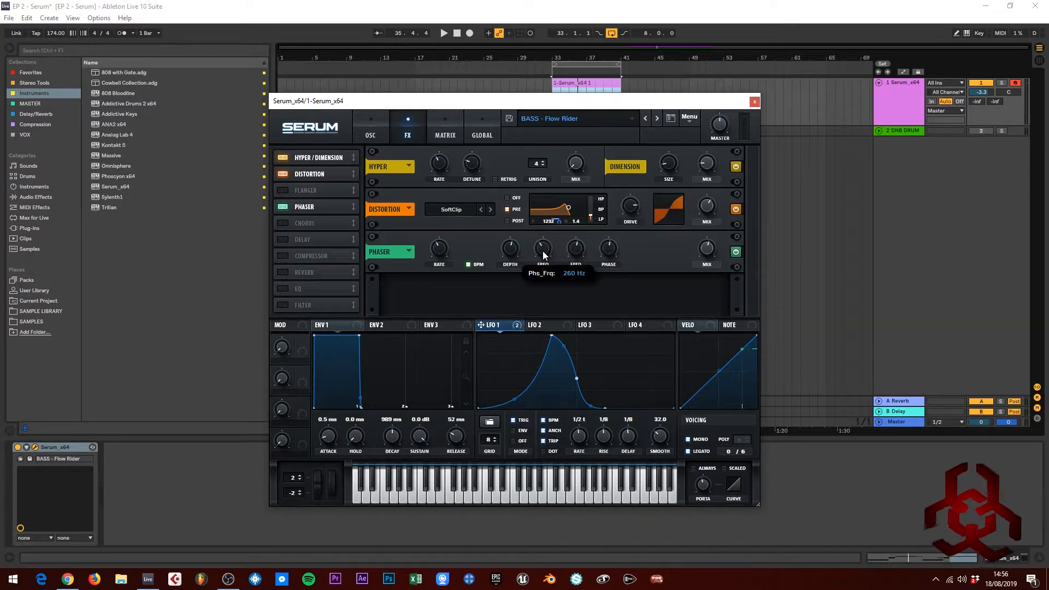
pyautogui.moveTo(577, 251)
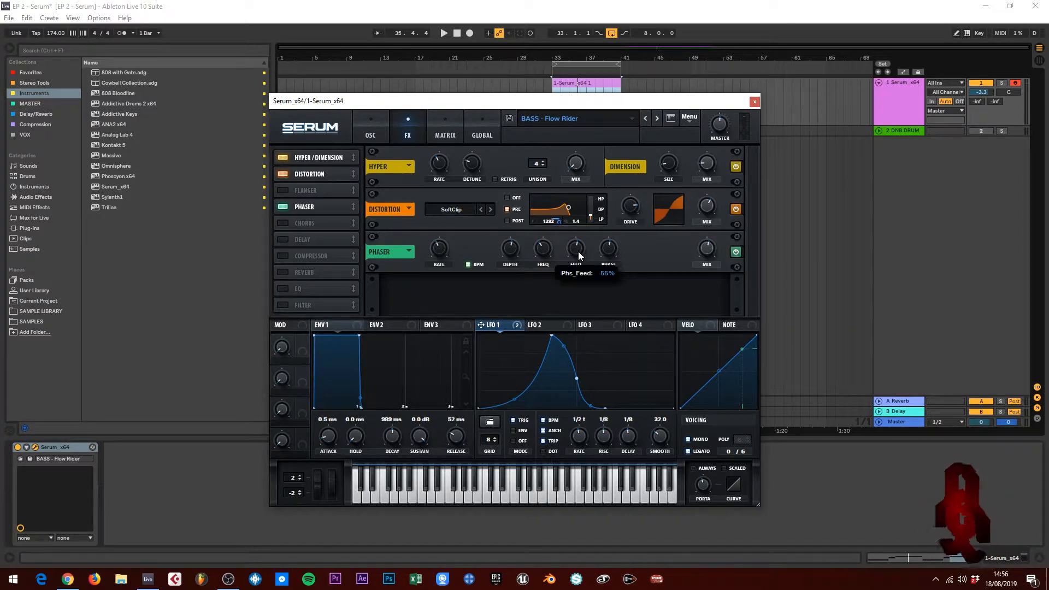
pyautogui.moveTo(599, 252)
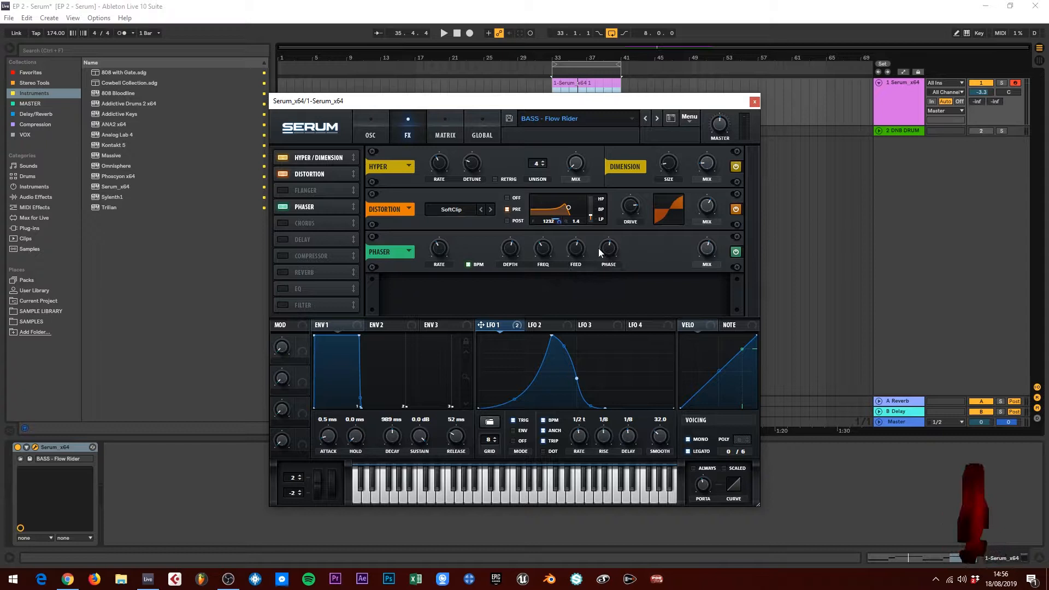
pyautogui.moveTo(606, 251)
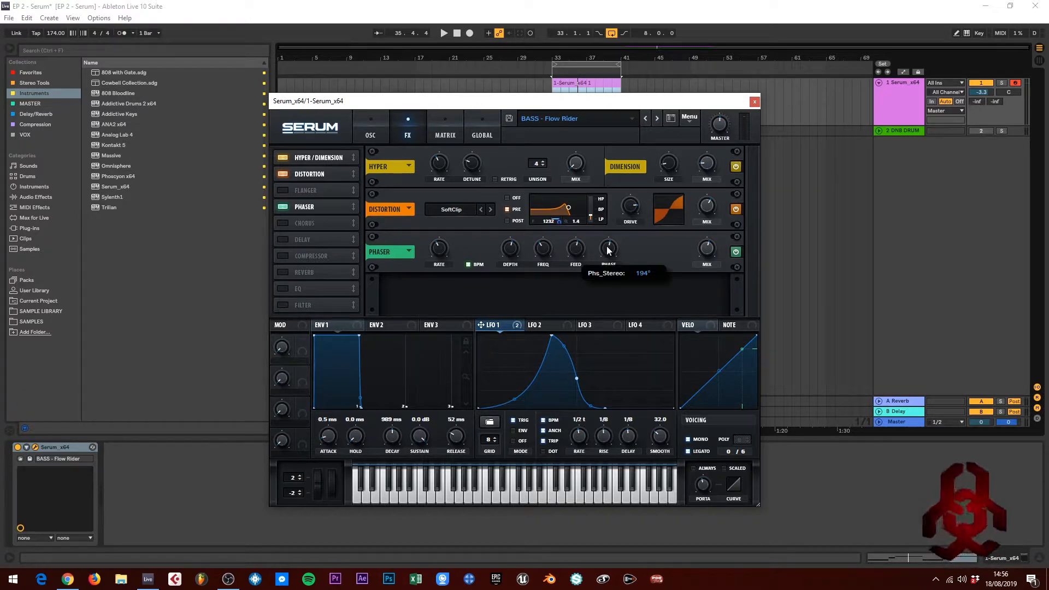
pyautogui.moveTo(706, 251)
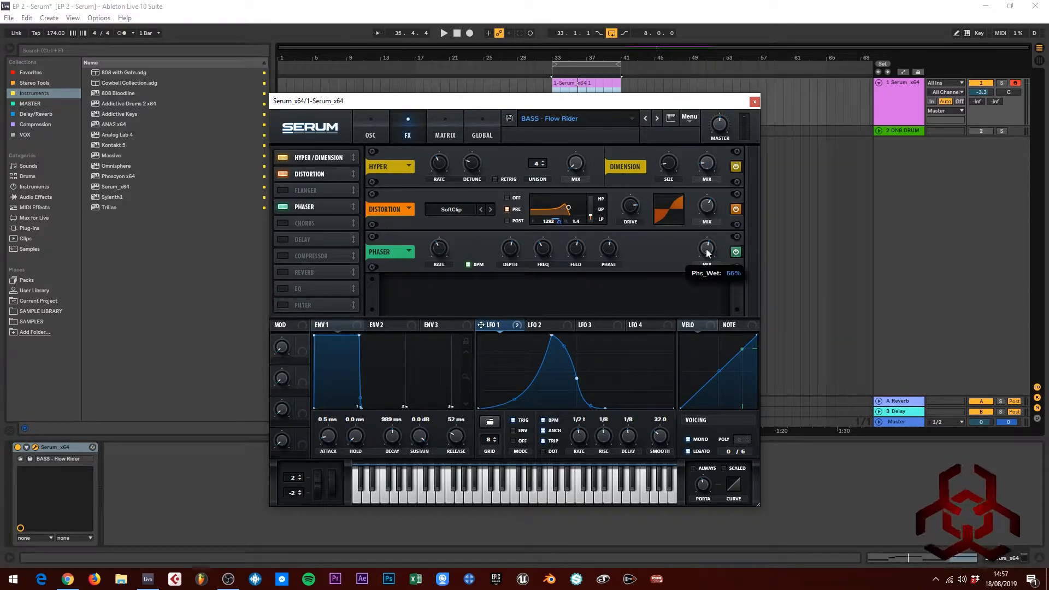
pyautogui.click(444, 33)
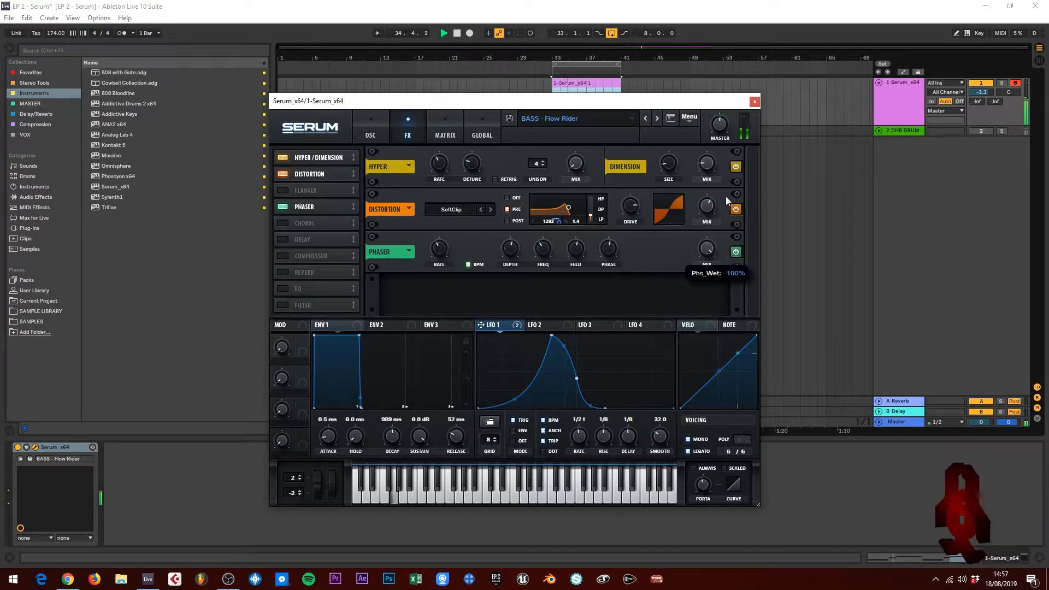
pyautogui.moveTo(708, 251)
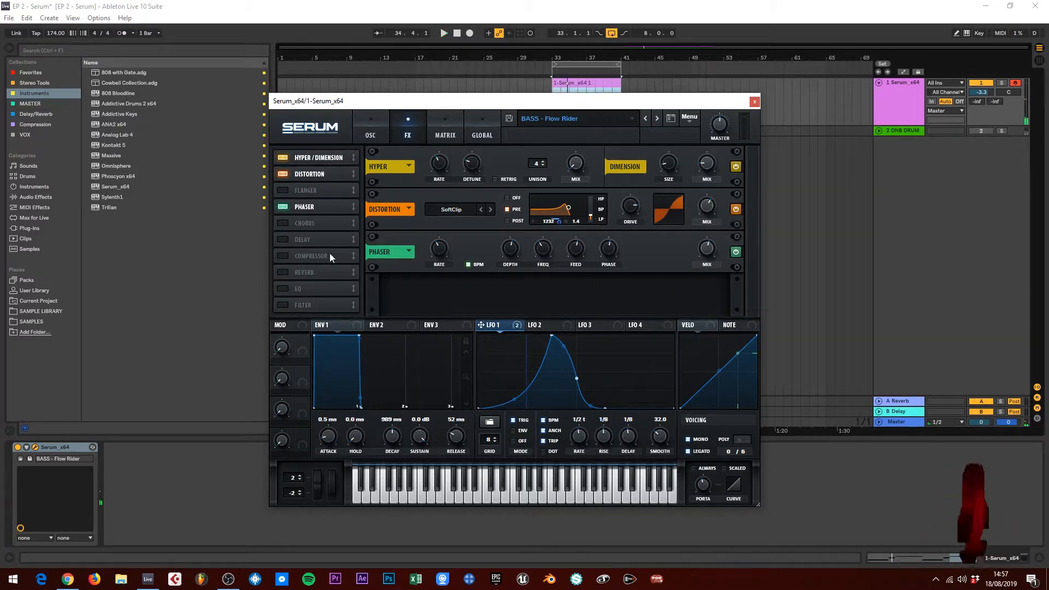
pyautogui.moveTo(591, 292)
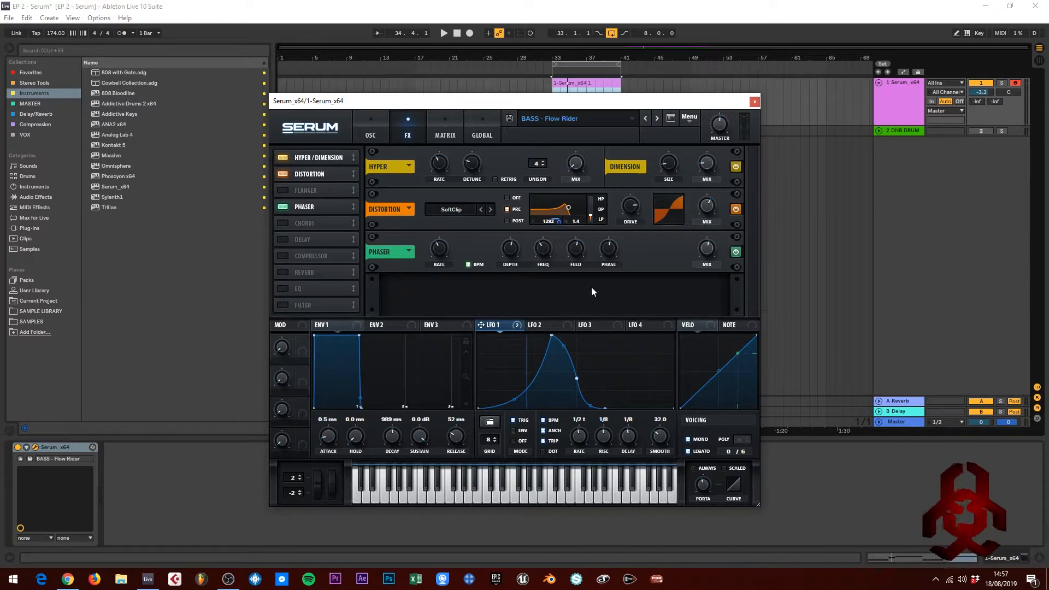
pyautogui.click(311, 255)
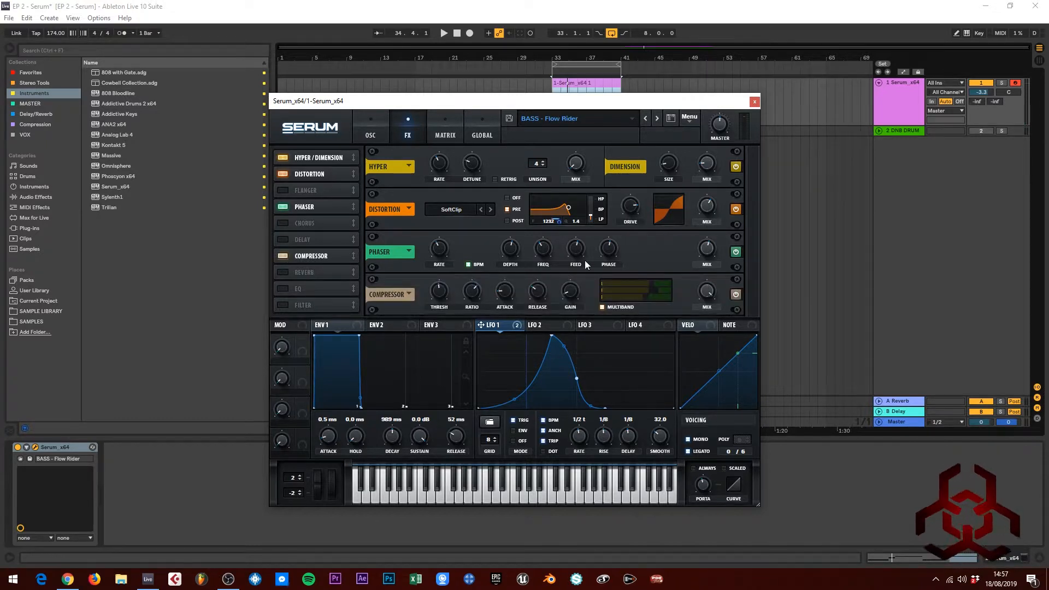
pyautogui.moveTo(578, 297)
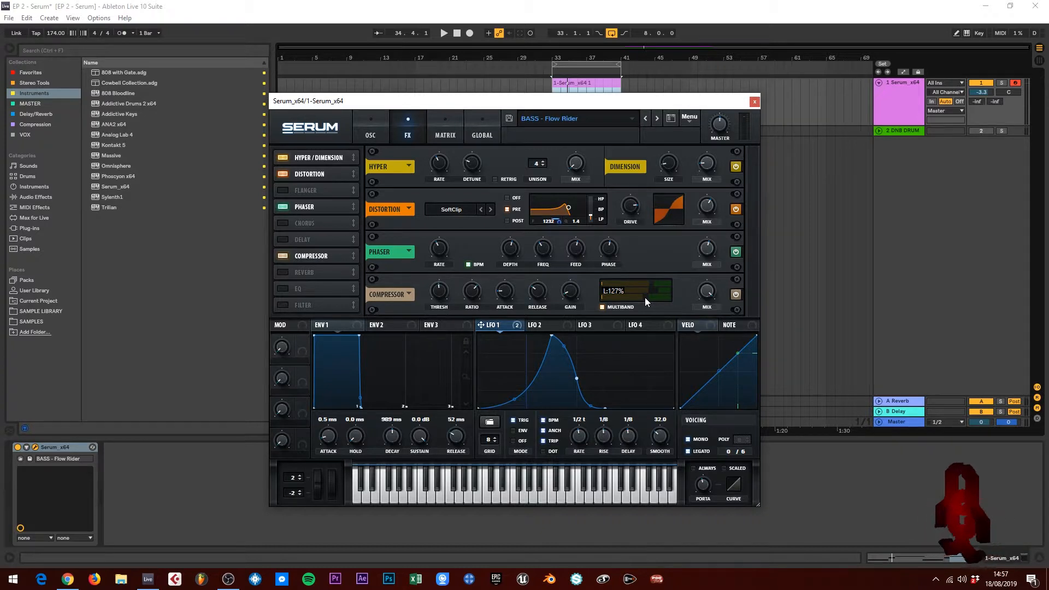
pyautogui.moveTo(439, 291)
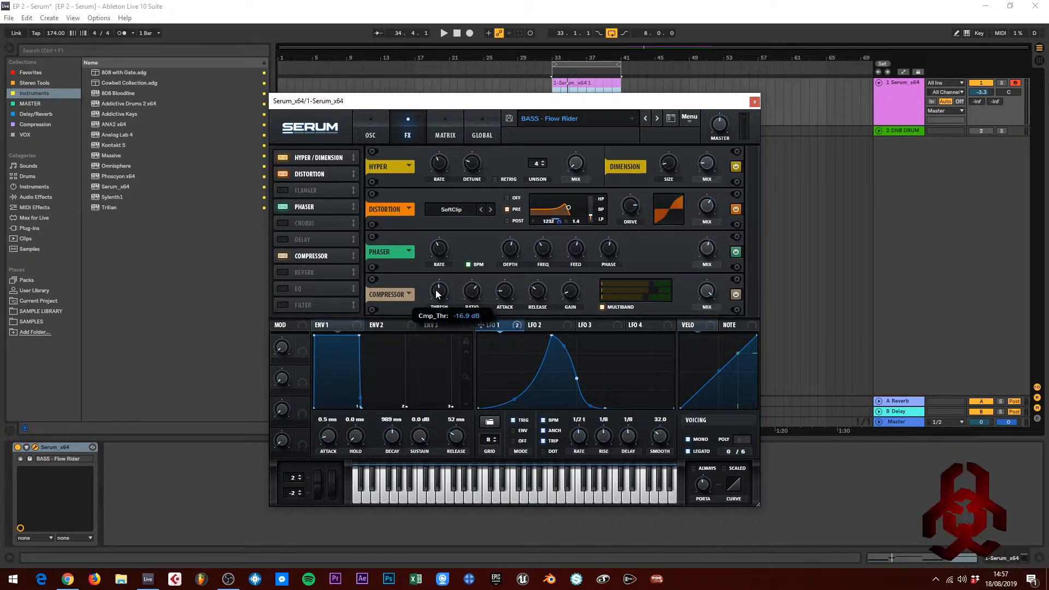
pyautogui.moveTo(472, 293)
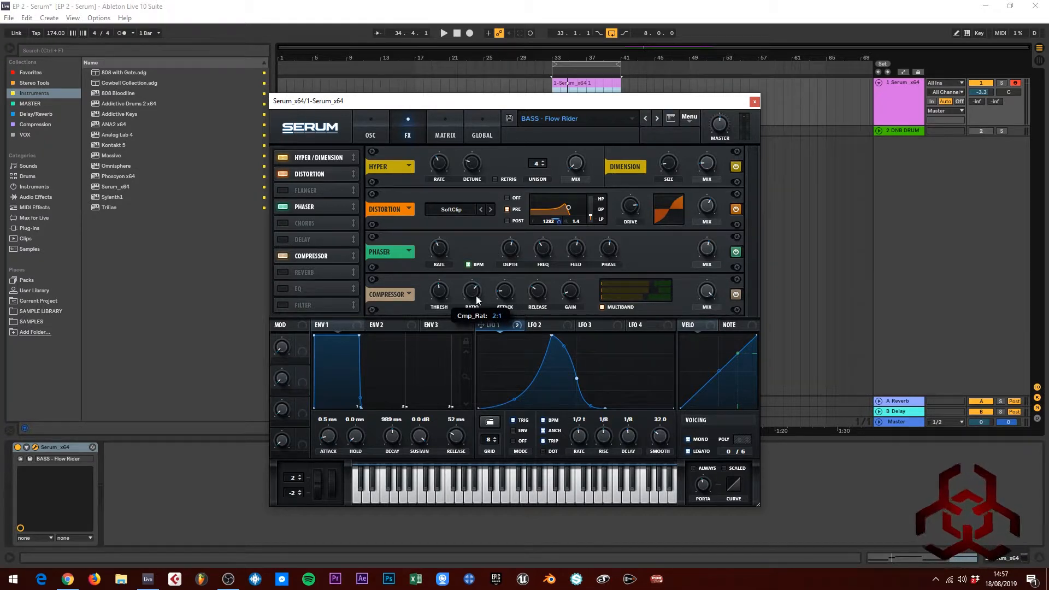
pyautogui.moveTo(503, 293)
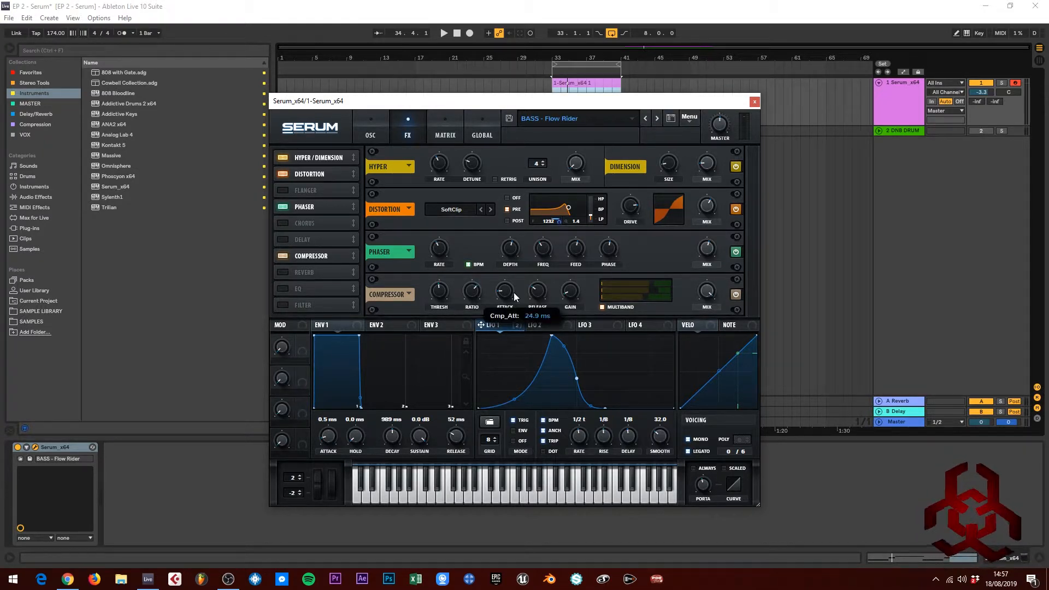
pyautogui.moveTo(538, 294)
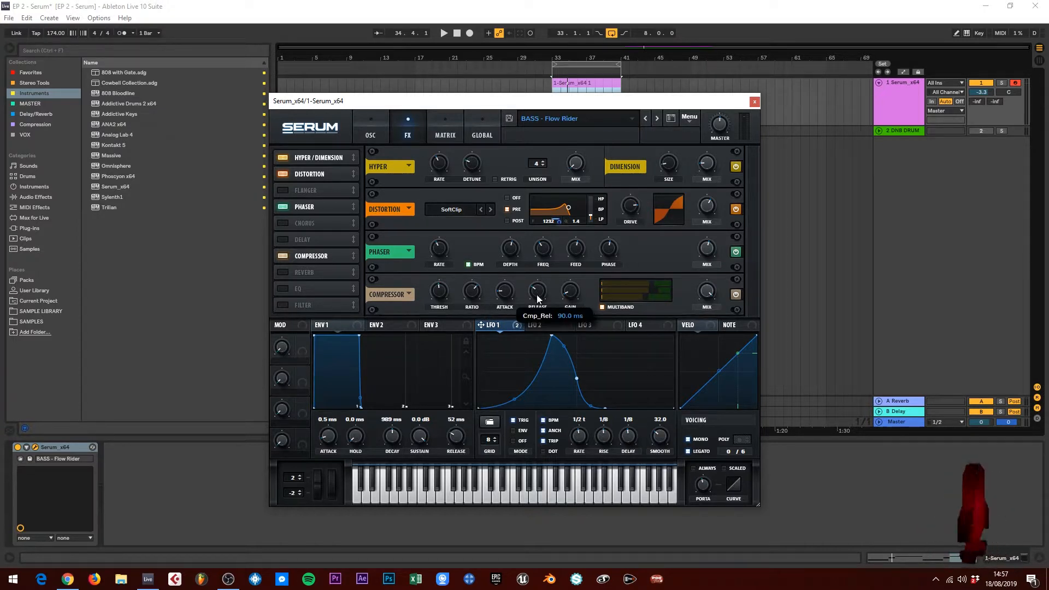
pyautogui.moveTo(568, 291)
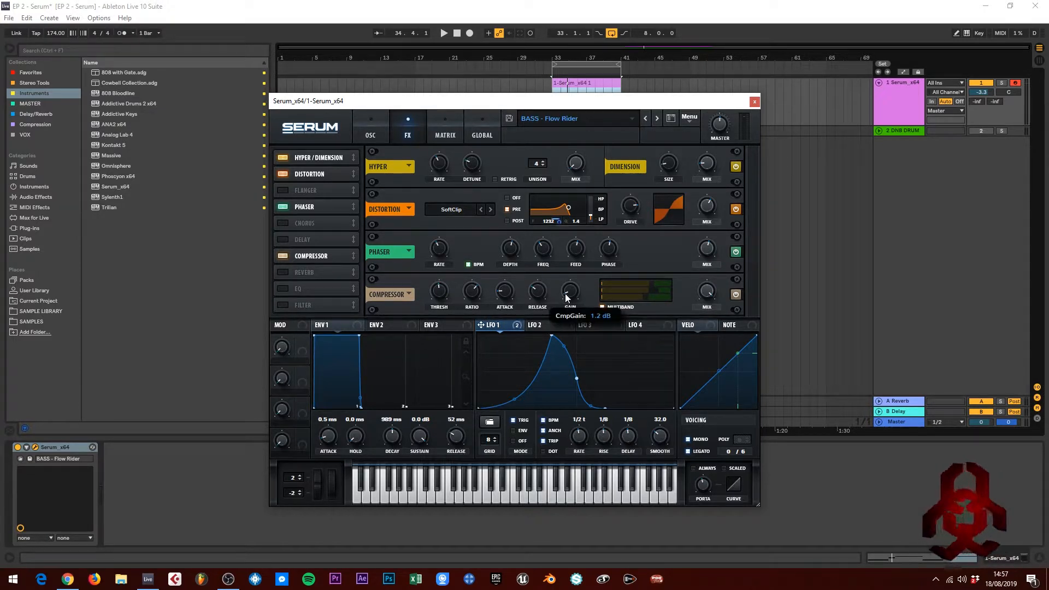
pyautogui.moveTo(696, 297)
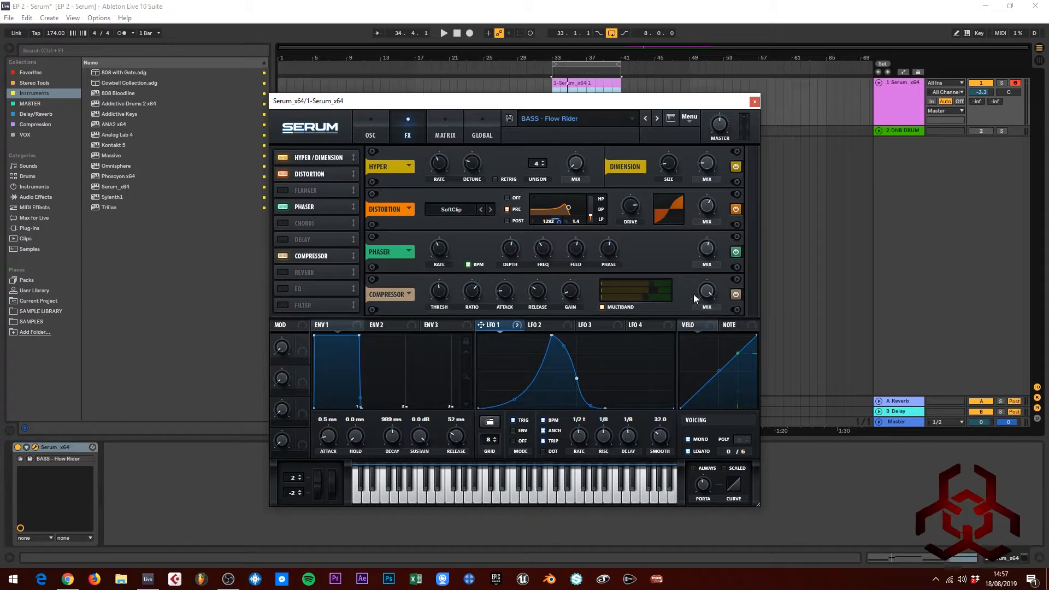
# Dial the compressor to −16.9 dB threshold, 2:1 ratio and 1.2 dB makeup gain.
pyautogui.click(444, 33)
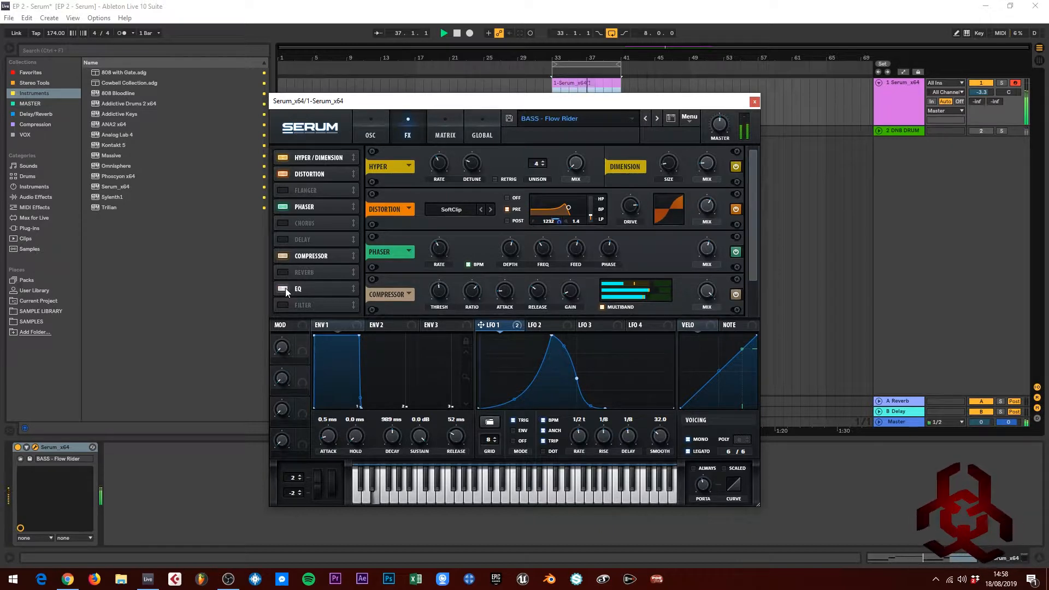
# Enable the EQ with the low band at 180 Hz, 50% Q and high band at 1120 Hz, +3.4 dB.
pyautogui.click(281, 289)
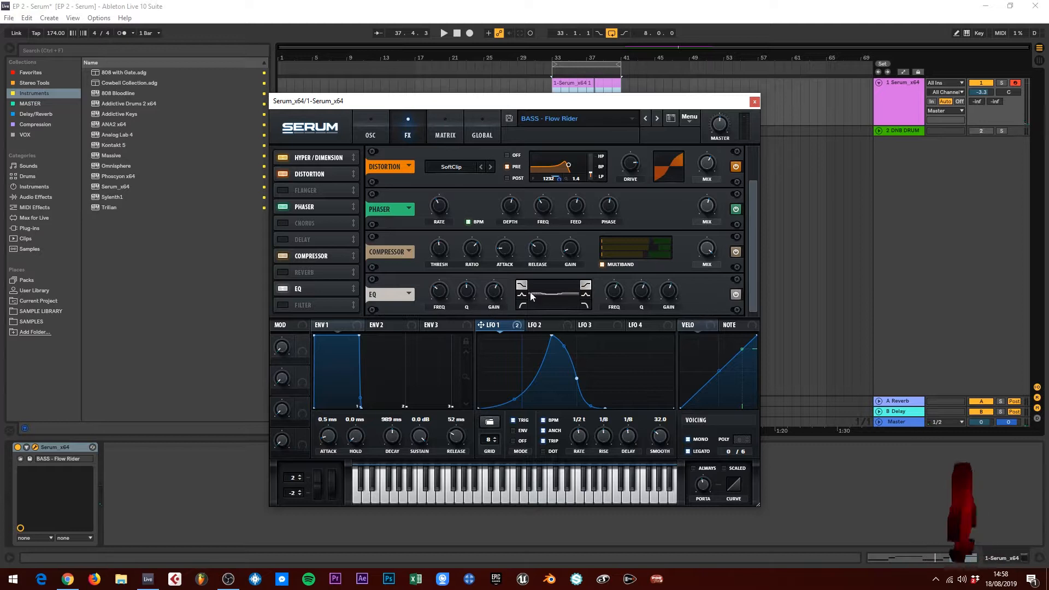
pyautogui.moveTo(541, 330)
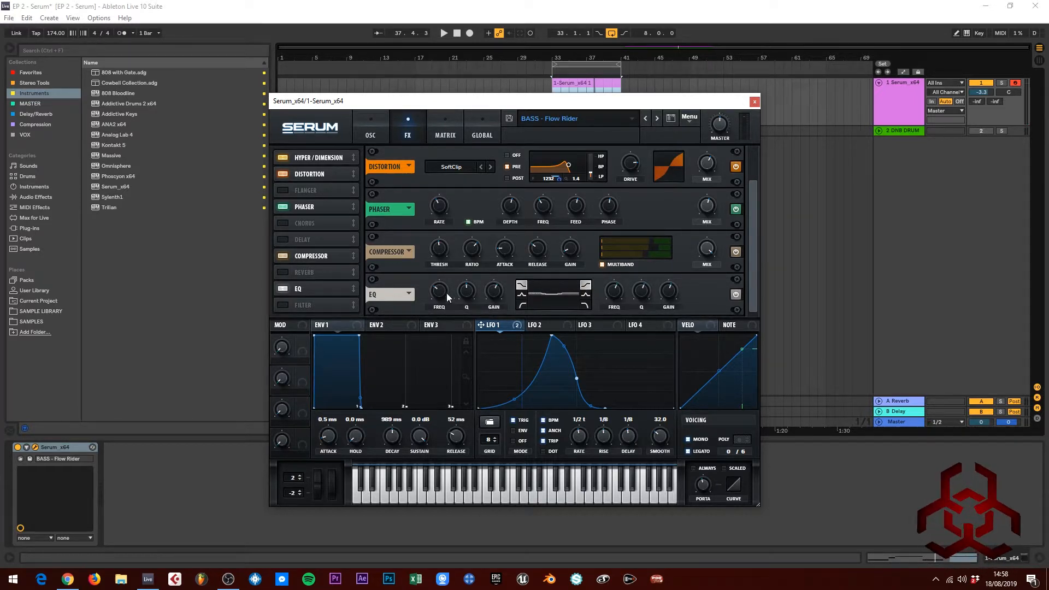
pyautogui.moveTo(440, 293)
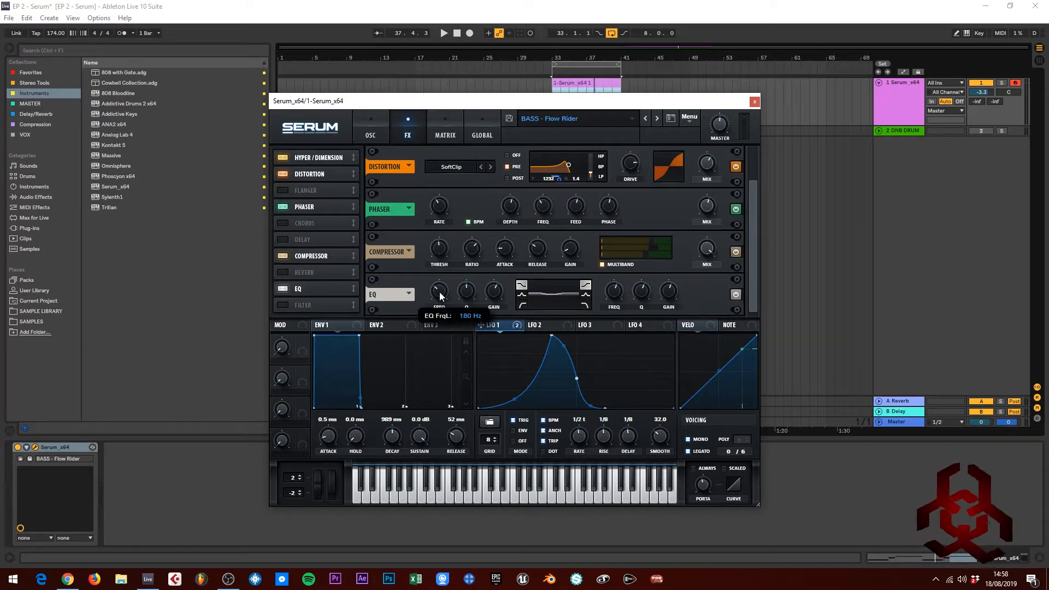
pyautogui.moveTo(466, 291)
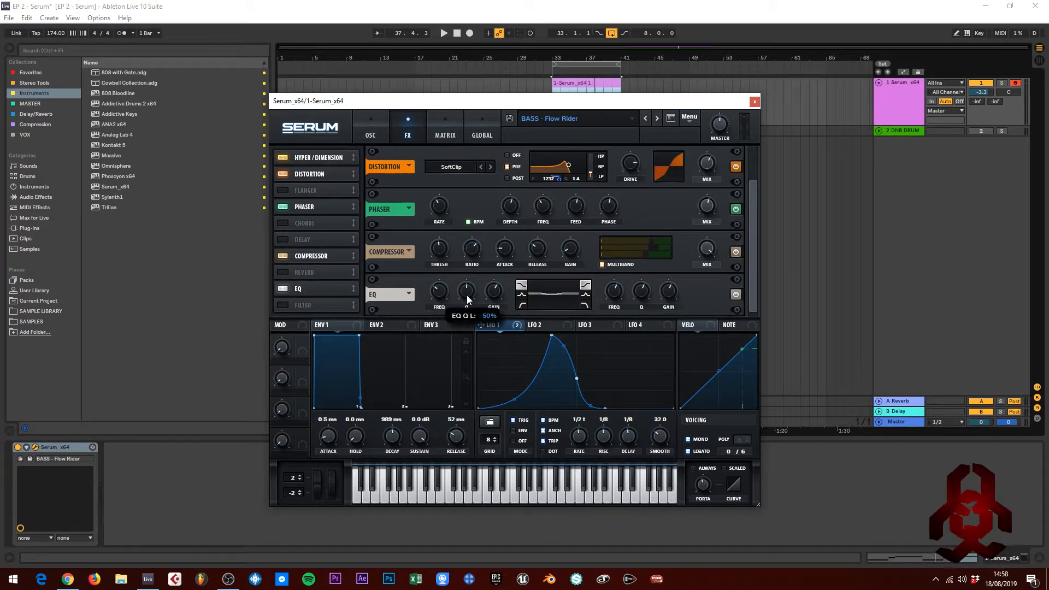
pyautogui.moveTo(482, 301)
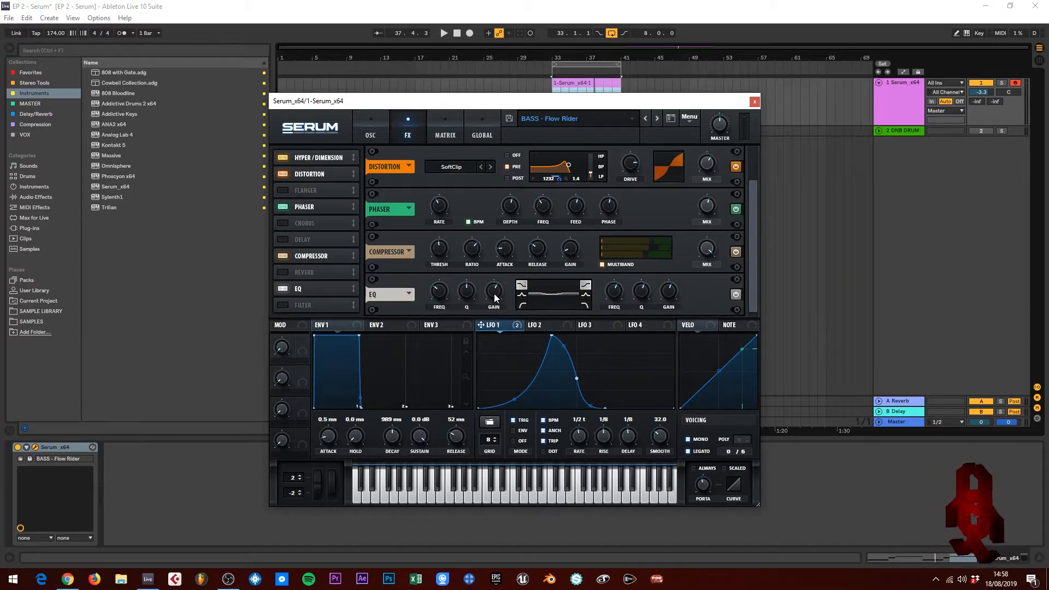
pyautogui.click(442, 33)
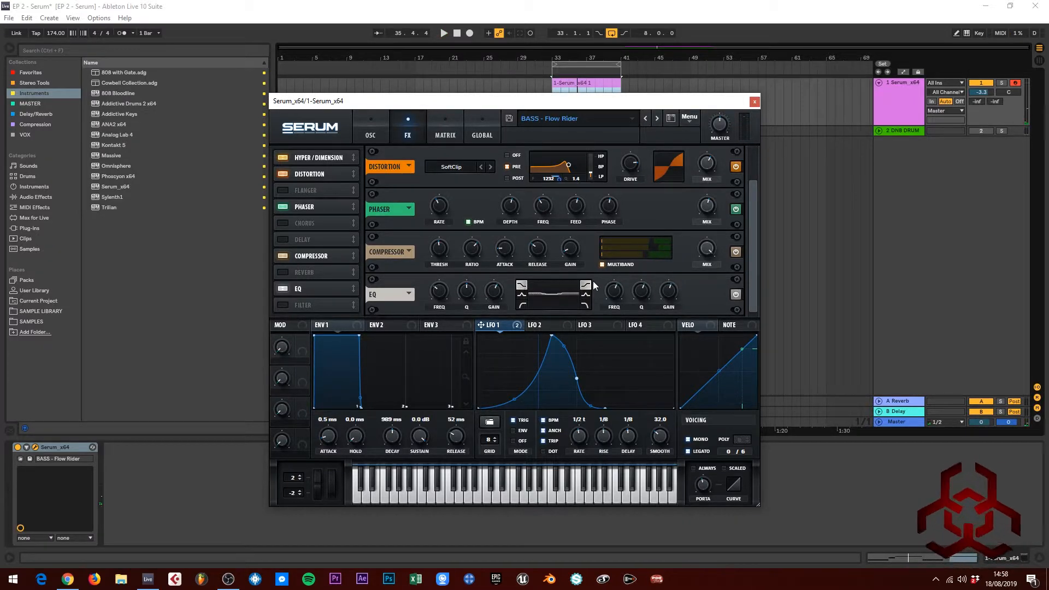
pyautogui.moveTo(621, 292)
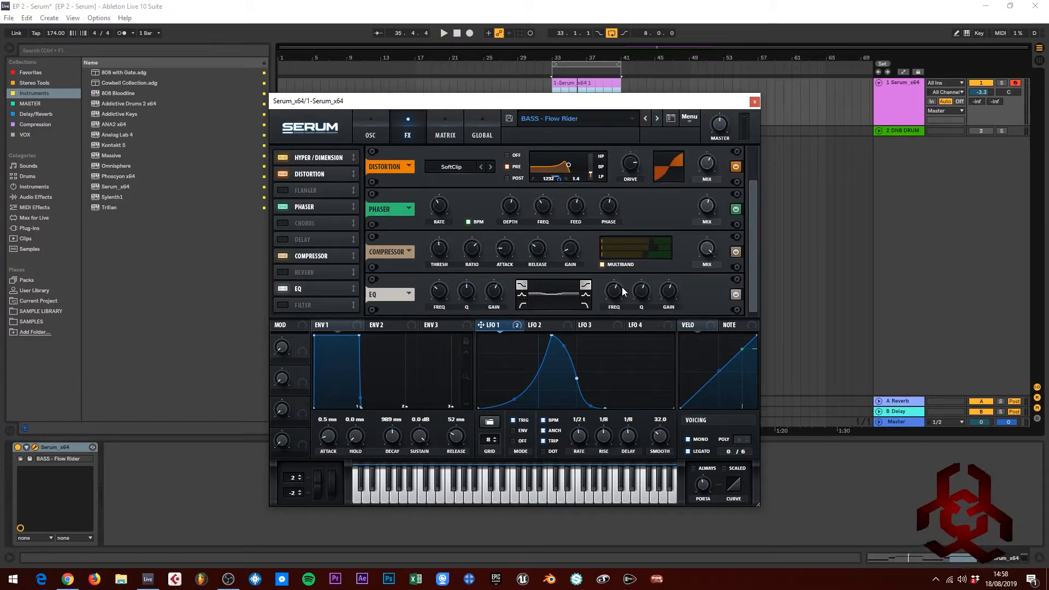
pyautogui.moveTo(615, 290)
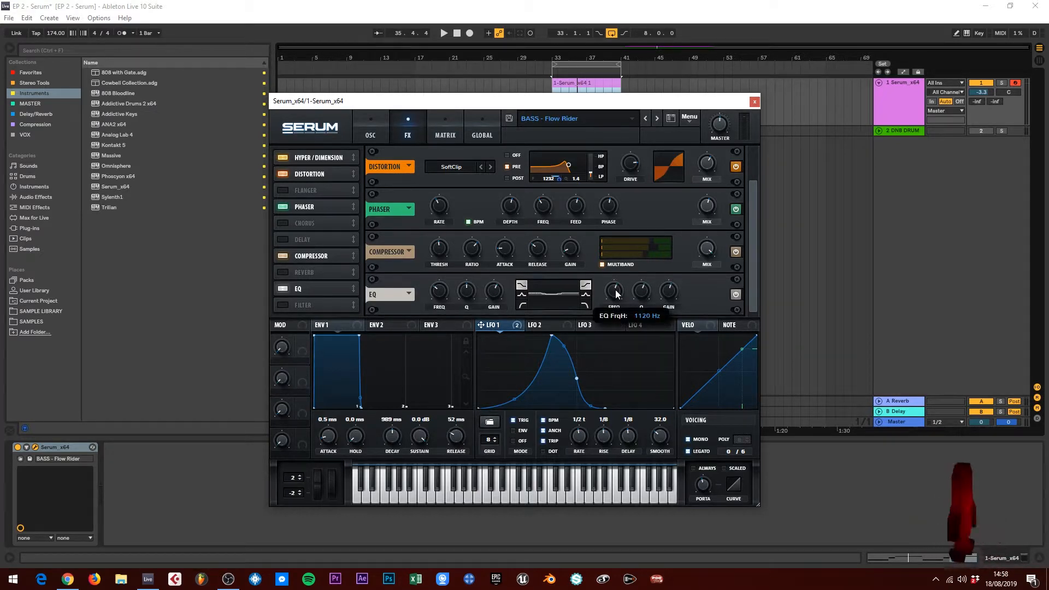
pyautogui.moveTo(625, 296)
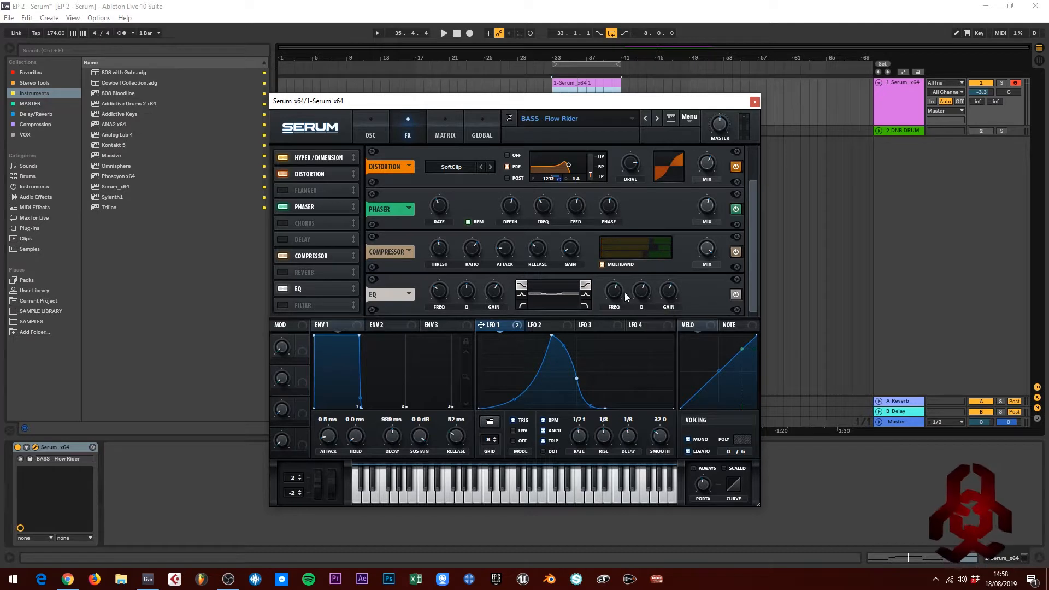
pyautogui.moveTo(665, 289)
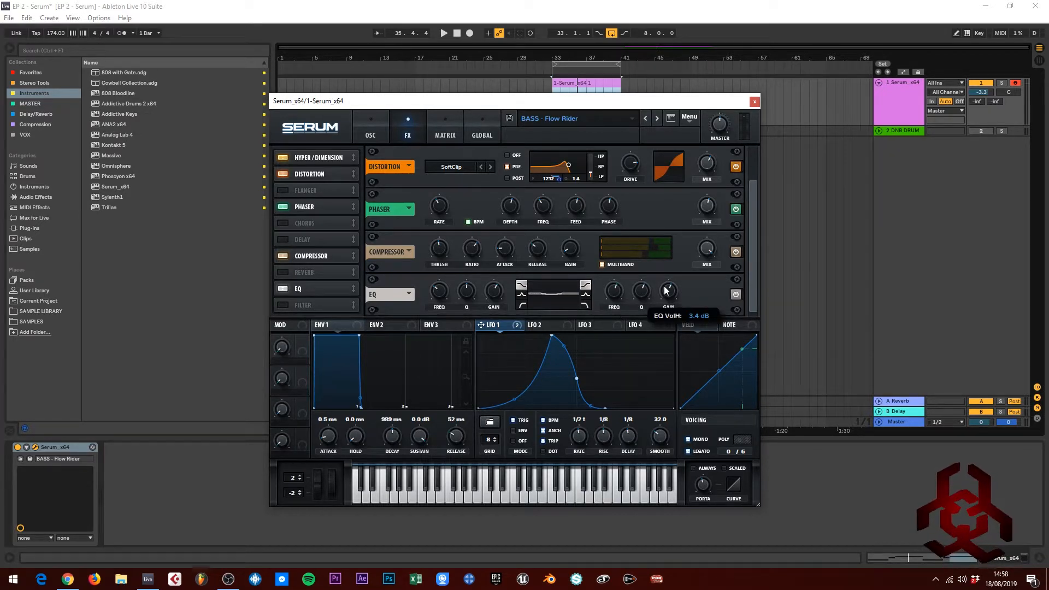
pyautogui.click(443, 33)
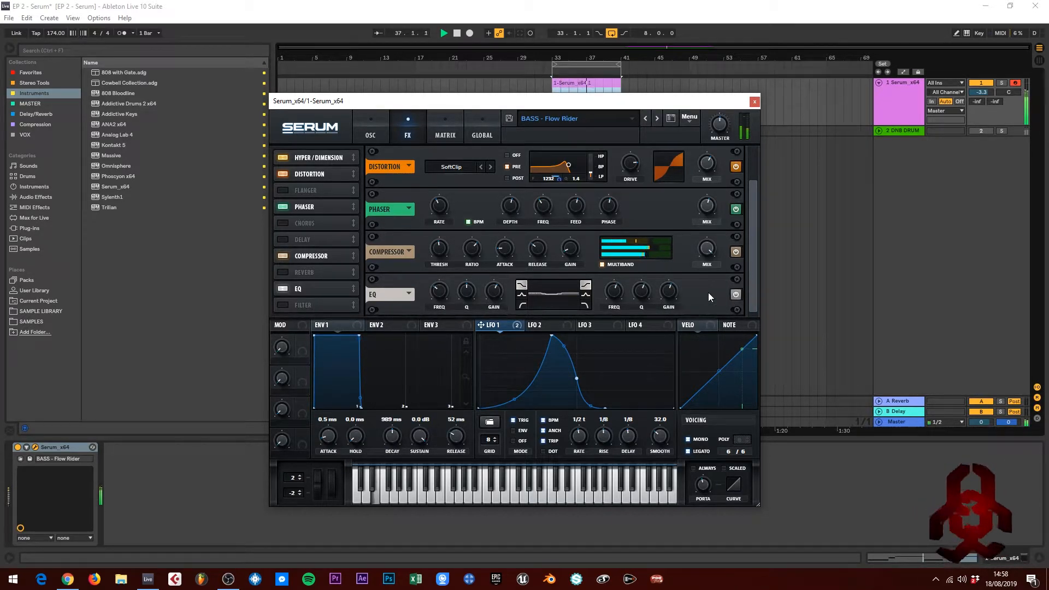
# Back on the oscillator page, set the MG Low 12 filter cutoff to about 455 Hz.
pyautogui.click(370, 118)
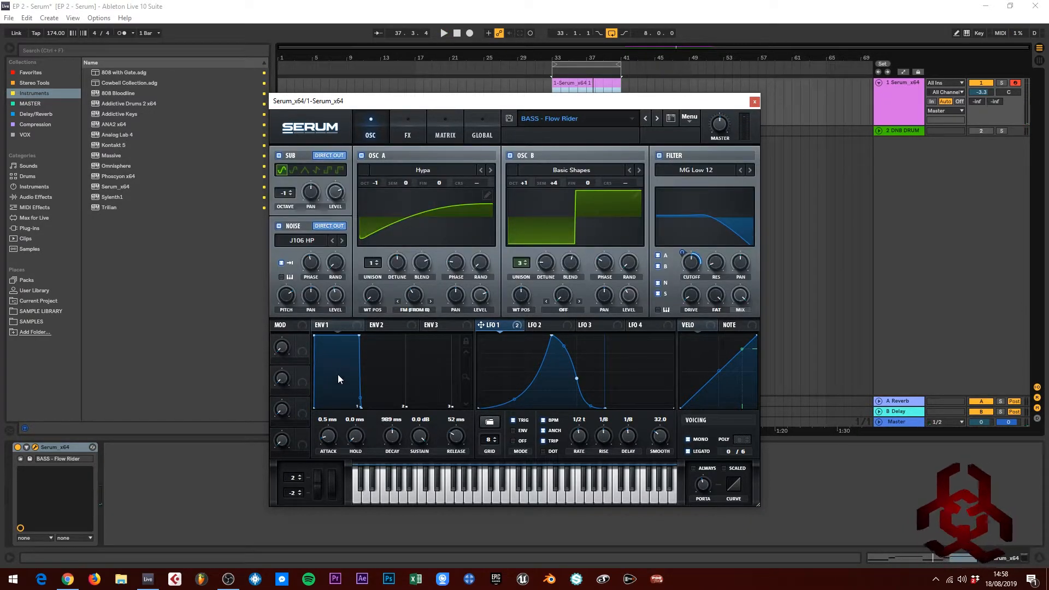
pyautogui.moveTo(334, 311)
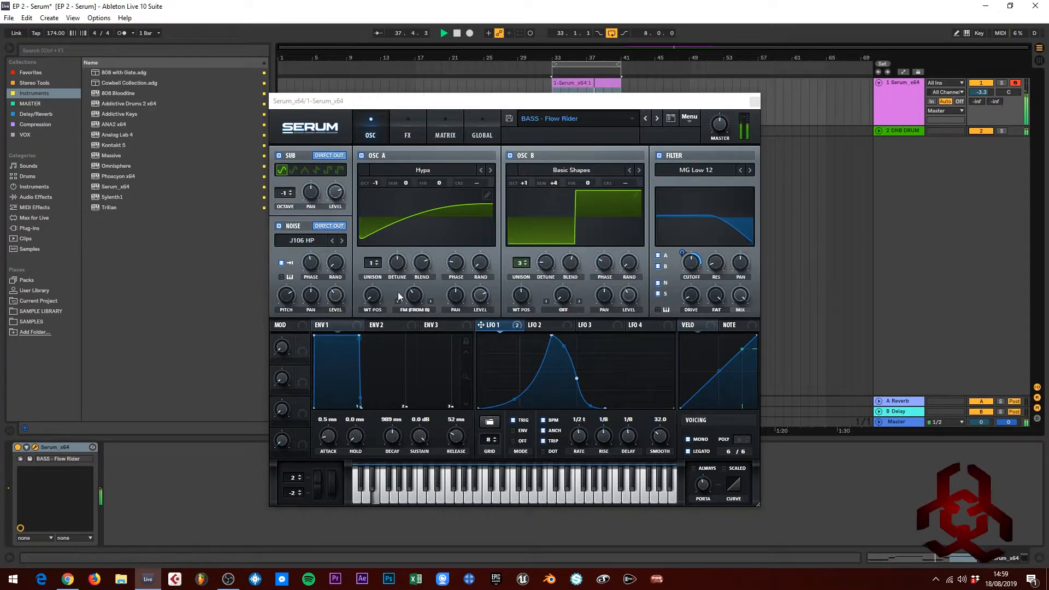
pyautogui.moveTo(336, 297)
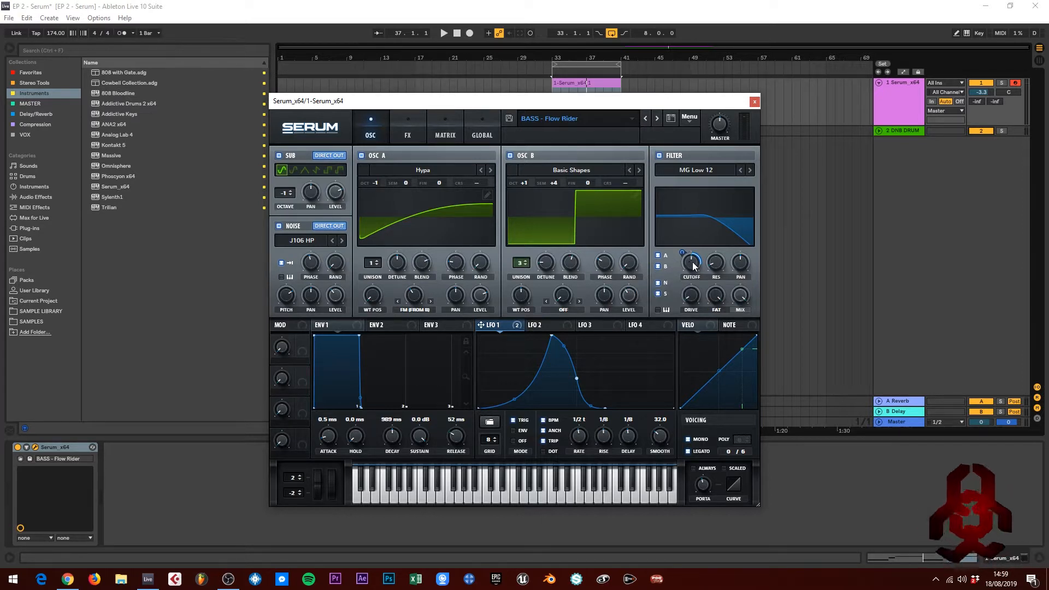
pyautogui.rightClick(691, 261)
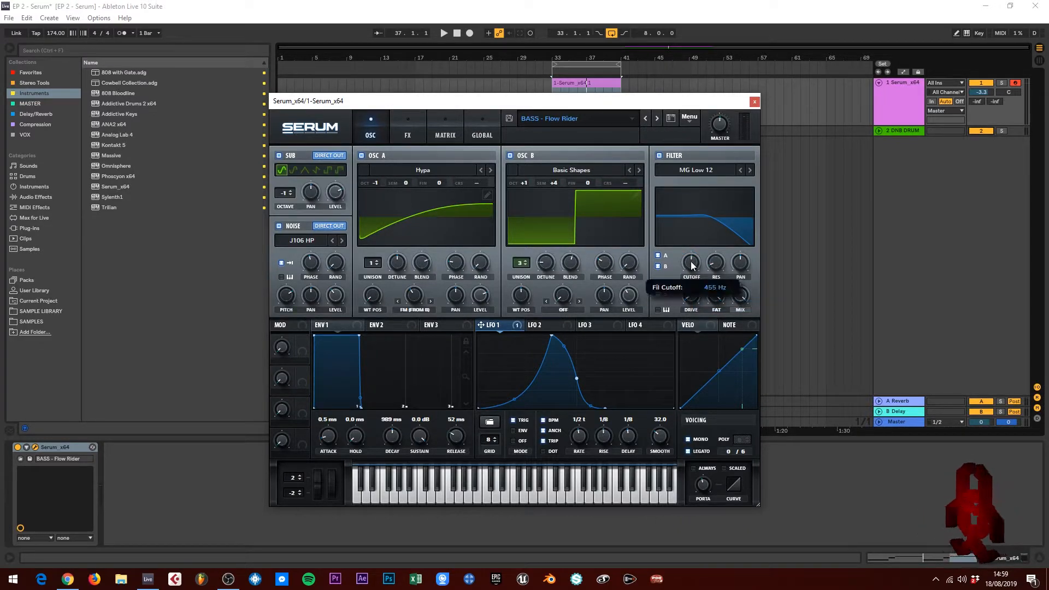
pyautogui.moveTo(697, 286)
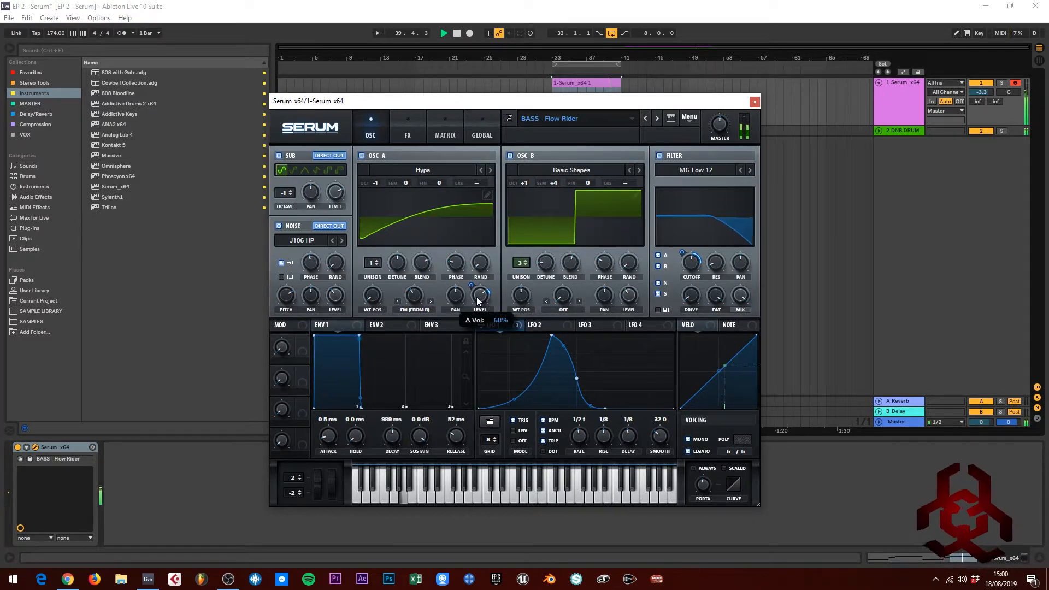
pyautogui.click(492, 324)
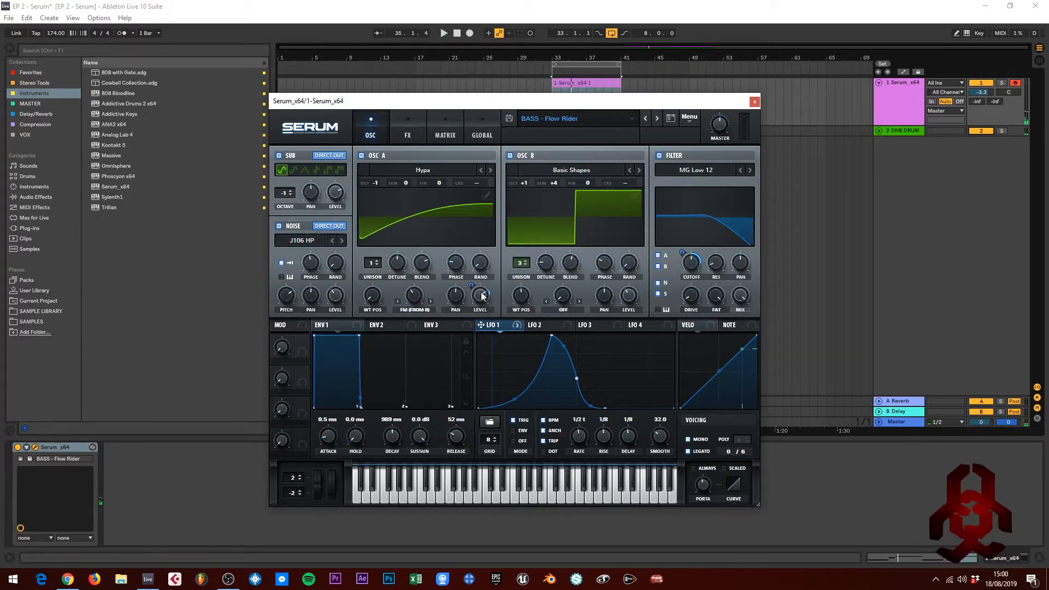
pyautogui.moveTo(441, 208)
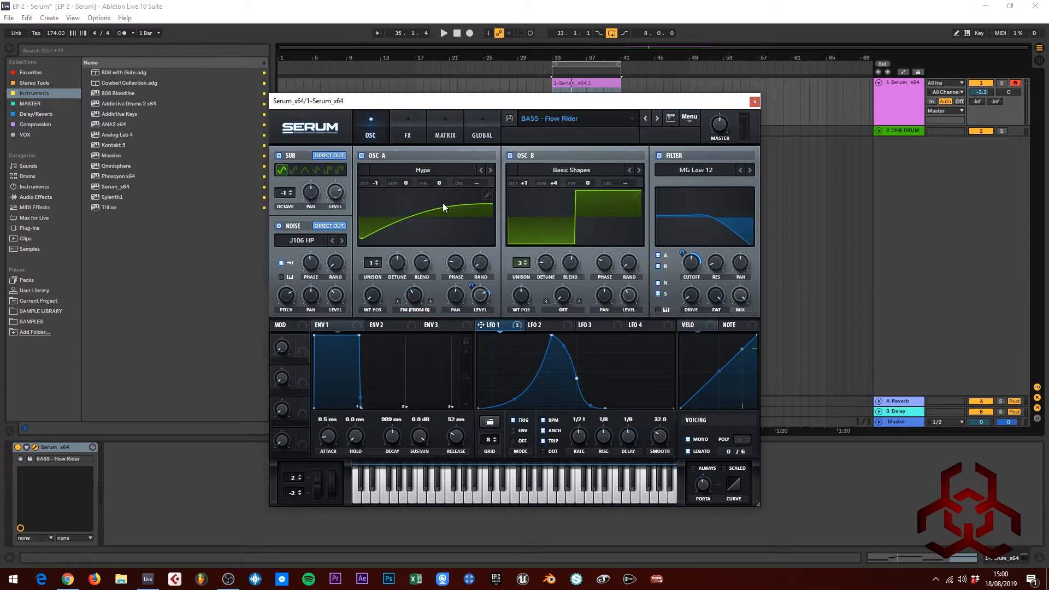
pyautogui.moveTo(460, 199)
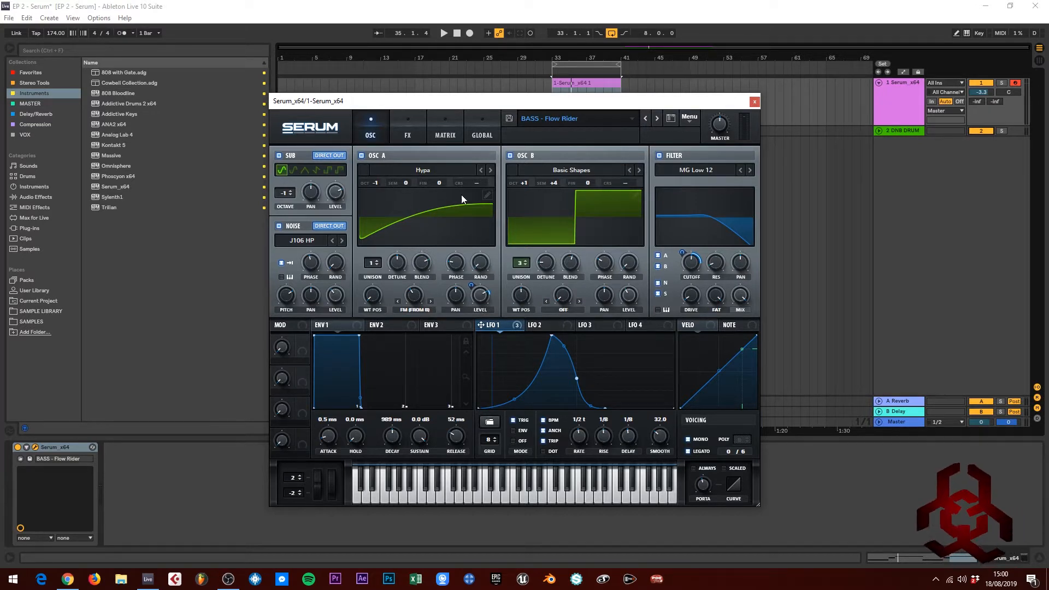
pyautogui.click(443, 33)
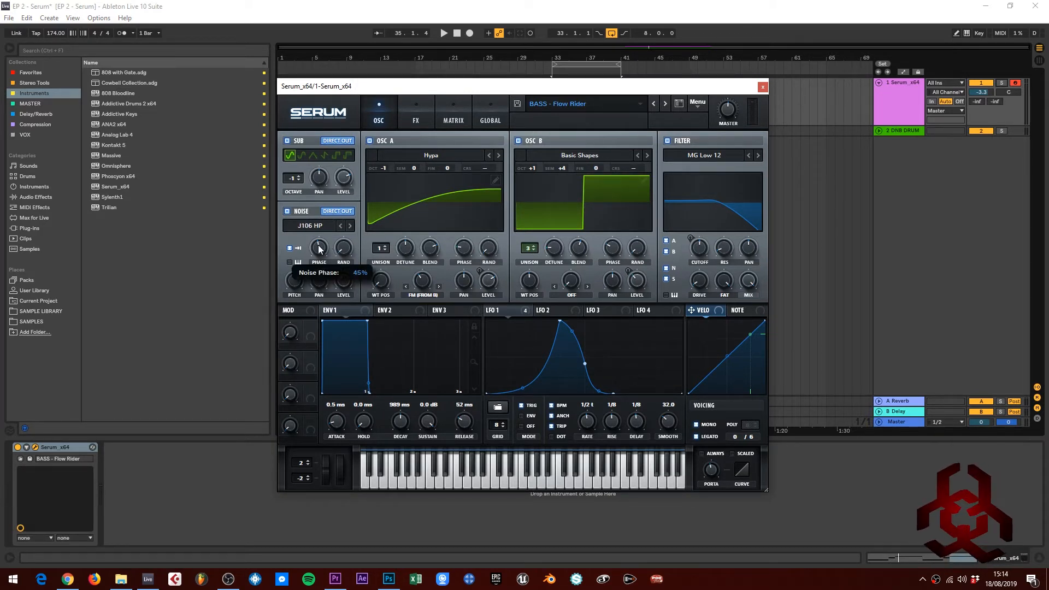
pyautogui.moveTo(342, 248)
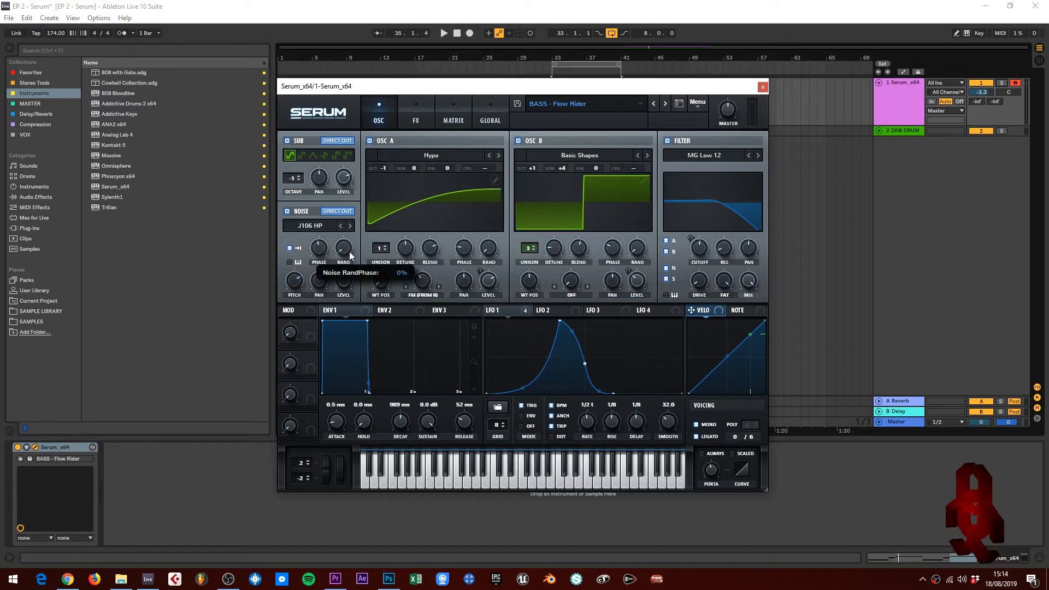
pyautogui.moveTo(293, 280)
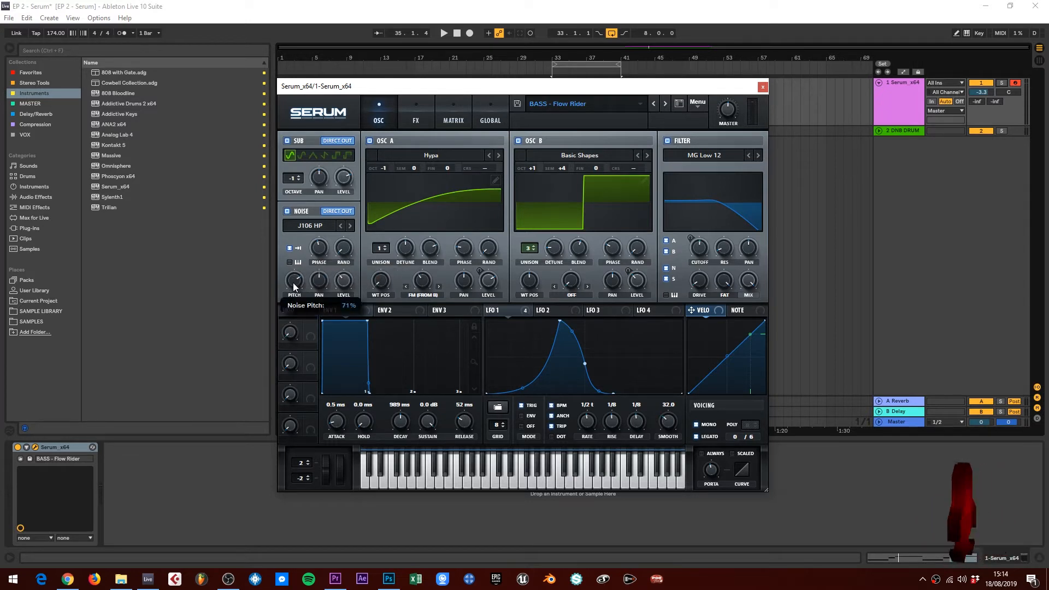
pyautogui.moveTo(343, 280)
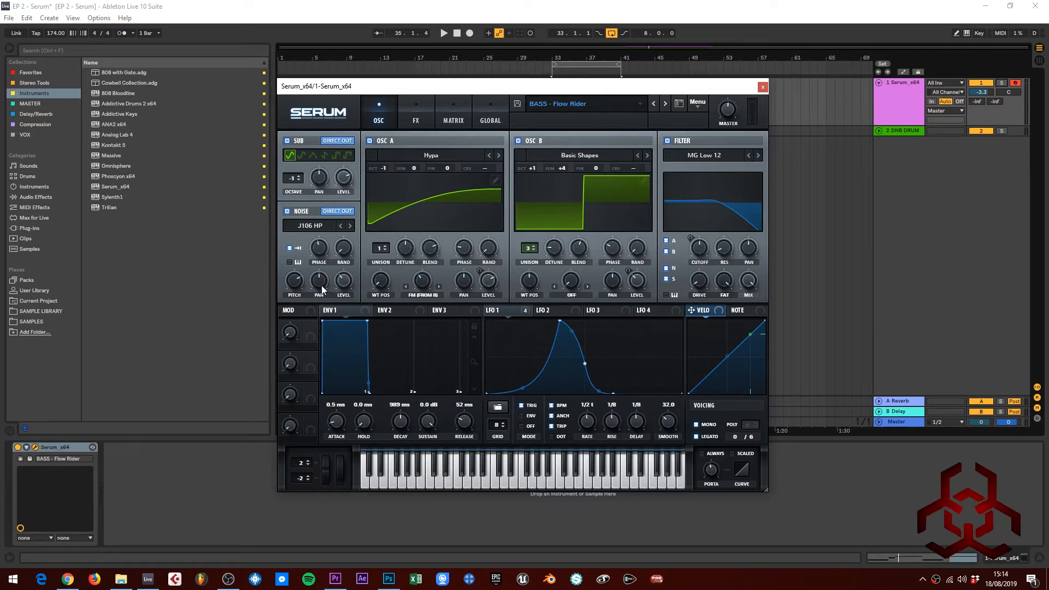
pyautogui.moveTo(319, 280)
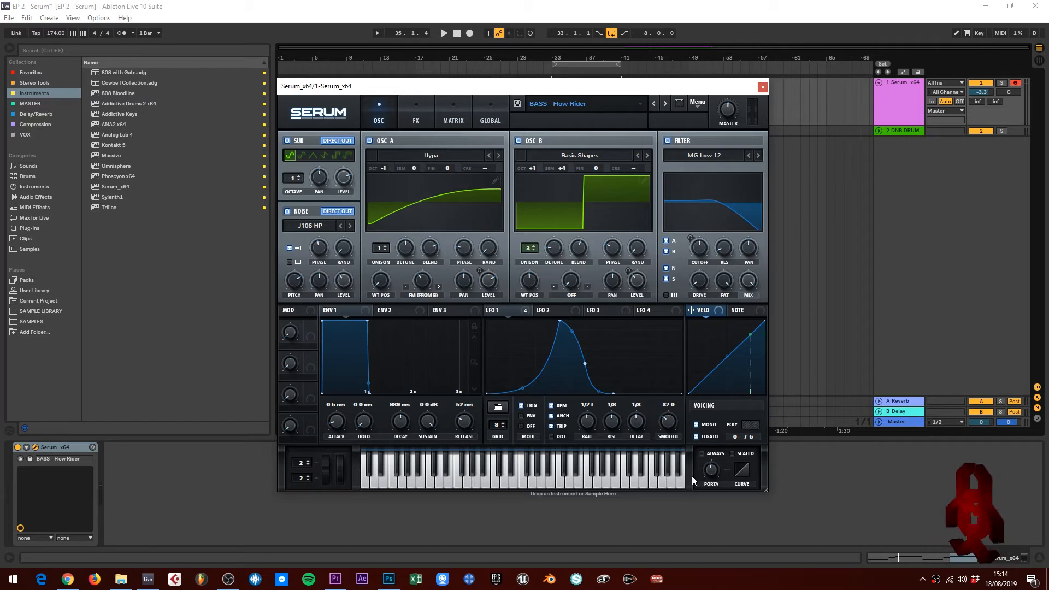
pyautogui.moveTo(703, 448)
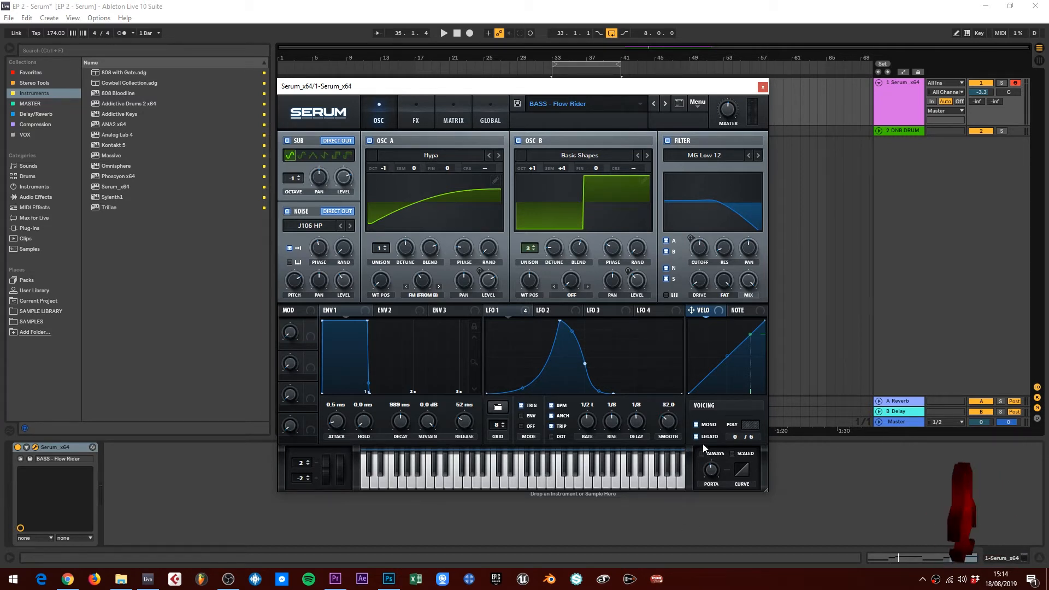